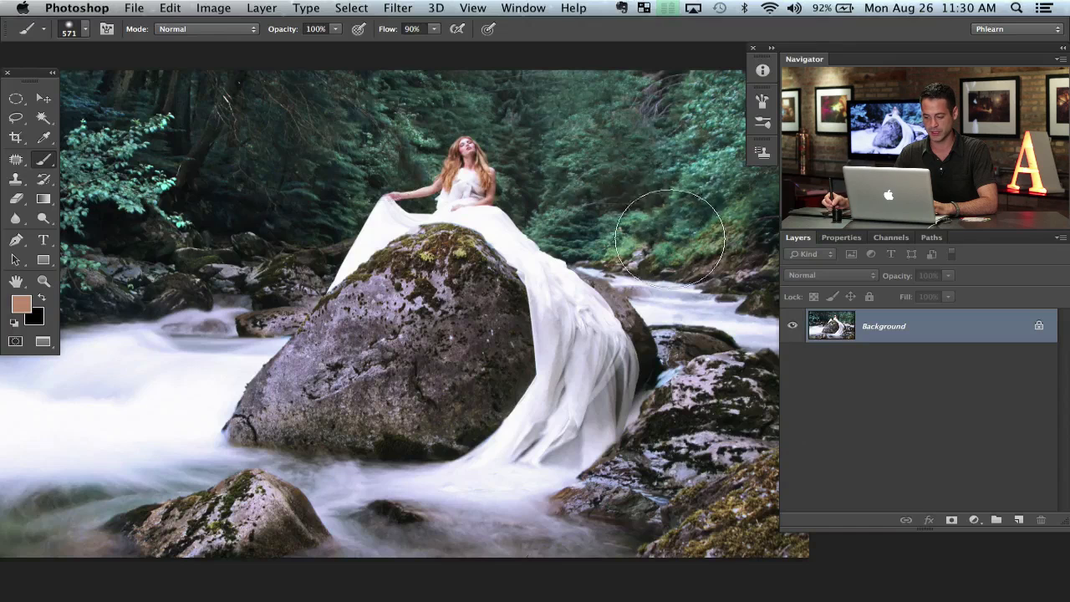
pyautogui.moveTo(464, 326)
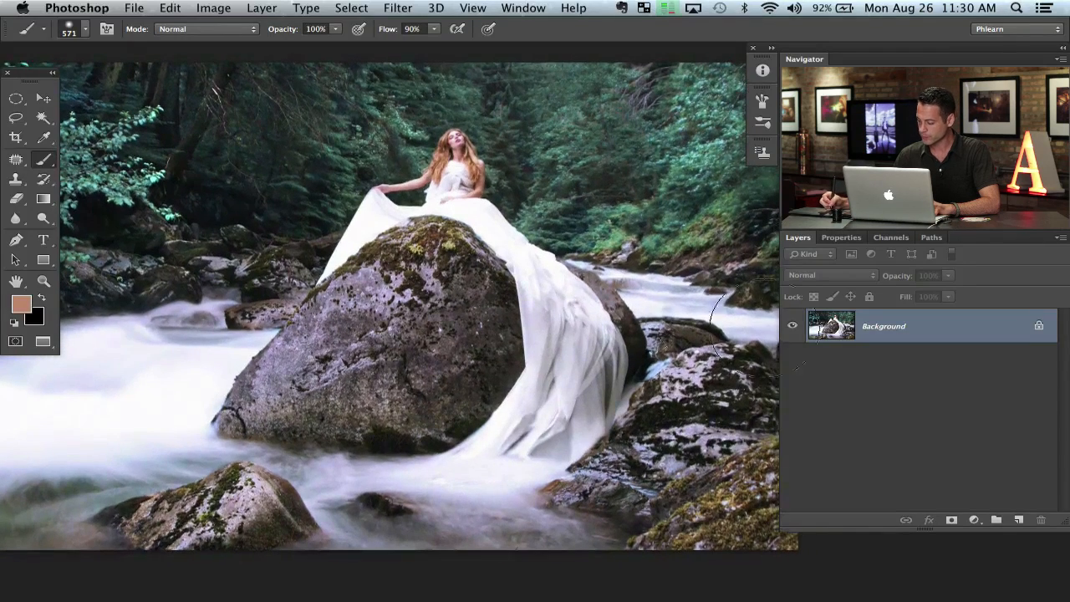
# Step: Open the New Fill or Adjustment Layer menu in the Layers panel
pyautogui.click(972, 520)
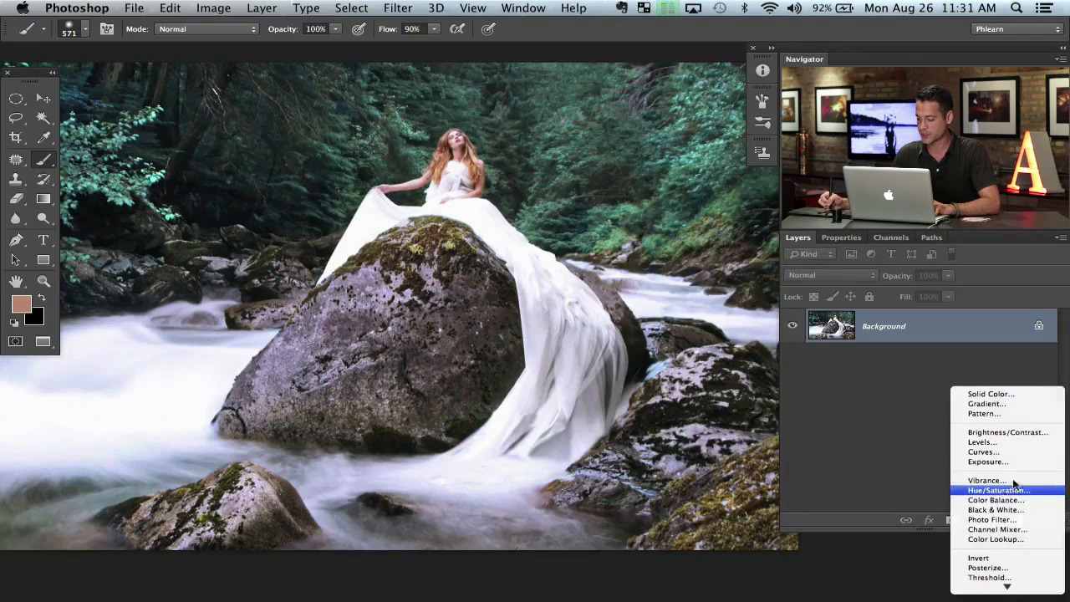
# Step: Add a Hue/Saturation adjustment and test magenta and red hue shifts, ending near zero
pyautogui.click(998, 490)
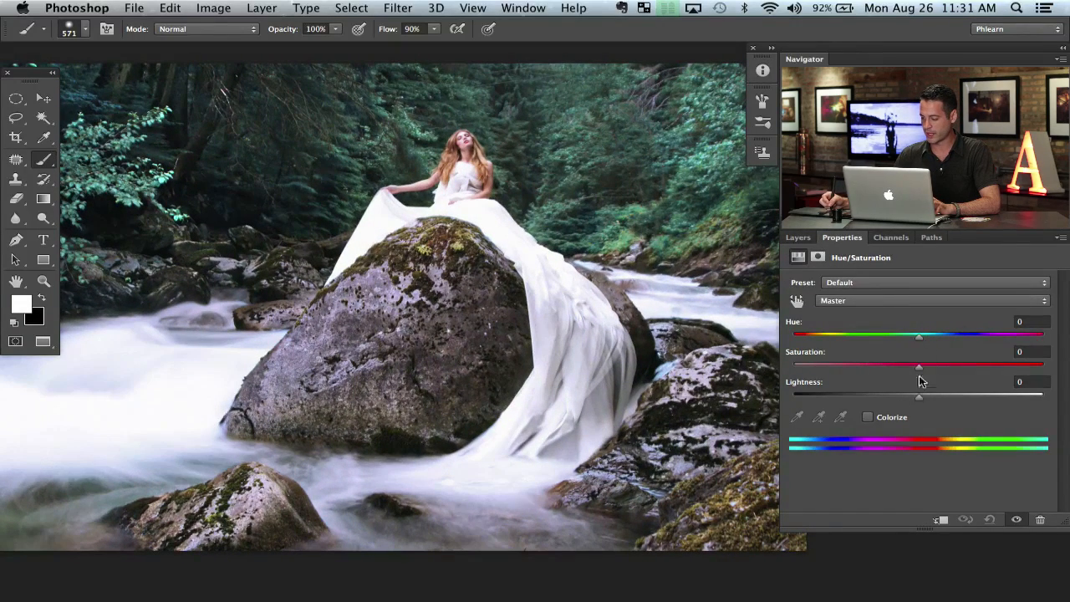
pyautogui.moveTo(918, 335); pyautogui.dragTo(876, 335)
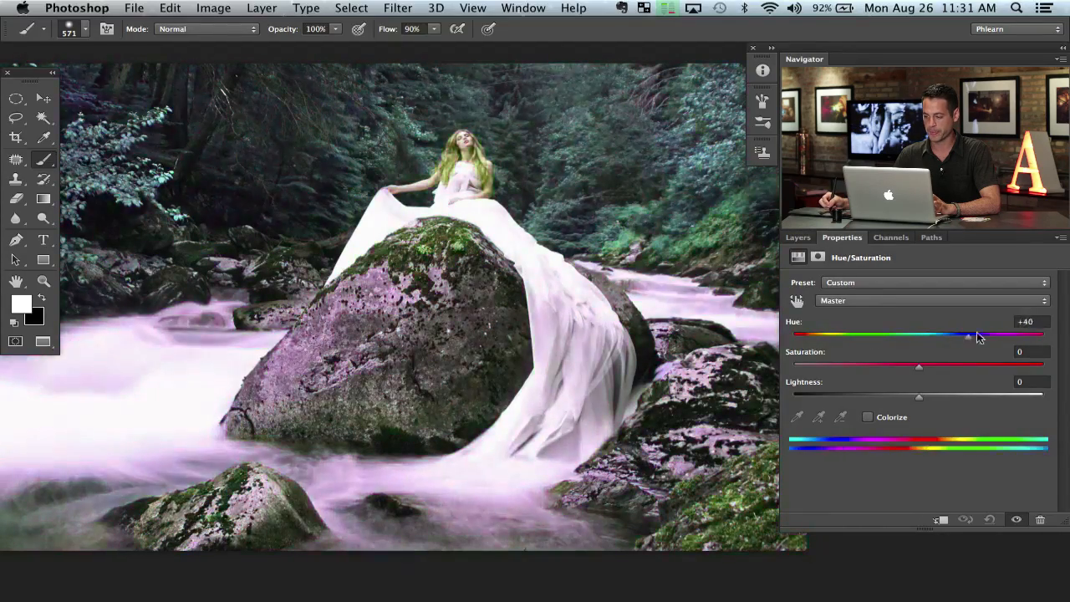
pyautogui.moveTo(969, 334); pyautogui.dragTo(1020, 335)
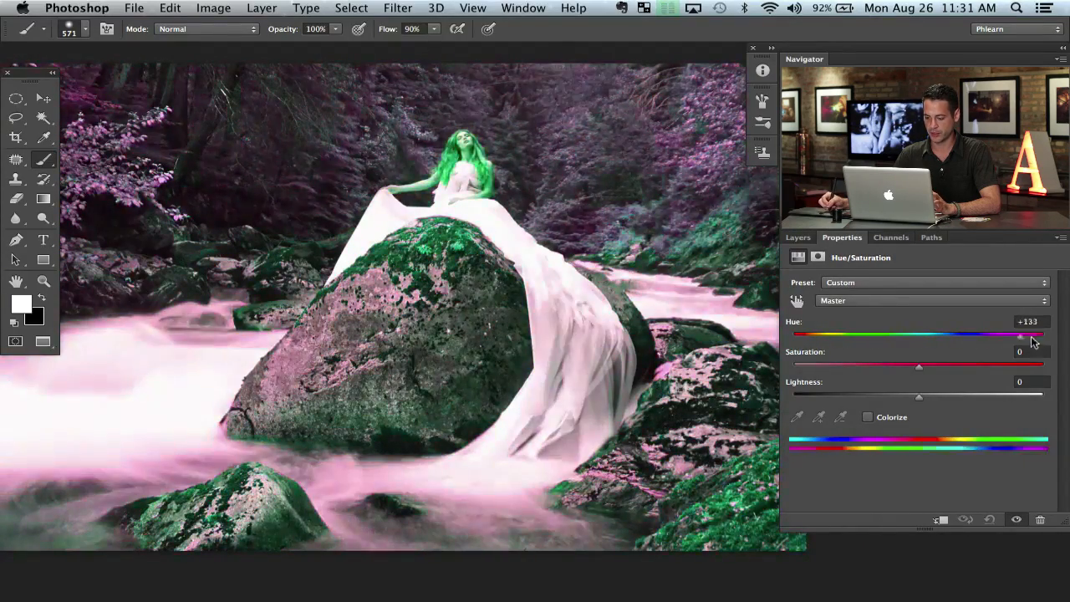
pyautogui.moveTo(1020, 334); pyautogui.dragTo(894, 335)
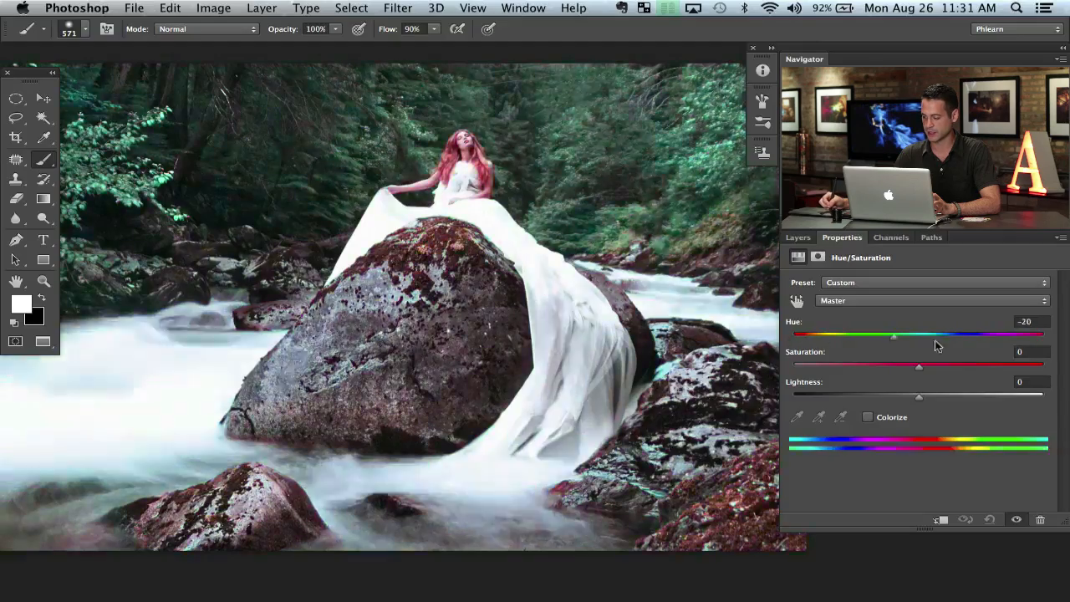
pyautogui.moveTo(894, 335); pyautogui.dragTo(918, 334)
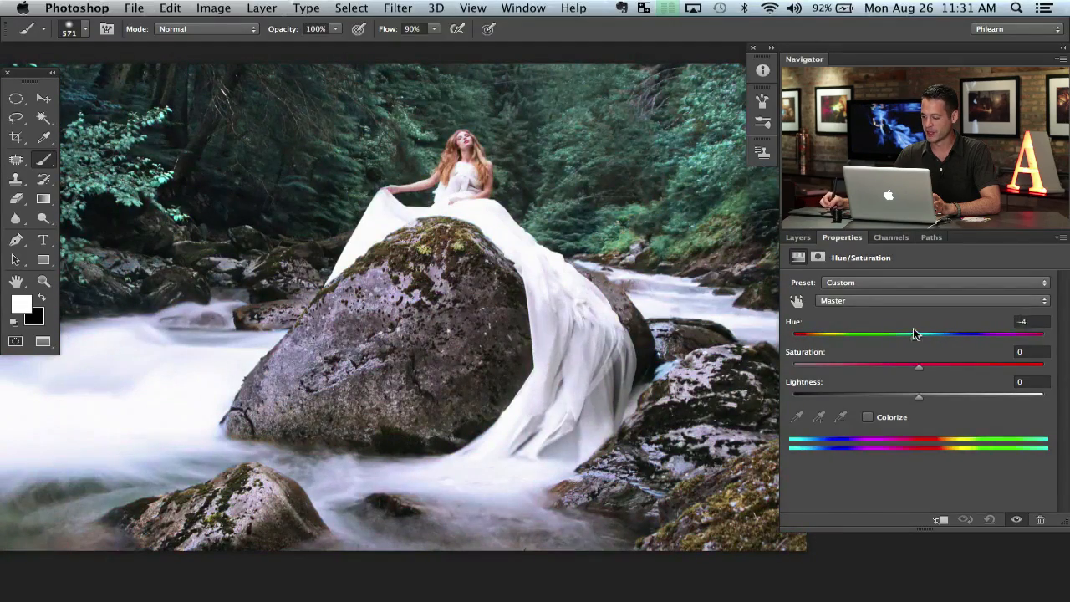
# Step: Try darker and washed-out lightness, leaving saturation and lightness at -2
pyautogui.moveTo(919, 365); pyautogui.dragTo(1002, 365)
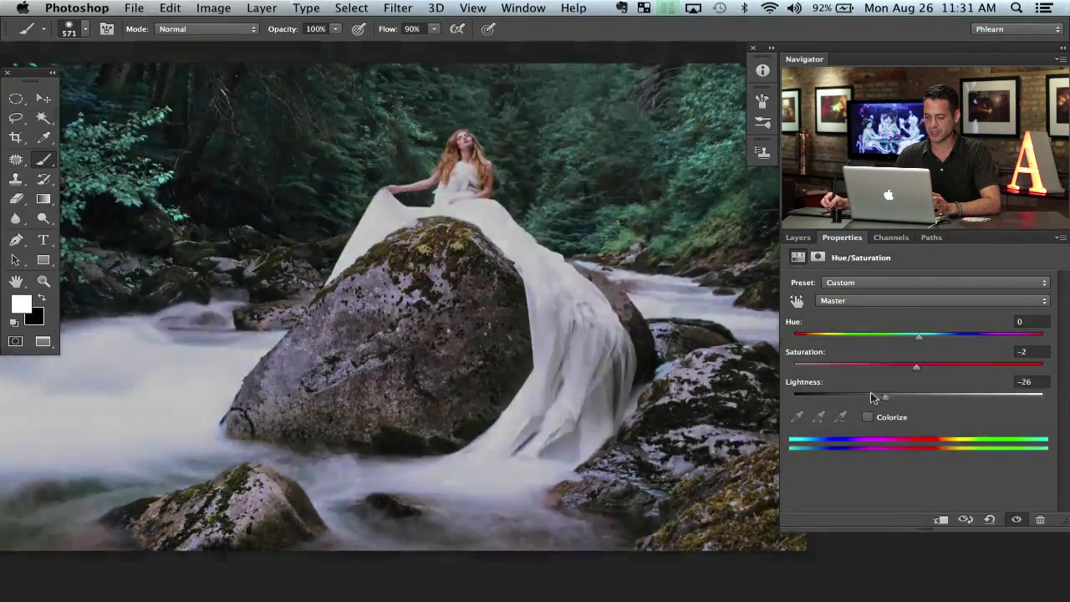
pyautogui.moveTo(884, 392); pyautogui.dragTo(832, 393)
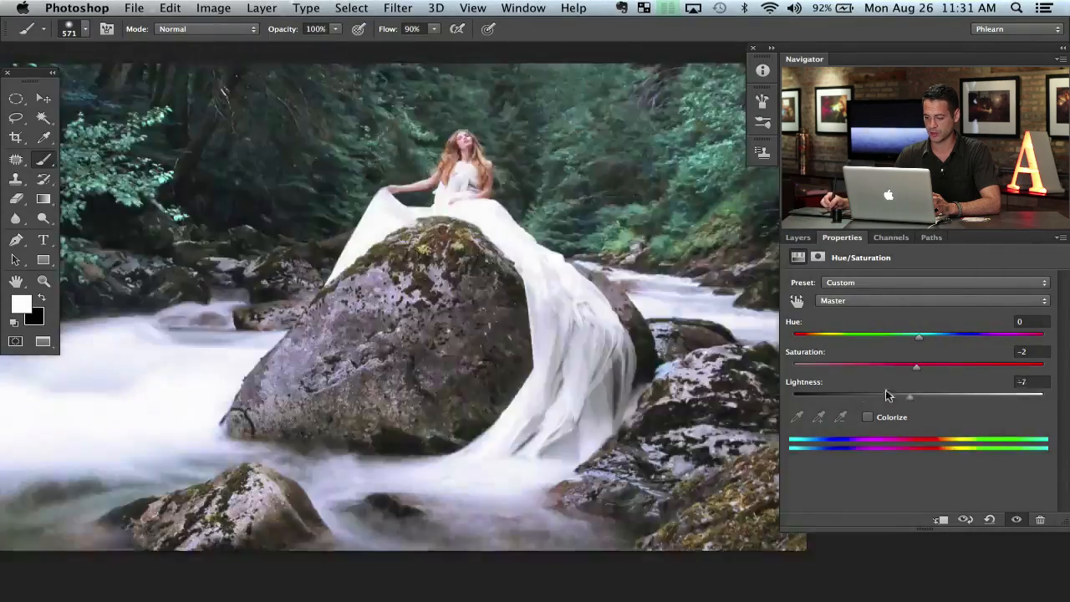
pyautogui.moveTo(908, 396); pyautogui.dragTo(1041, 397)
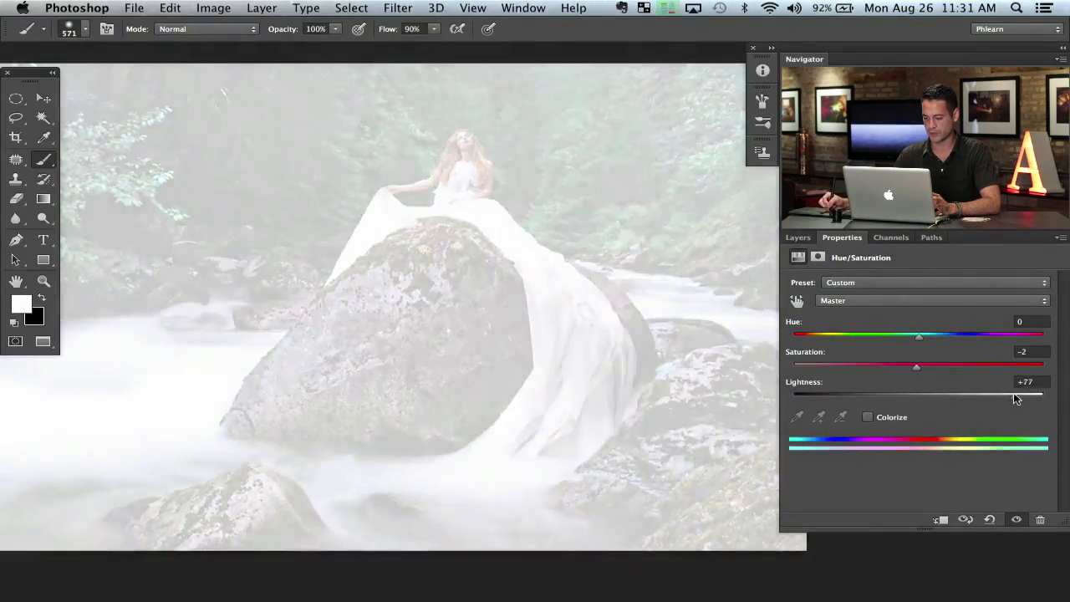
pyautogui.moveTo(1041, 392); pyautogui.dragTo(894, 392)
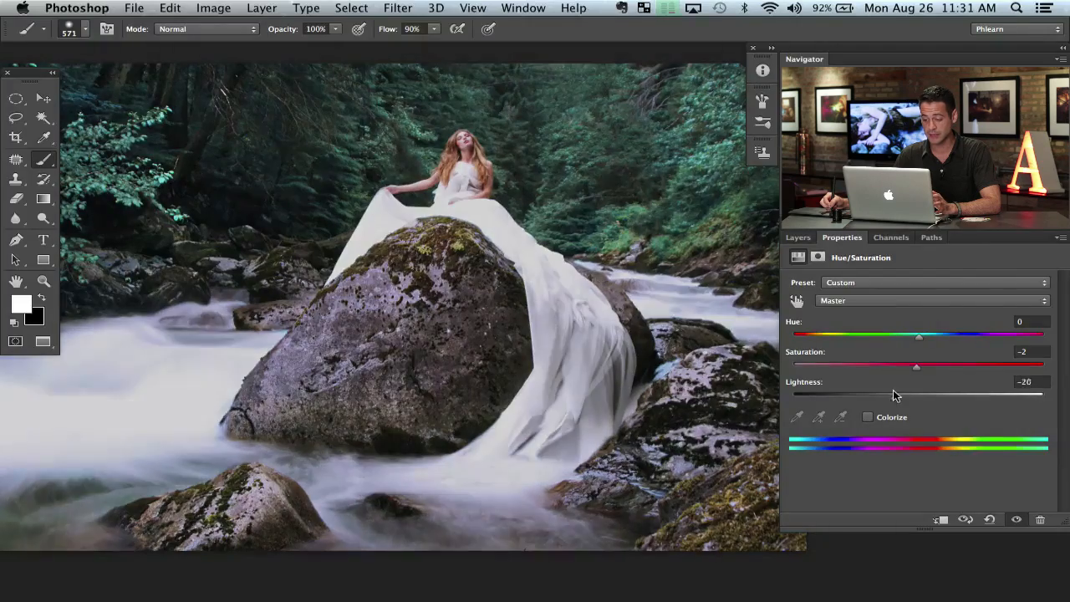
pyautogui.moveTo(916, 397); pyautogui.dragTo(886, 397)
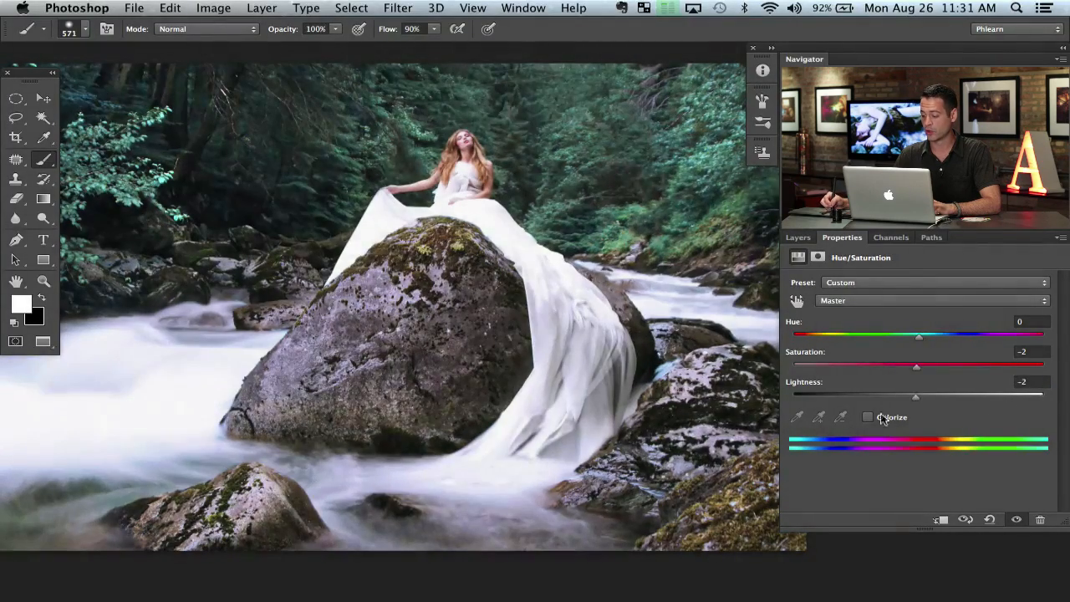
# Step: Enable Colorize and test sepia, teal and green tints before resetting to Default
pyautogui.click(867, 416)
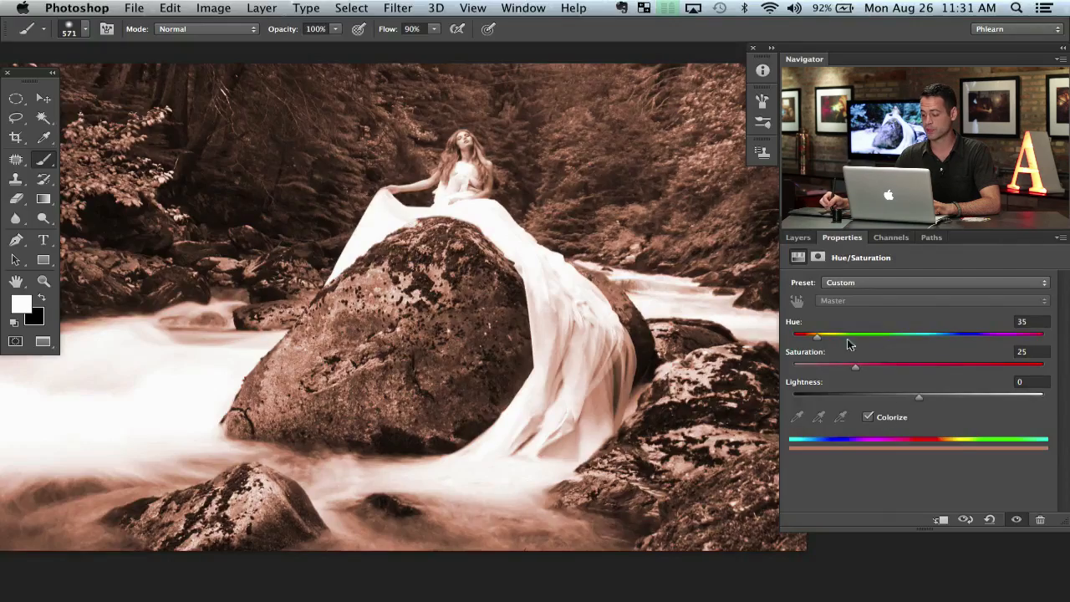
pyautogui.moveTo(816, 334); pyautogui.dragTo(934, 335)
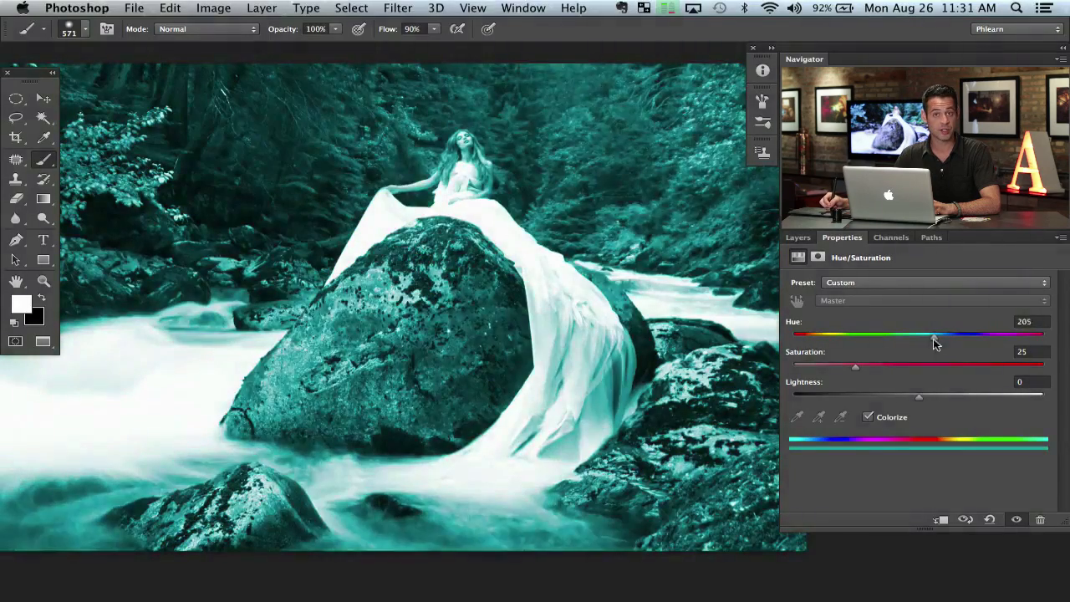
pyautogui.moveTo(856, 366); pyautogui.dragTo(930, 366)
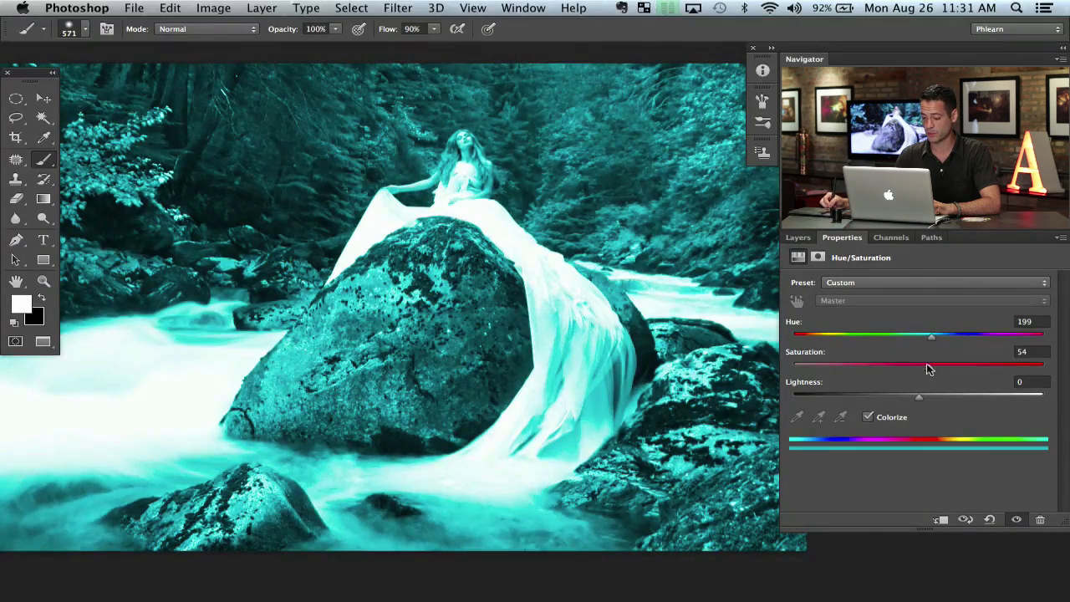
pyautogui.moveTo(931, 335); pyautogui.dragTo(894, 334)
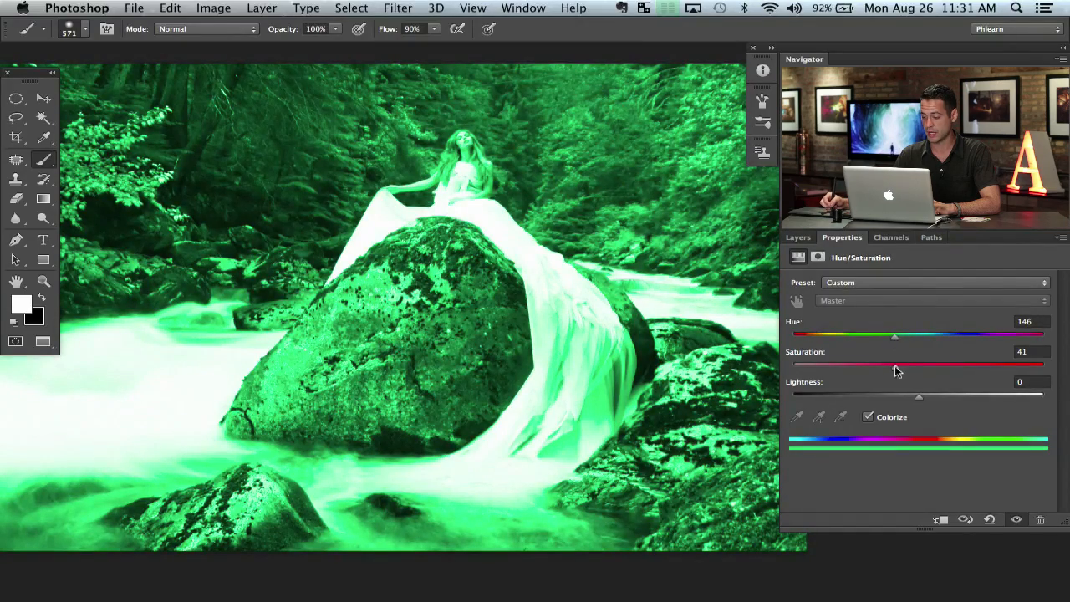
pyautogui.moveTo(919, 395); pyautogui.dragTo(905, 395)
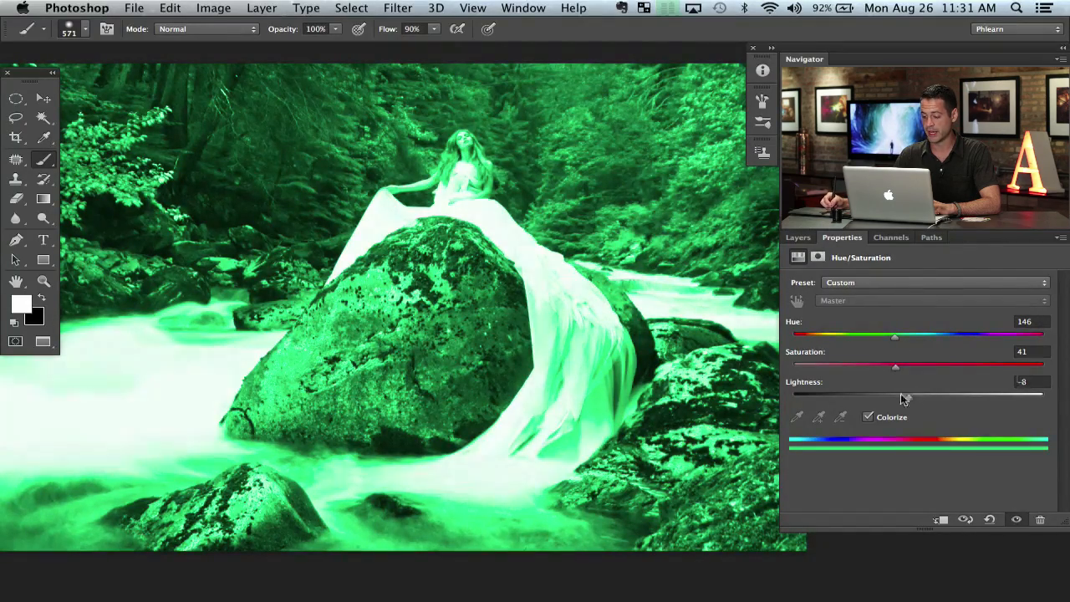
pyautogui.moveTo(898, 392); pyautogui.dragTo(877, 393)
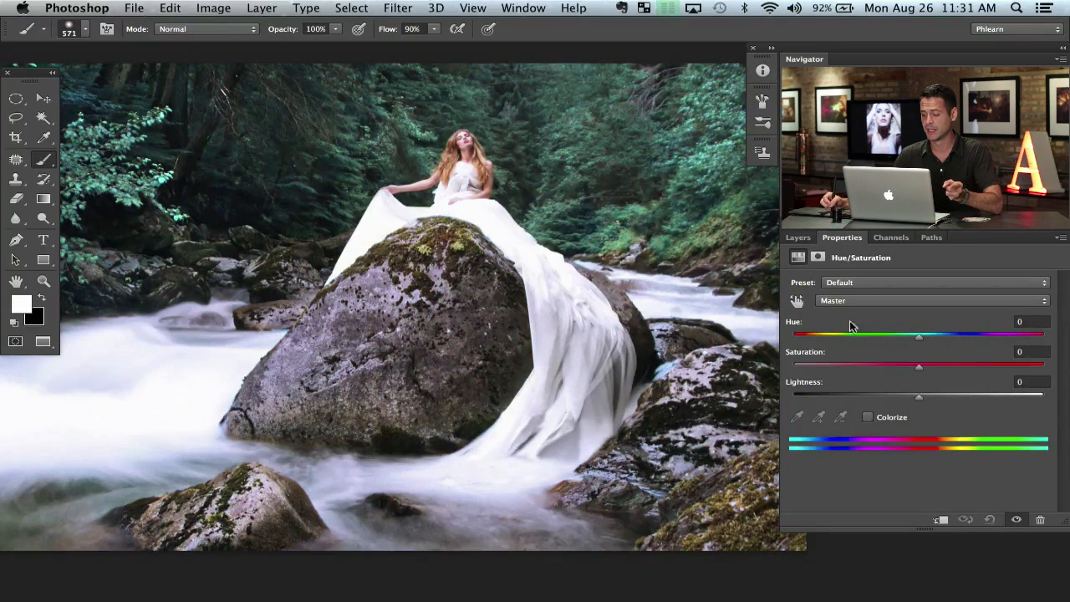
# Step: Switch the Hue/Saturation channel dropdown from Master to Greens
pyautogui.click(930, 300)
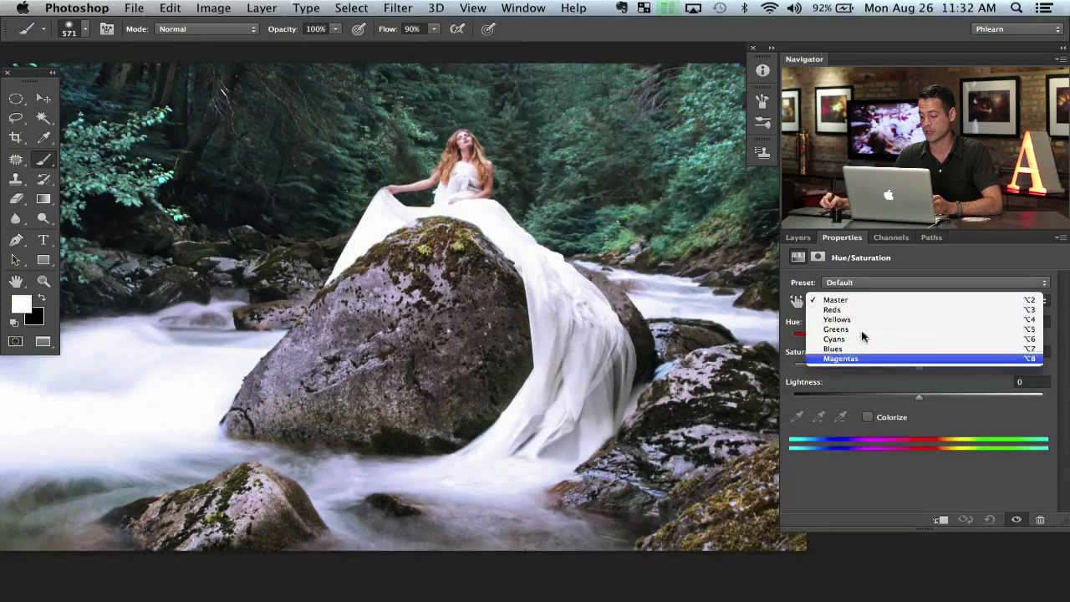
pyautogui.moveTo(835, 329)
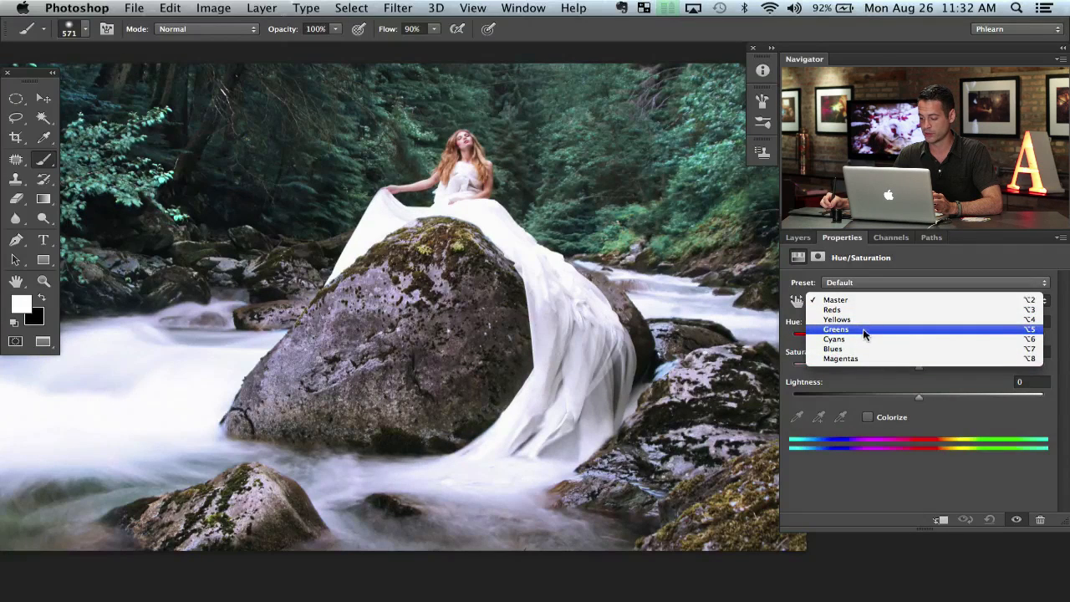
pyautogui.click(836, 329)
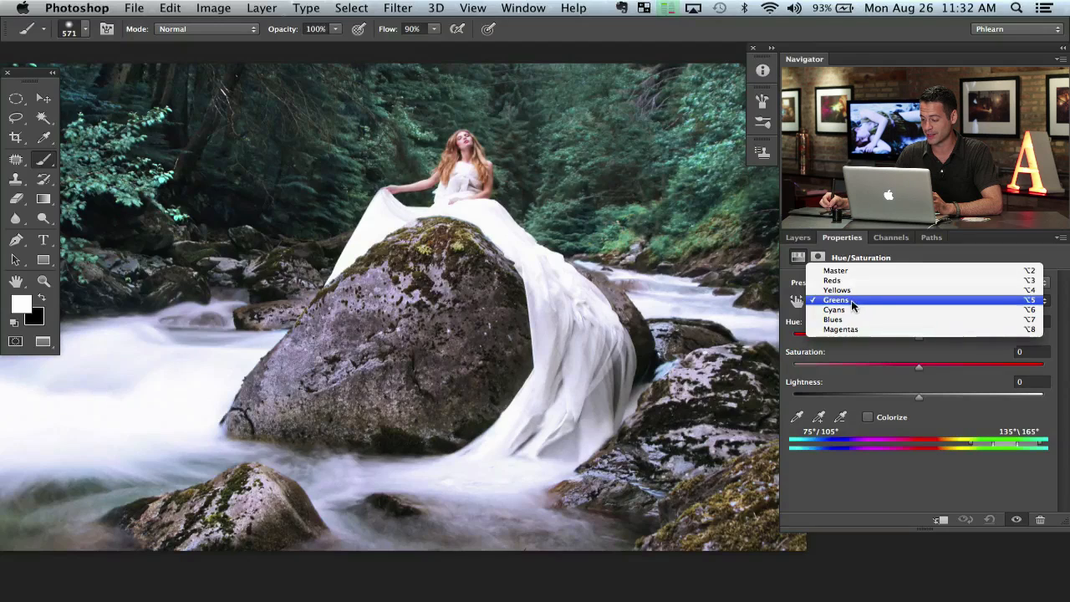
pyautogui.moveTo(836, 280)
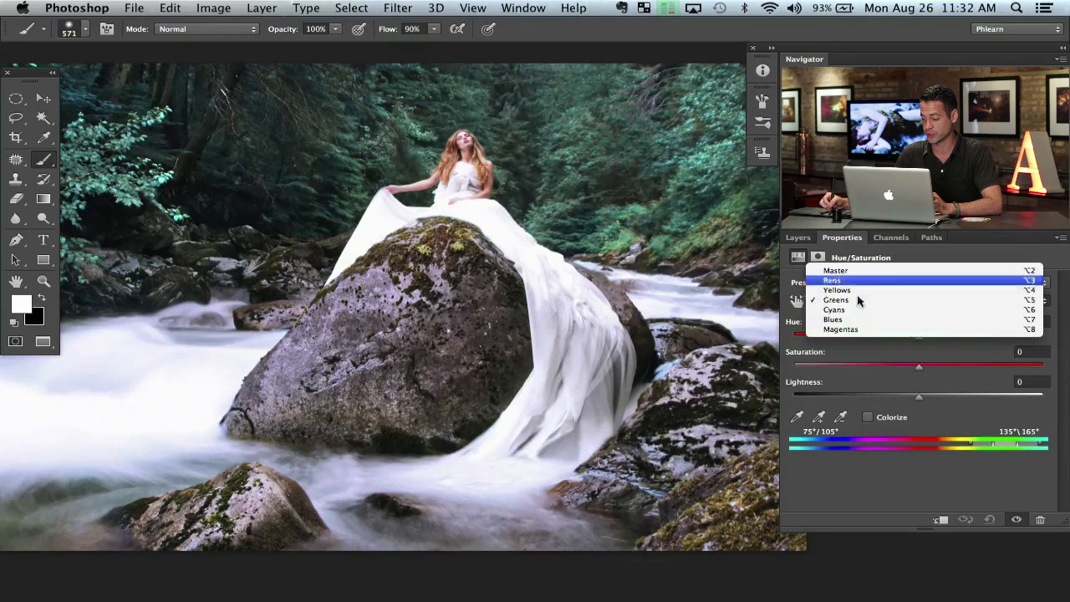
pyautogui.click(836, 299)
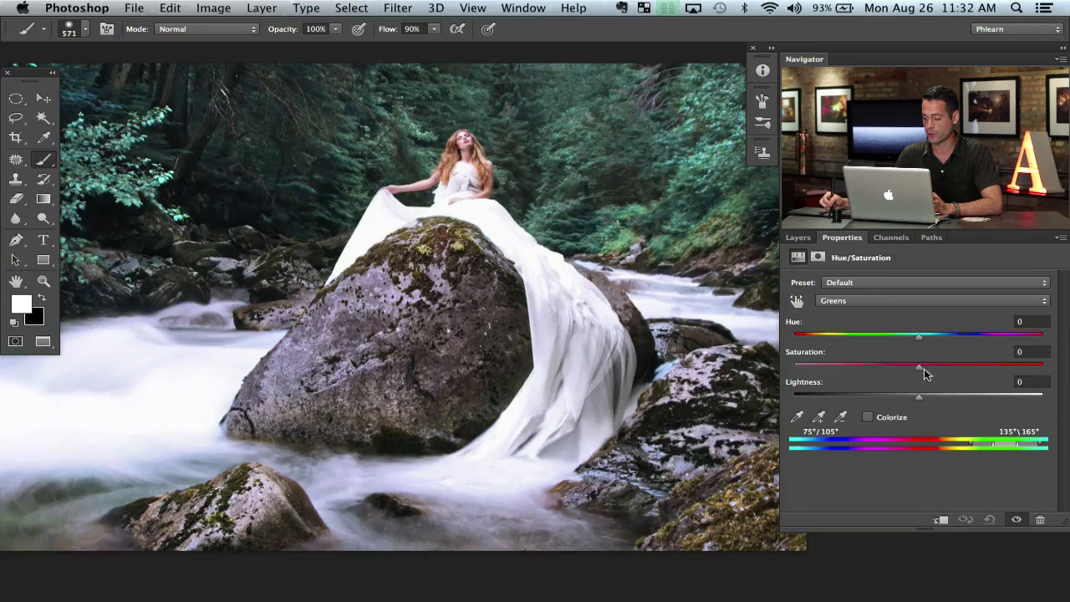
# Step: Set Saturation to +100 and drag the range sliders from greens toward reds
pyautogui.moveTo(919, 363); pyautogui.dragTo(1045, 363)
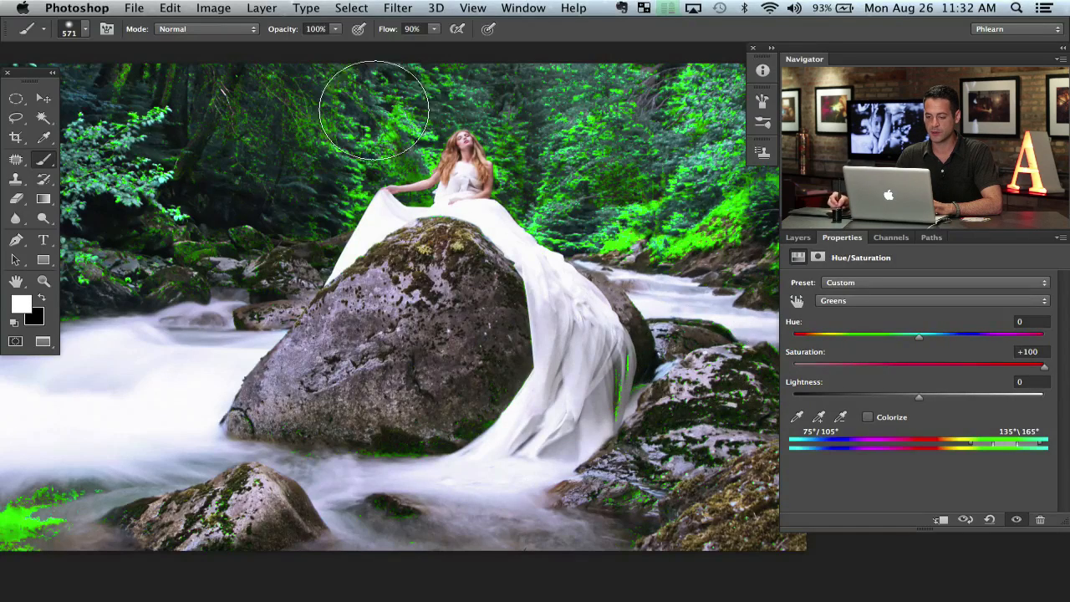
pyautogui.moveTo(727, 222)
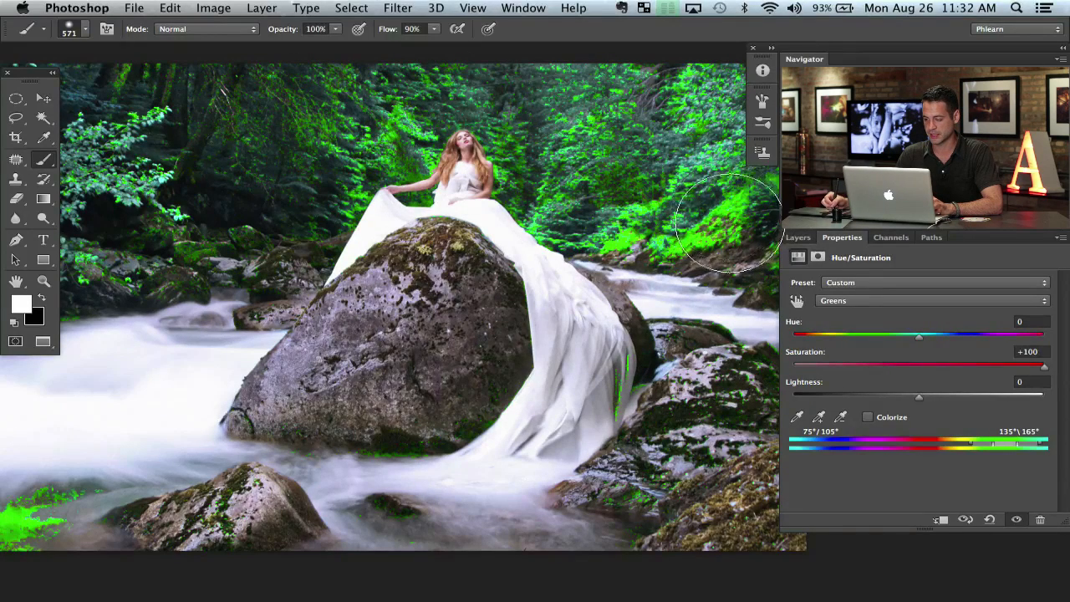
pyautogui.moveTo(208, 176)
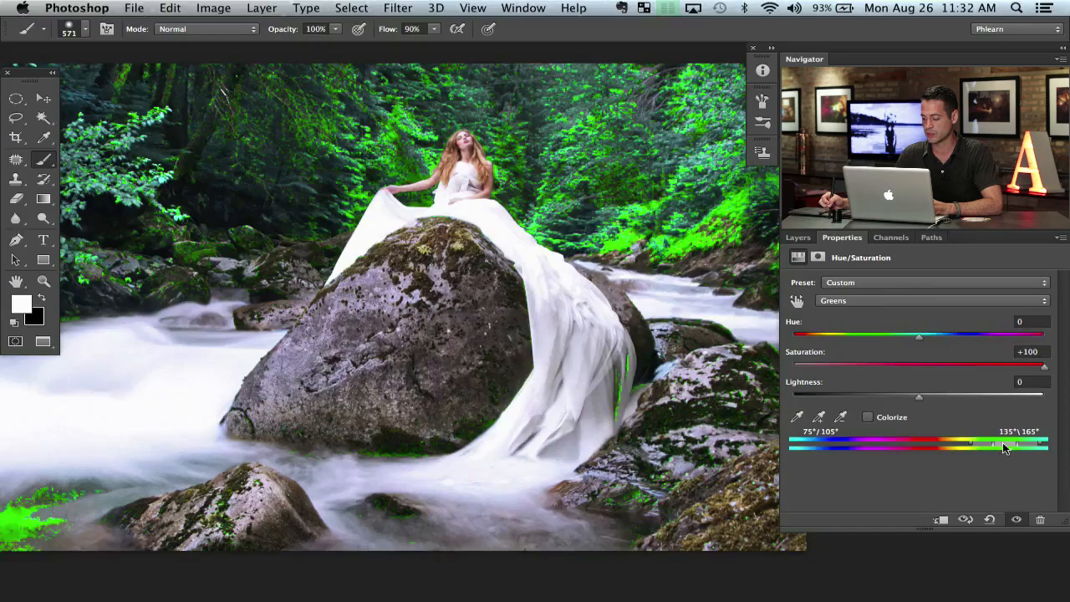
pyautogui.moveTo(1028, 447); pyautogui.dragTo(1003, 447)
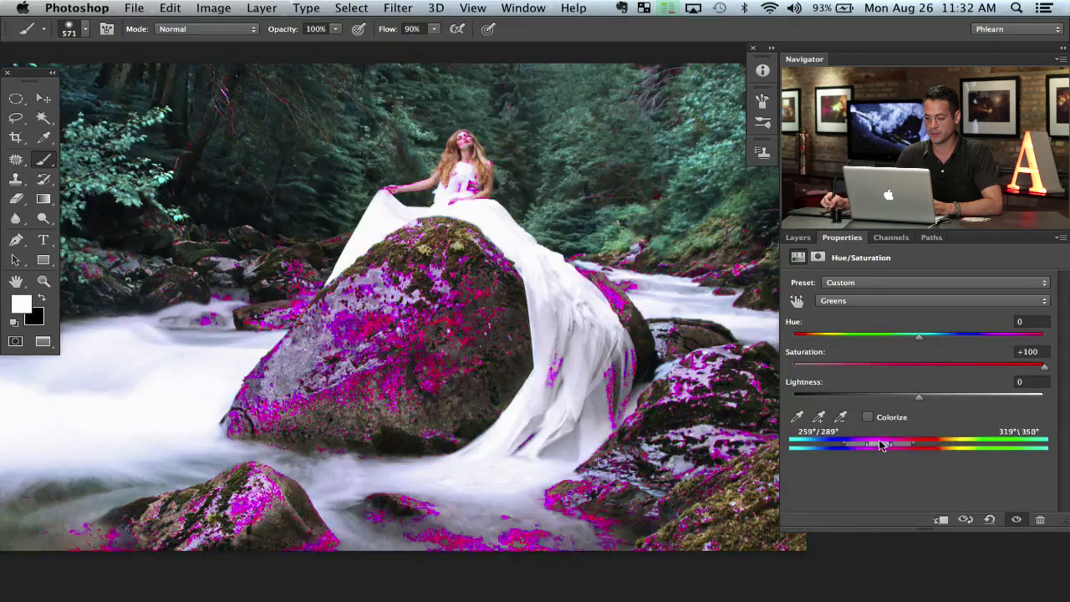
pyautogui.moveTo(882, 444); pyautogui.dragTo(928, 441)
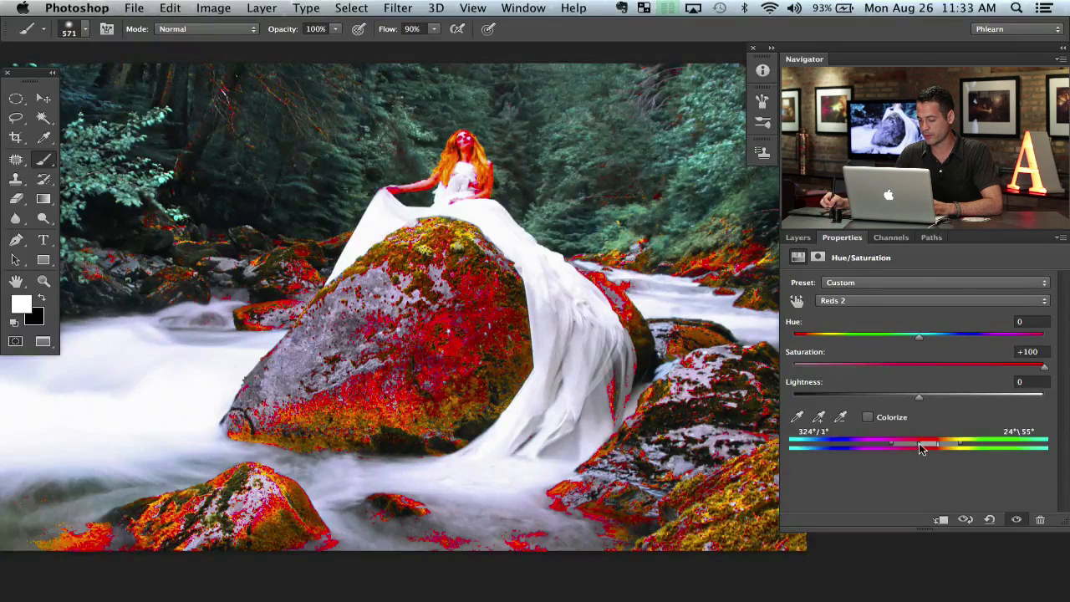
# Step: Narrow the range toward pure red, then re-widen it into orange tones
pyautogui.moveTo(945, 445); pyautogui.dragTo(934, 446)
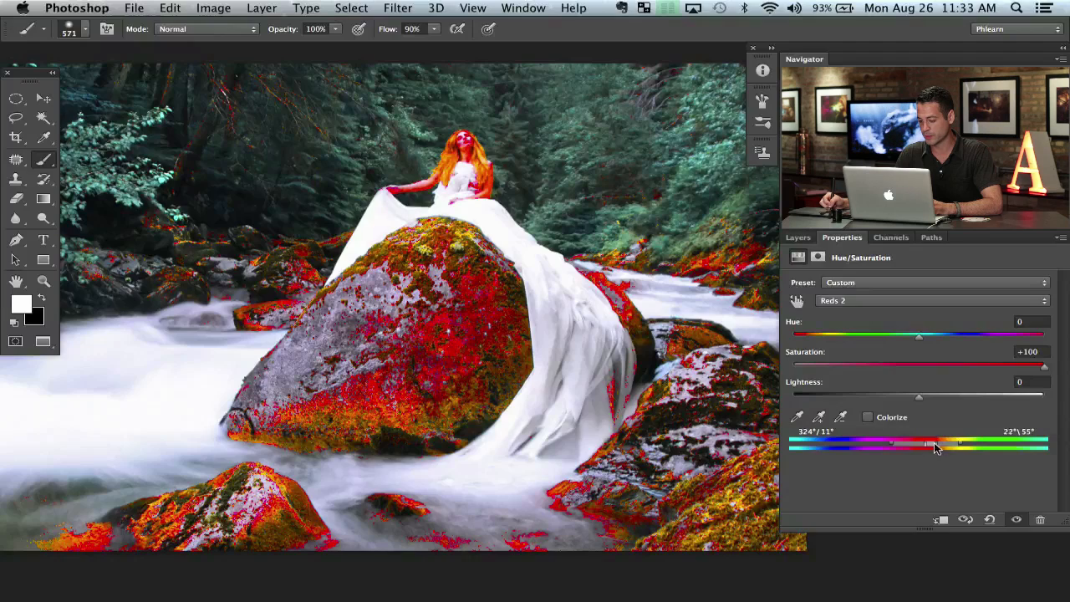
pyautogui.moveTo(944, 444); pyautogui.dragTo(927, 443)
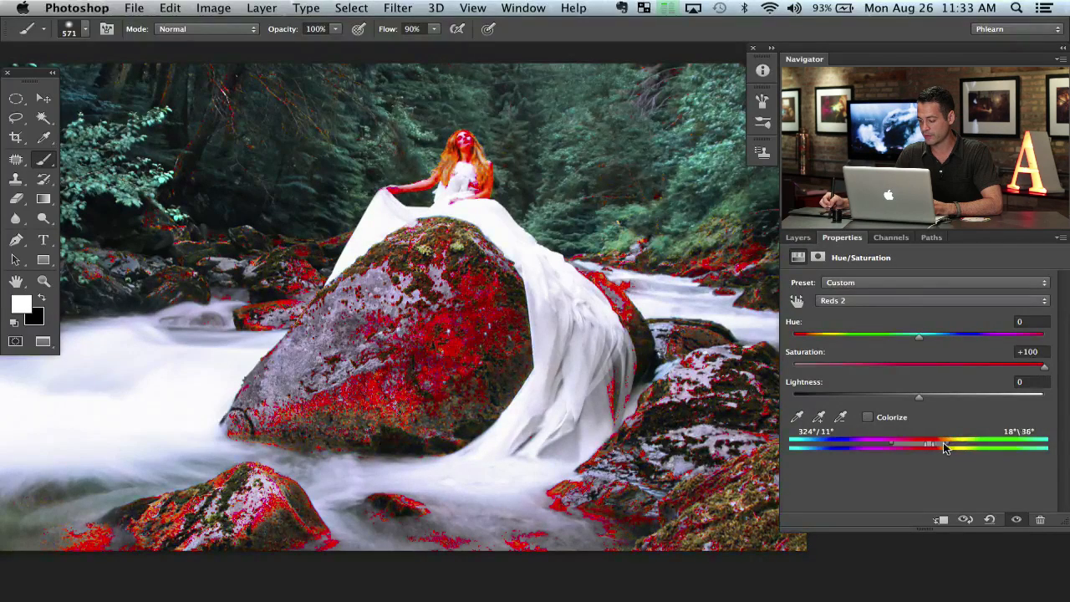
pyautogui.moveTo(931, 444); pyautogui.dragTo(908, 449)
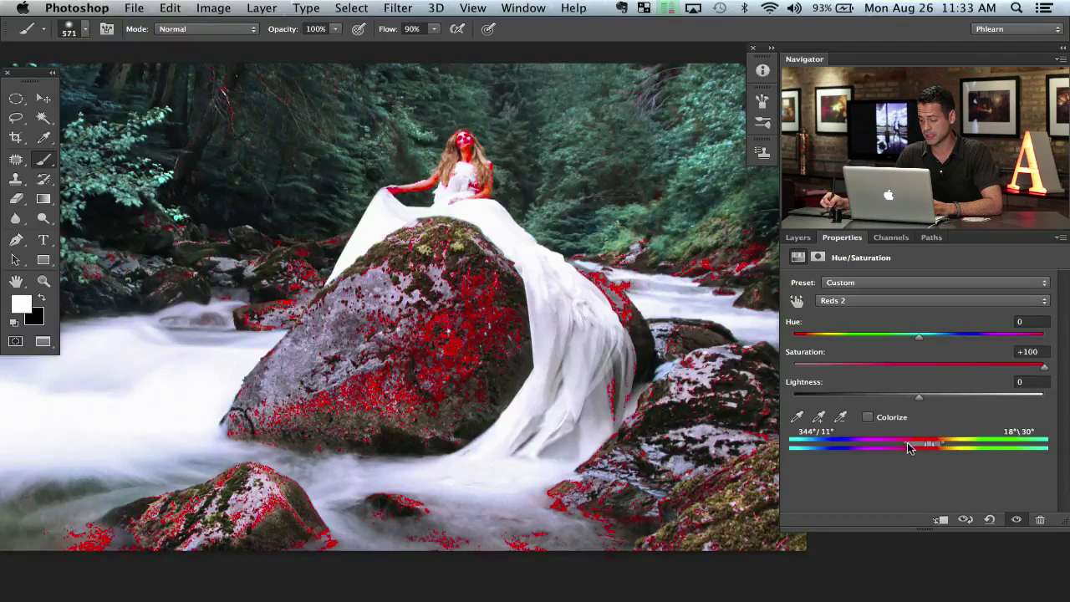
pyautogui.moveTo(911, 447); pyautogui.dragTo(932, 447)
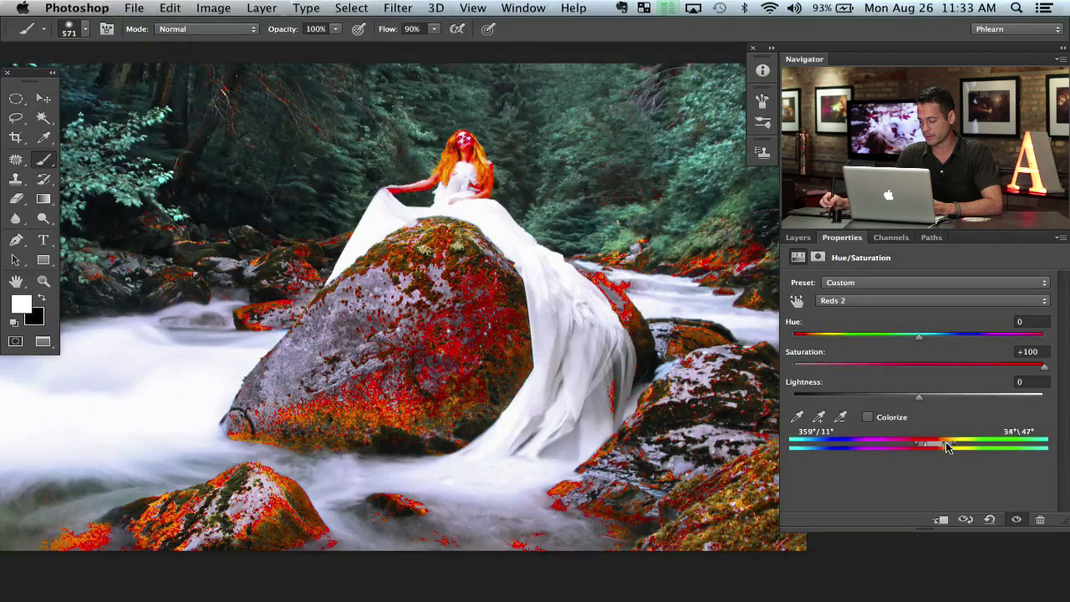
# Step: Extend the targeted range through yellows into yellow-greens to catch the moss
pyautogui.moveTo(949, 446); pyautogui.dragTo(966, 445)
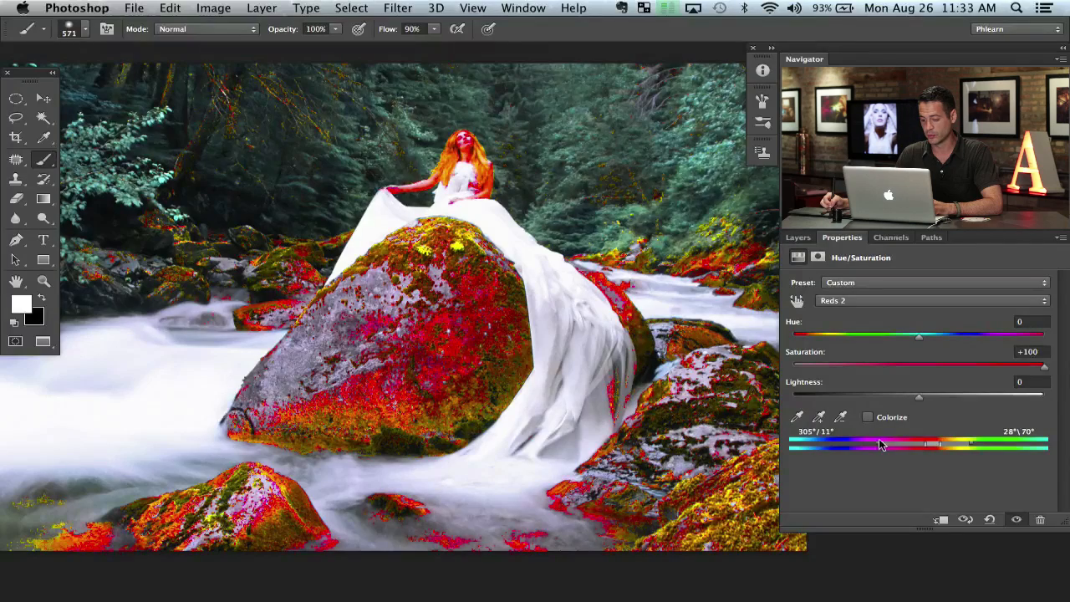
pyautogui.moveTo(882, 444); pyautogui.dragTo(932, 444)
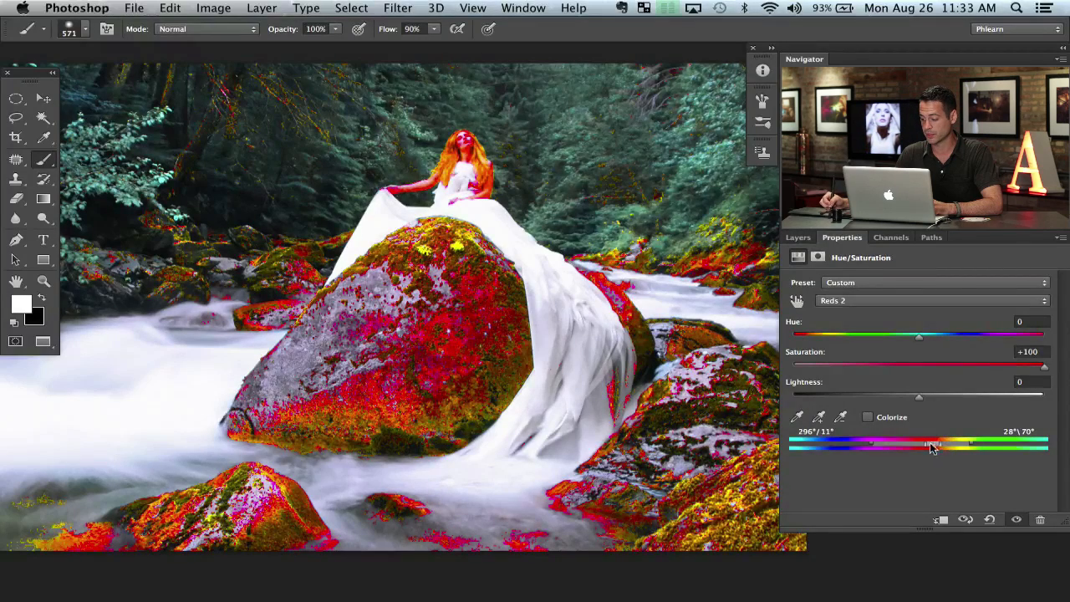
pyautogui.moveTo(932, 446); pyautogui.dragTo(923, 445)
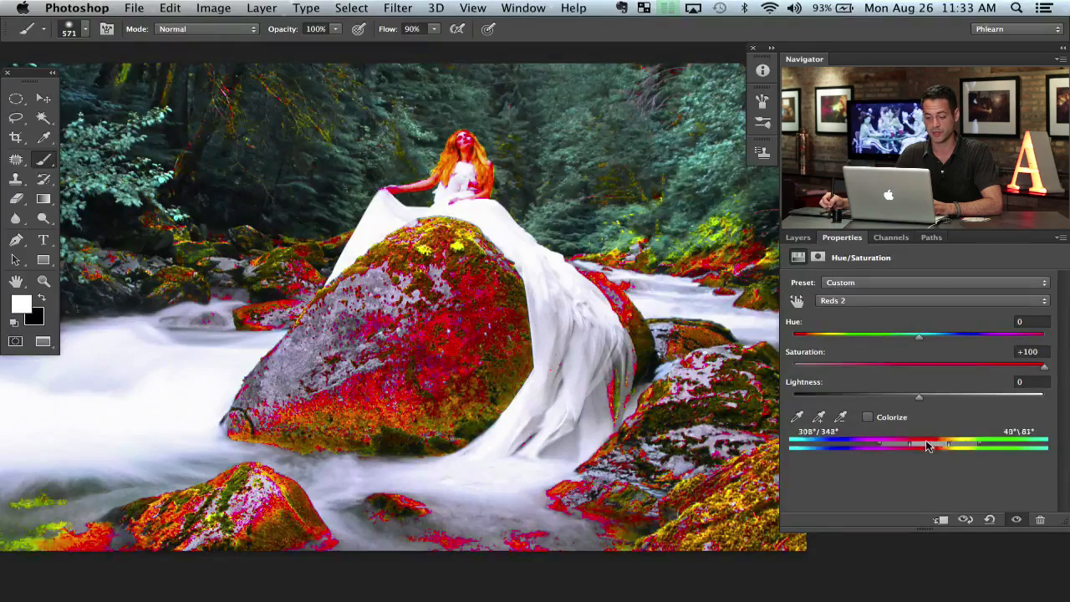
pyautogui.moveTo(911, 444); pyautogui.dragTo(1012, 443)
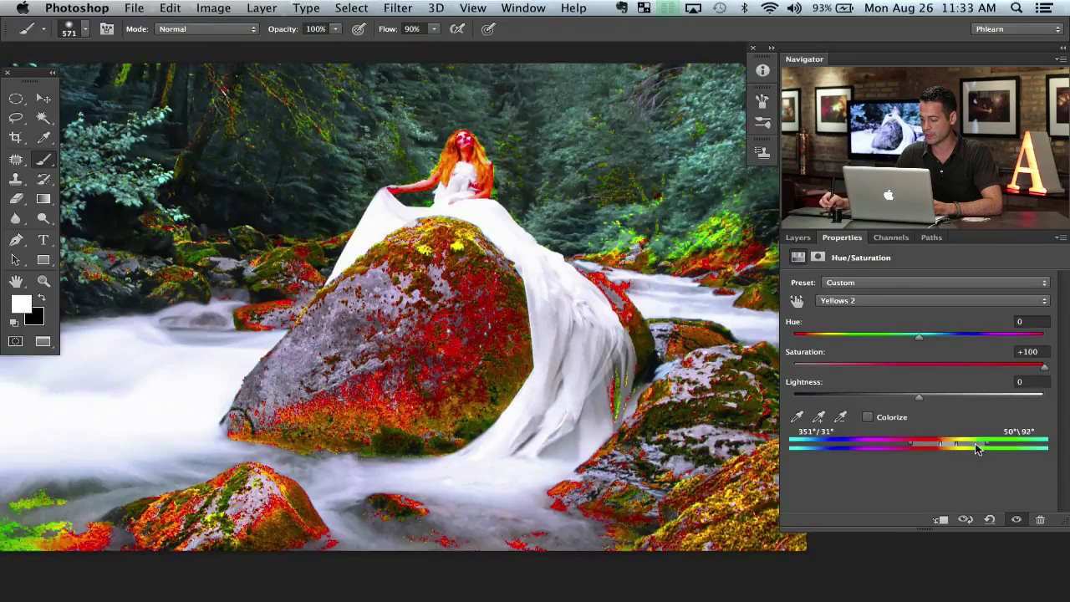
# Step: Move the range onto cyan-green foliage, choose Cyans, and fine-tune the left falloff
pyautogui.moveTo(978, 444); pyautogui.dragTo(915, 444)
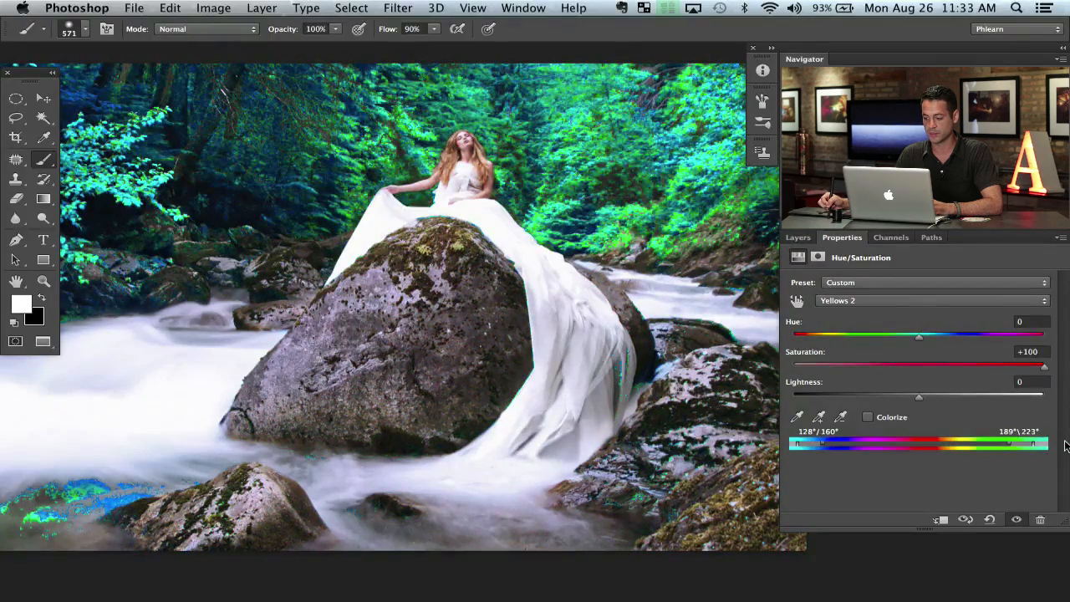
pyautogui.click(932, 301)
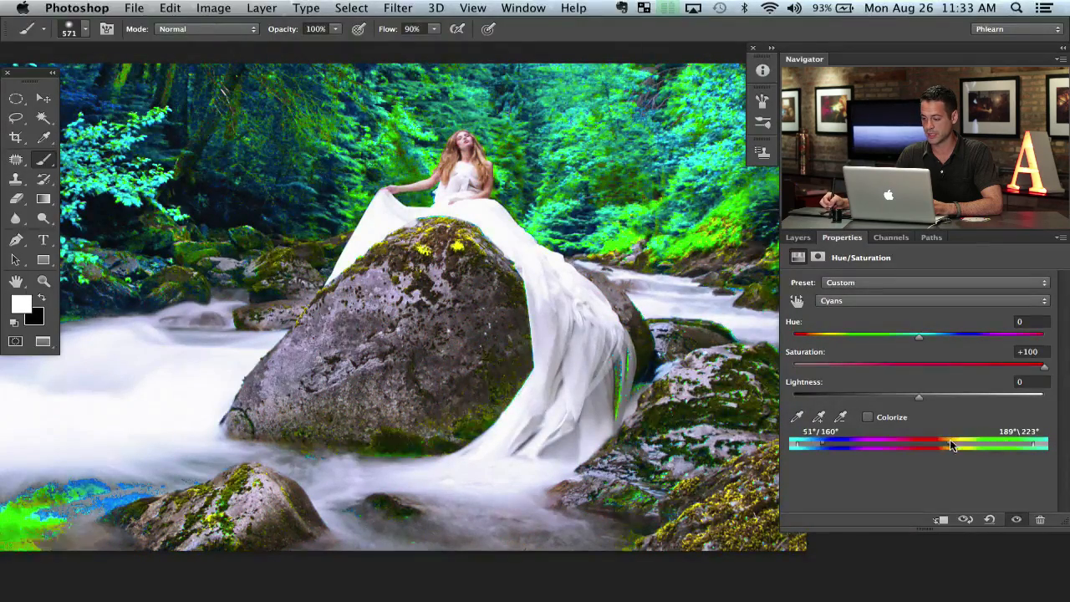
pyautogui.moveTo(950, 444); pyautogui.dragTo(947, 440)
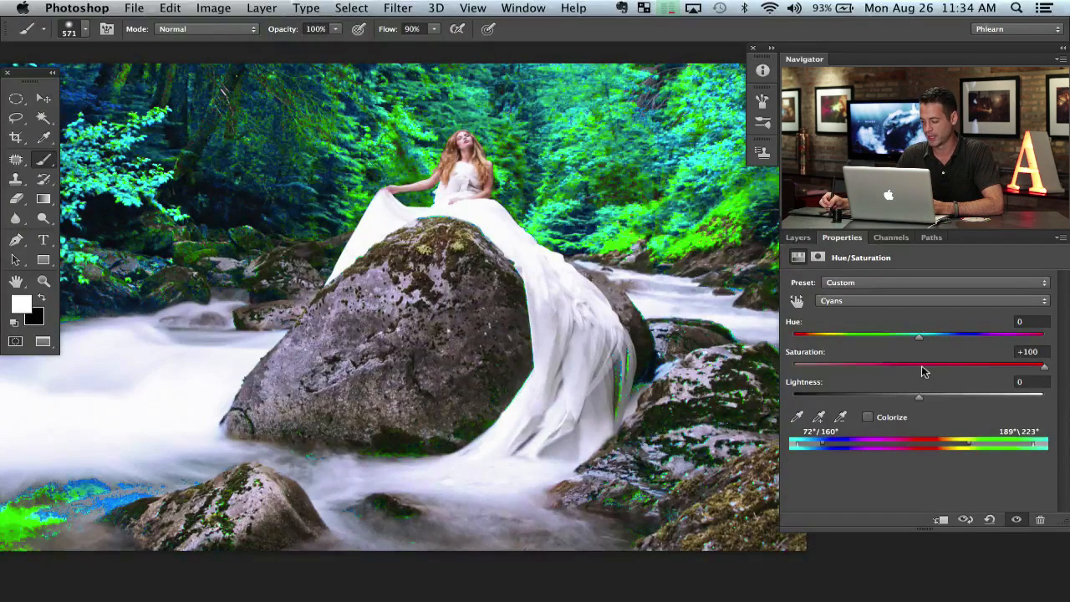
# Step: Return Saturation to zero and swing the foliage hue to magenta with a slight saturation boost
pyautogui.moveTo(1044, 366); pyautogui.dragTo(918, 366)
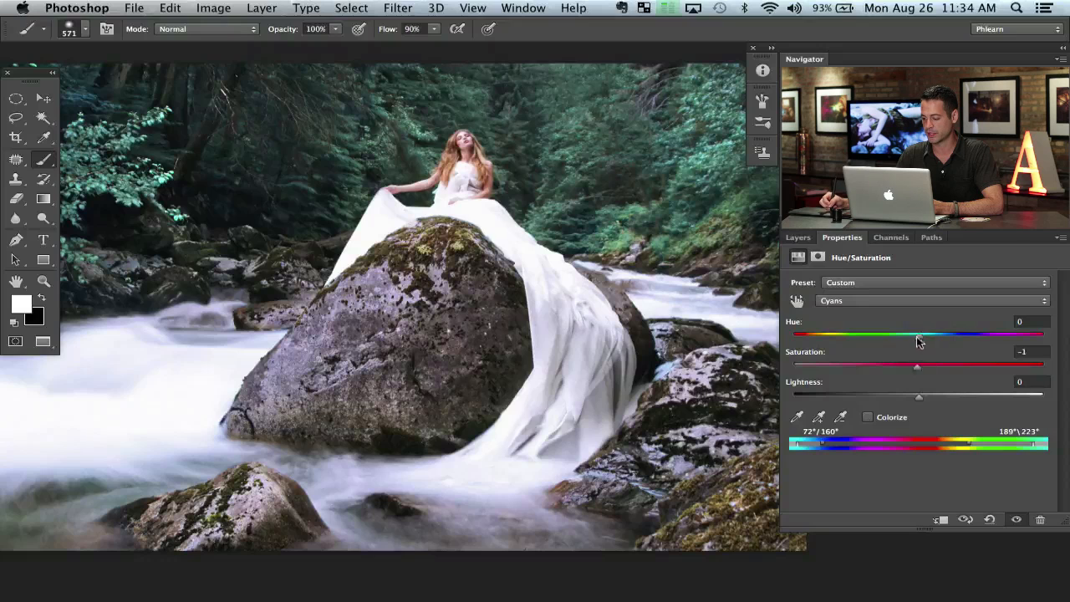
pyautogui.moveTo(917, 334); pyautogui.dragTo(1001, 334)
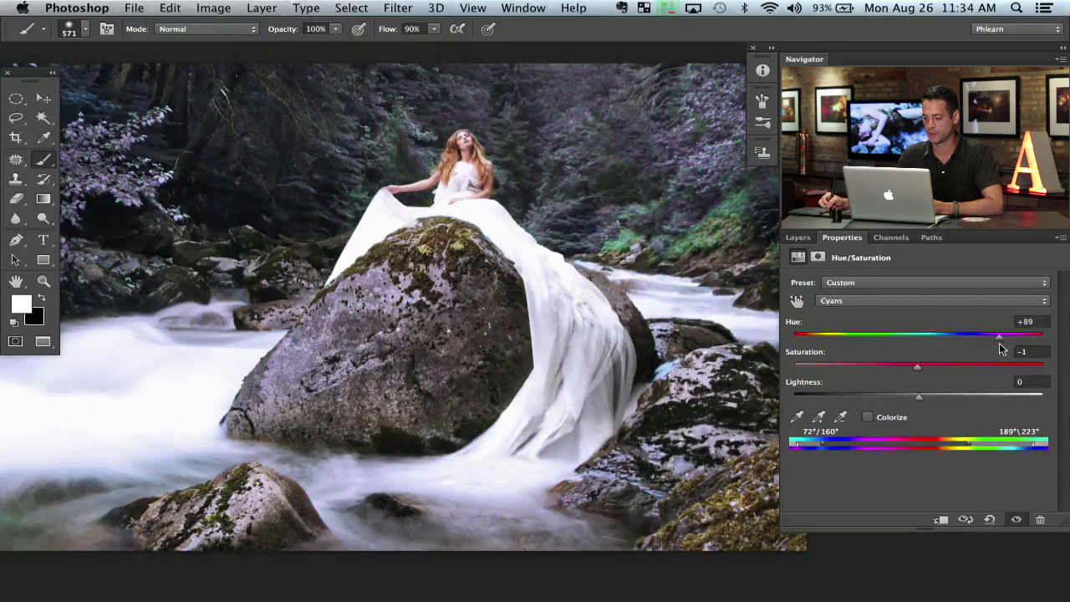
pyautogui.moveTo(1001, 334); pyautogui.dragTo(1044, 334)
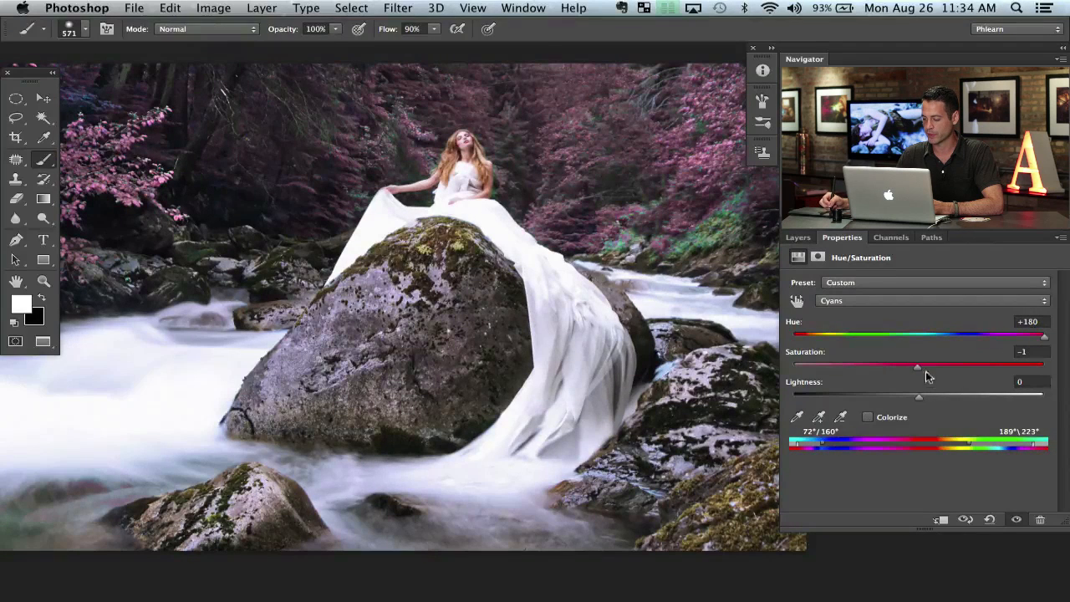
pyautogui.moveTo(1044, 335); pyautogui.dragTo(794, 335)
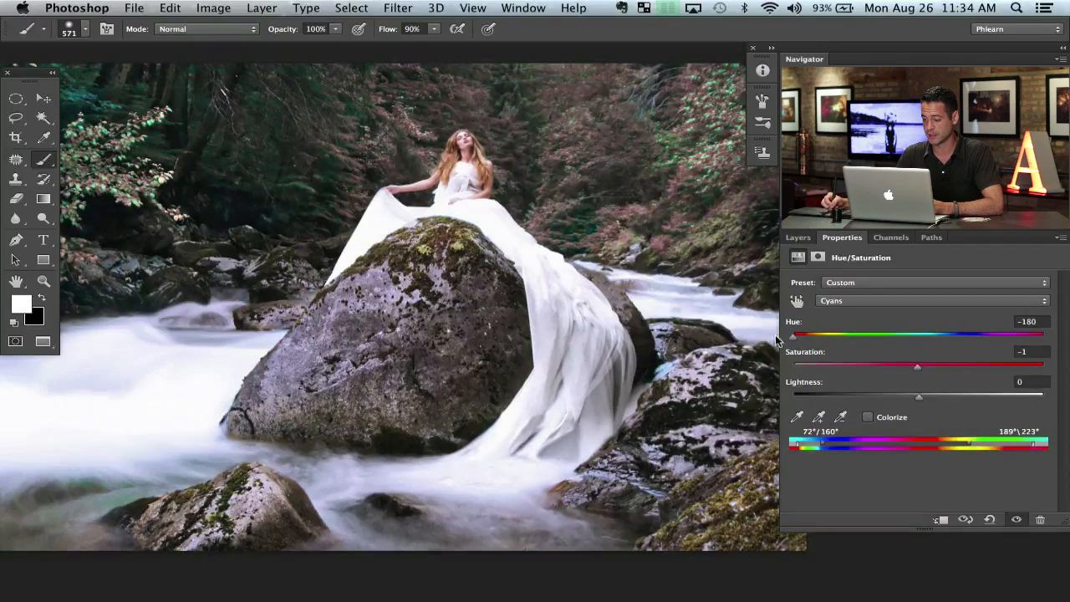
pyautogui.moveTo(794, 335); pyautogui.dragTo(1045, 335)
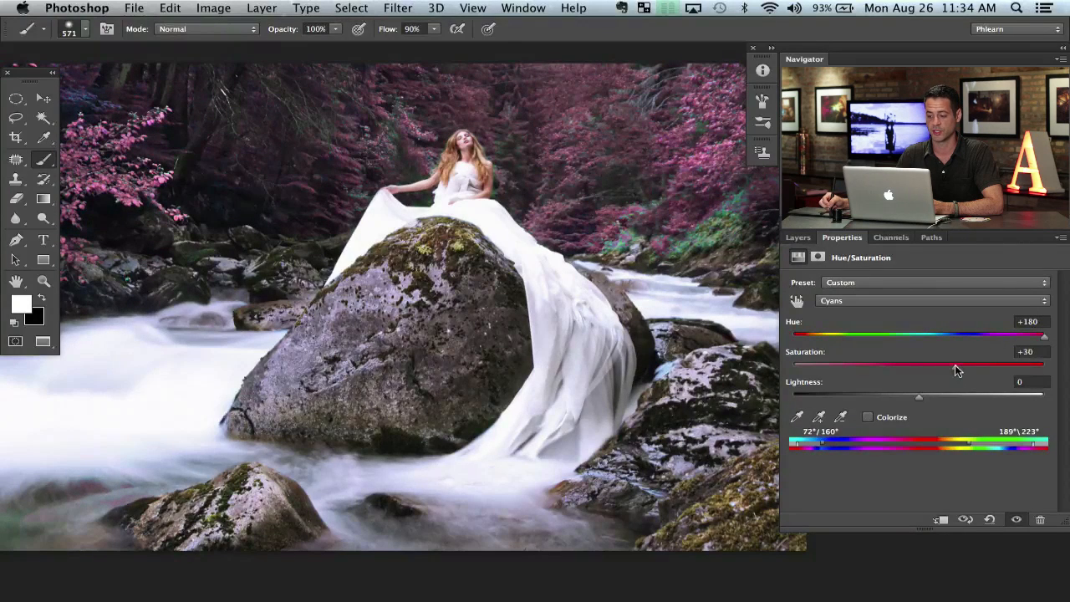
pyautogui.moveTo(957, 366); pyautogui.dragTo(968, 366)
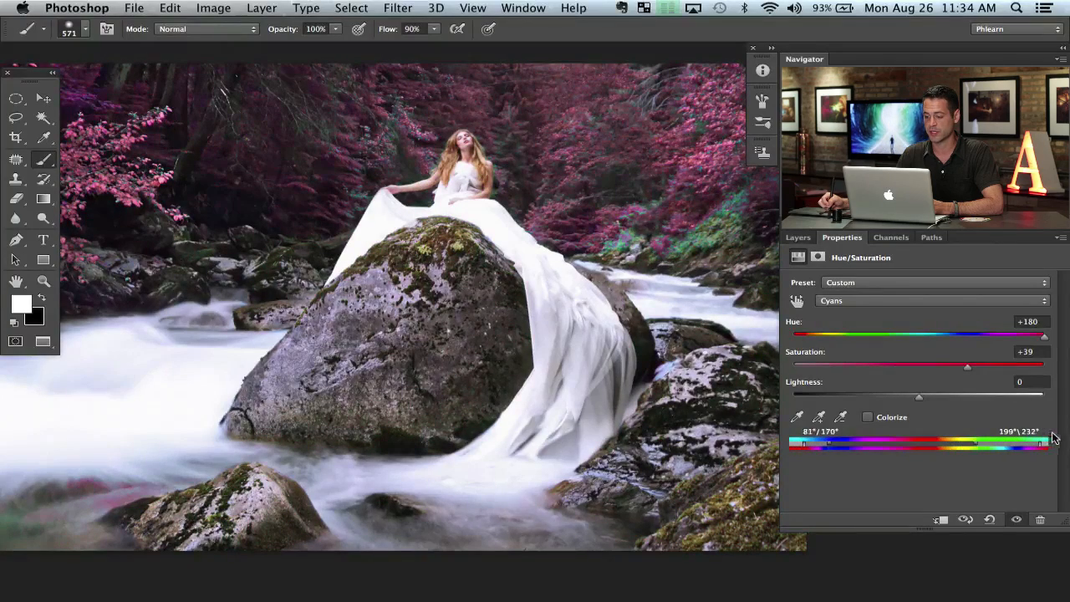
# Step: Widen the Cyans range to the water and settle Hue at +144, Saturation +24
pyautogui.click(932, 300)
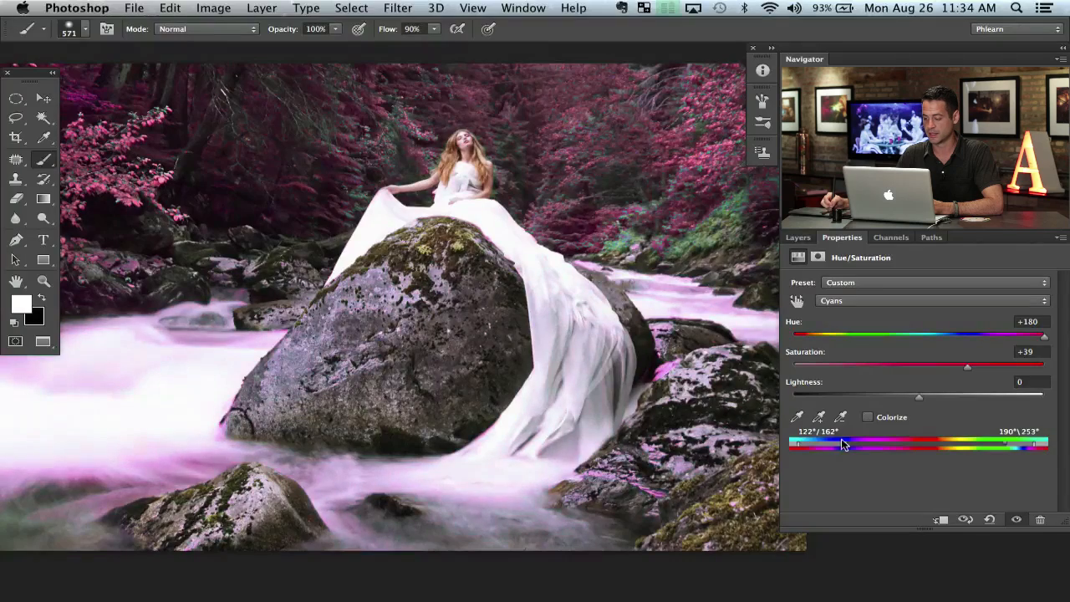
pyautogui.moveTo(1044, 335); pyautogui.dragTo(1003, 334)
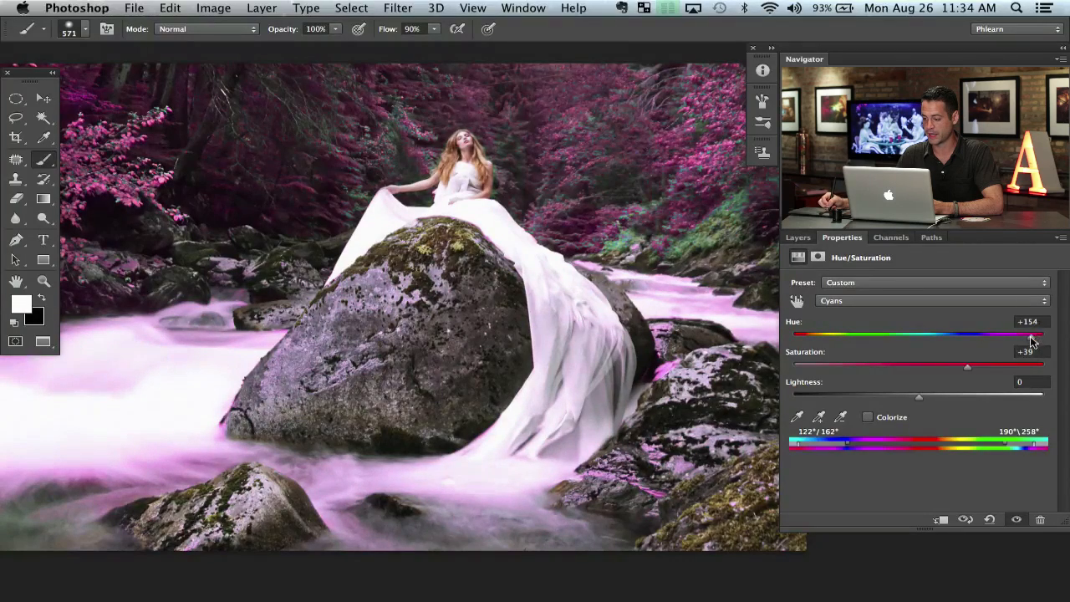
pyautogui.moveTo(1033, 334); pyautogui.dragTo(807, 334)
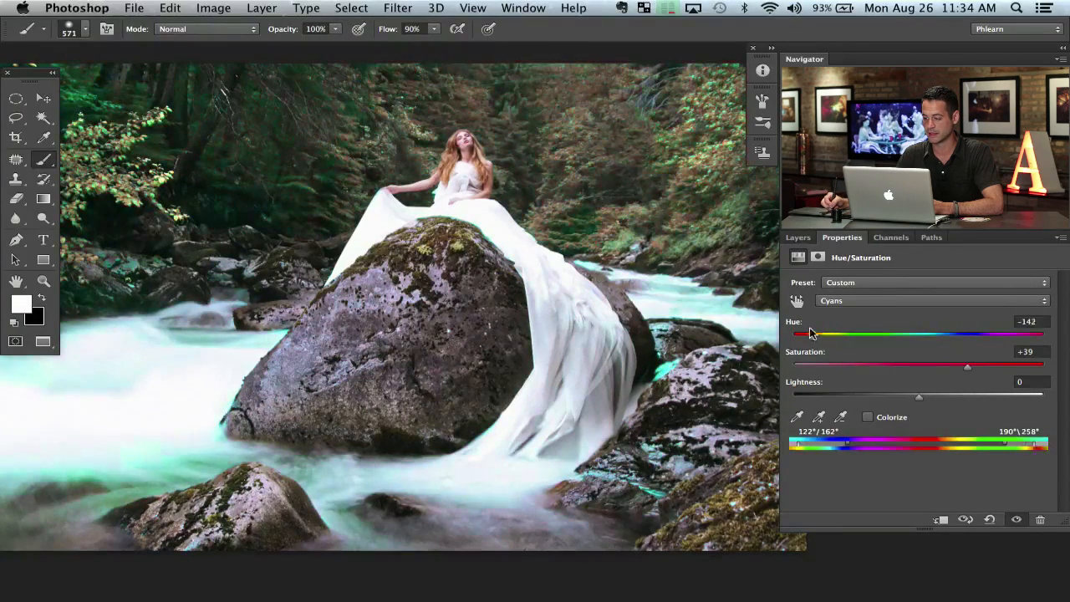
pyautogui.moveTo(834, 334); pyautogui.dragTo(803, 334)
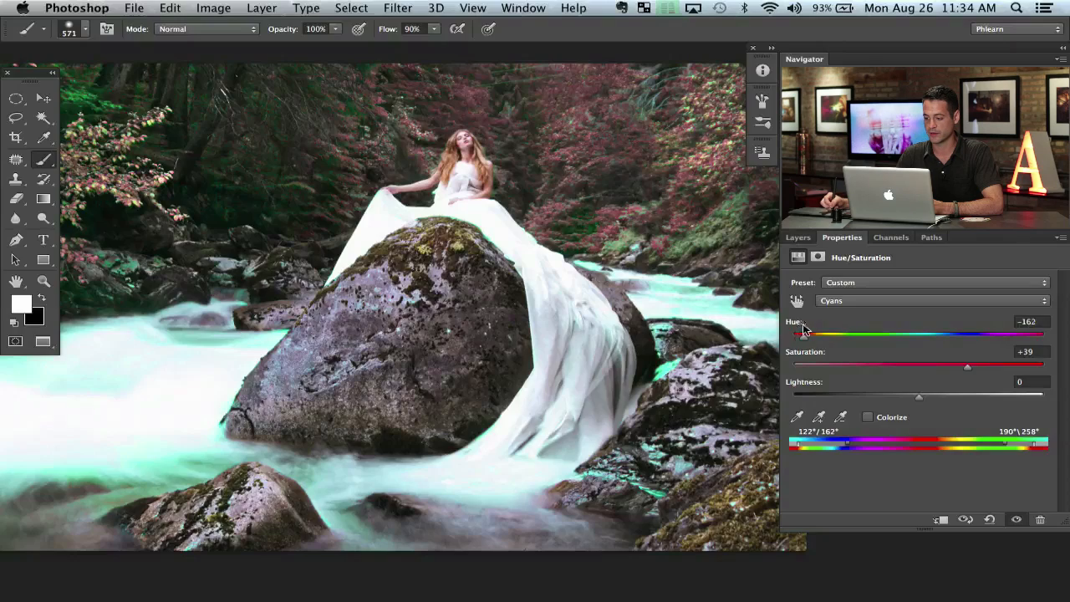
pyautogui.moveTo(810, 334); pyautogui.dragTo(1003, 334)
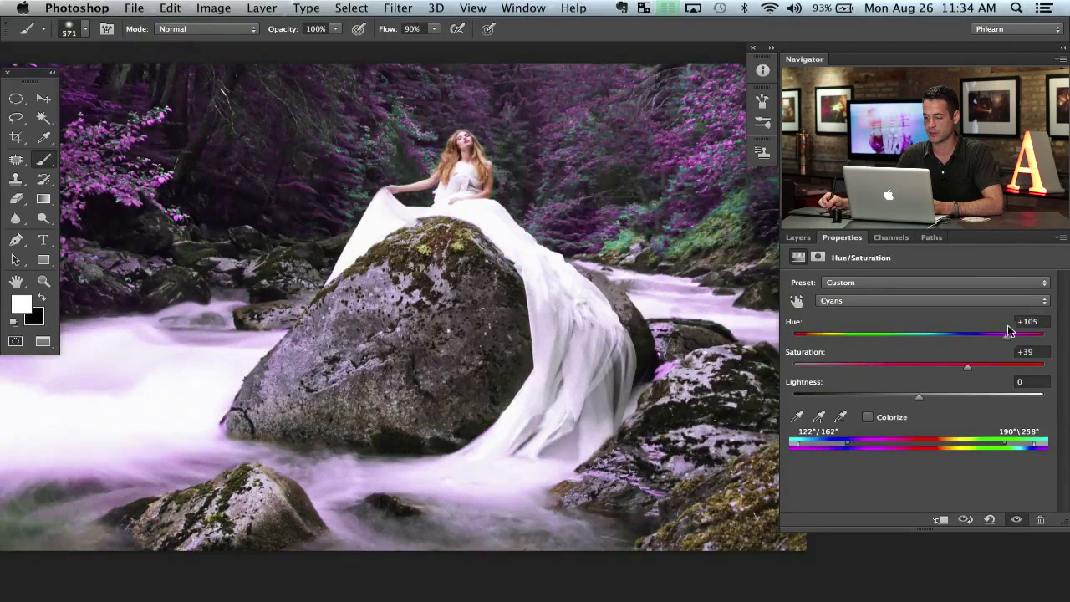
pyautogui.moveTo(1007, 332); pyautogui.dragTo(1024, 332)
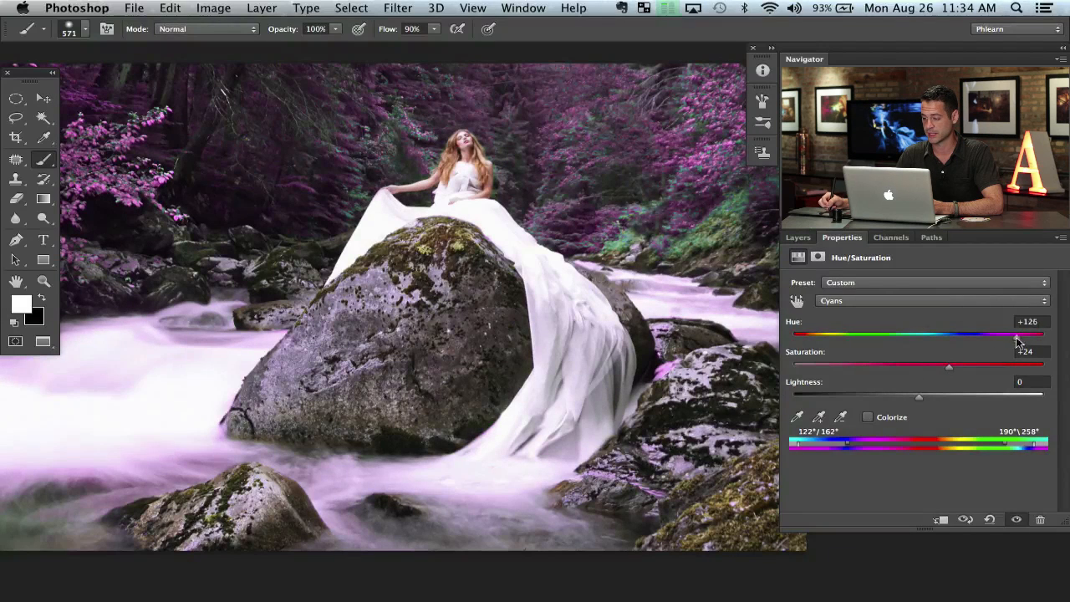
pyautogui.moveTo(1018, 334); pyautogui.dragTo(1028, 333)
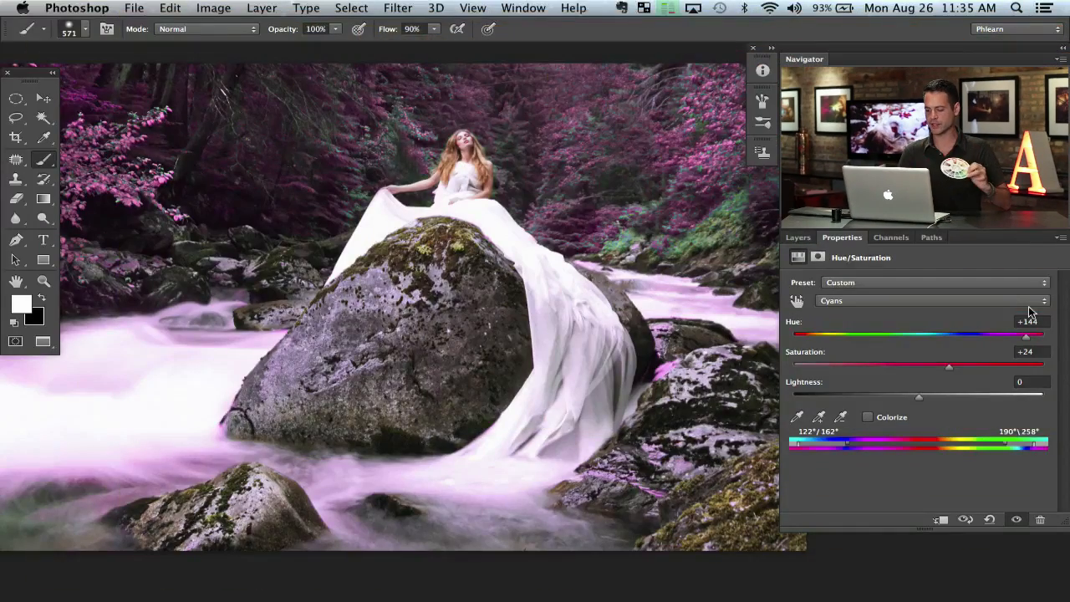
# Step: Toggle Hue/Saturation 1 visibility to compare the masked magenta tint with the original
pyautogui.click(797, 236)
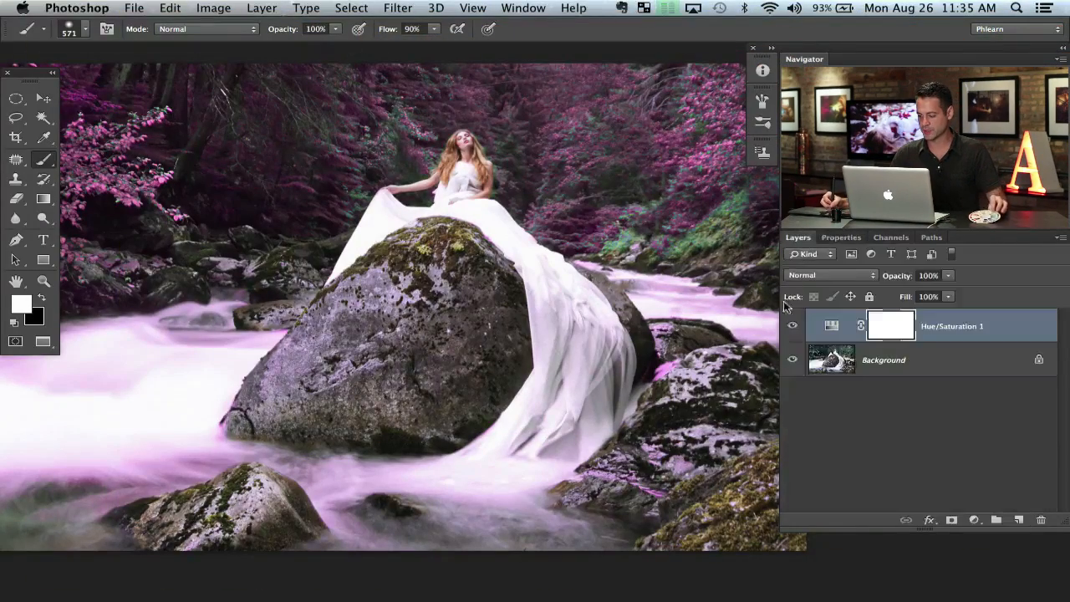
pyautogui.click(792, 326)
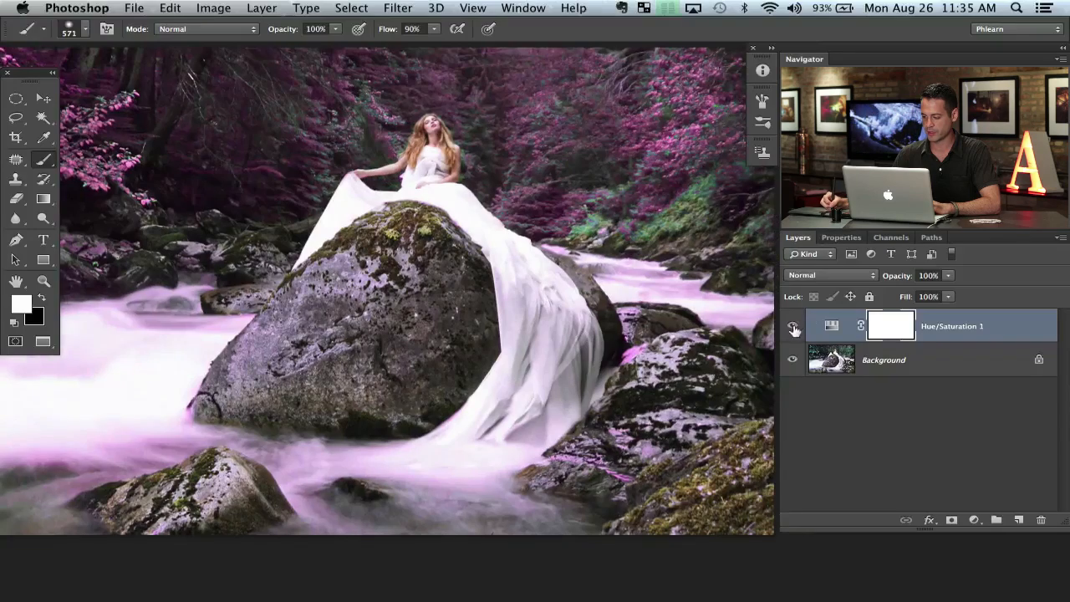
pyautogui.click(792, 326)
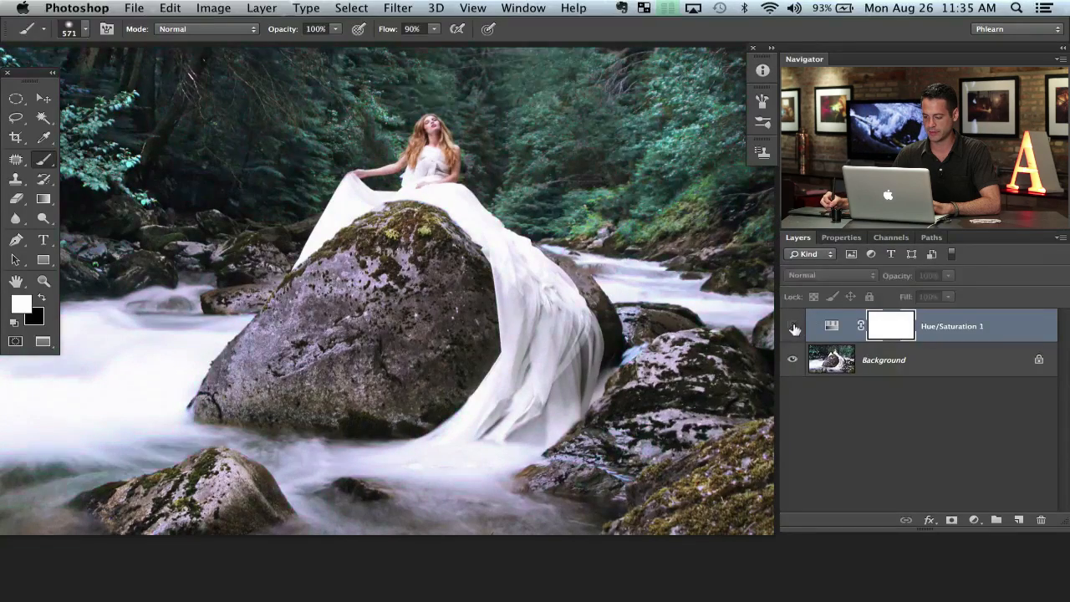
pyautogui.click(793, 326)
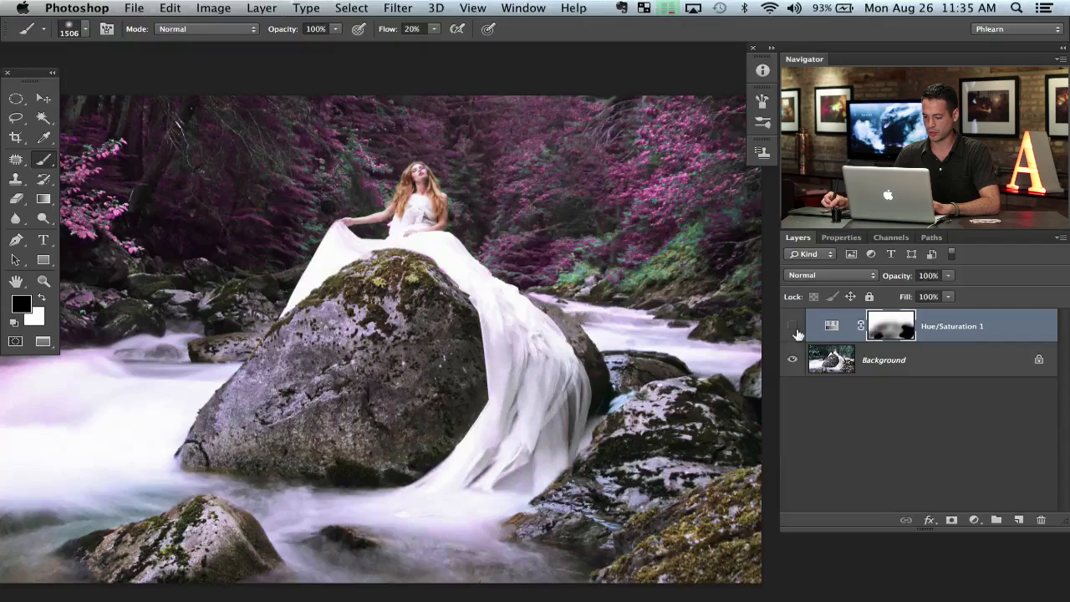
pyautogui.click(792, 325)
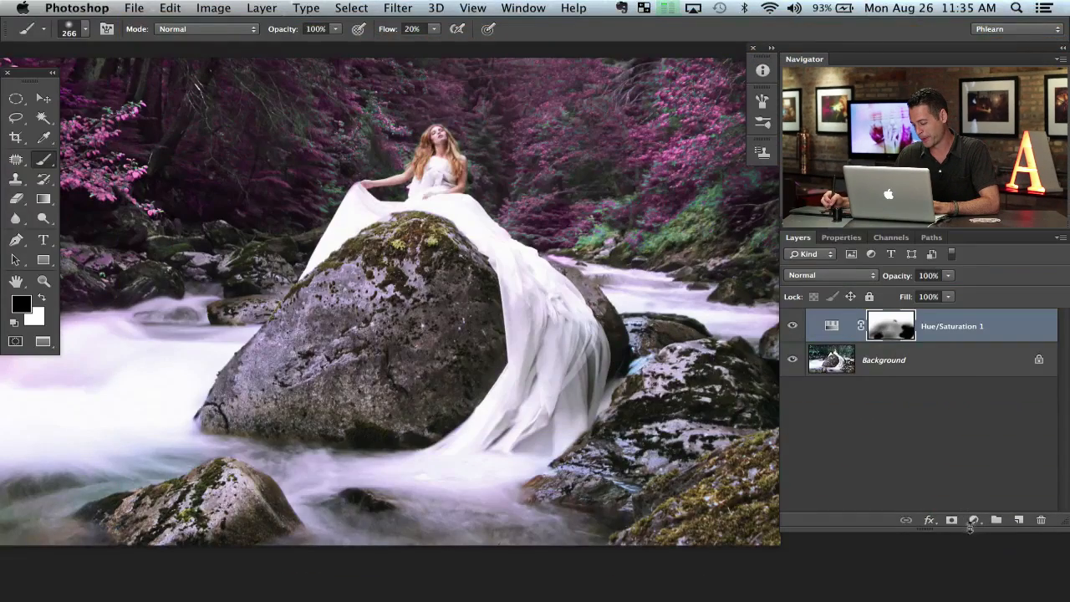
# Step: Add a second Hue/Saturation layer and target the moss's yellow range with a saturated preview
pyautogui.click(972, 520)
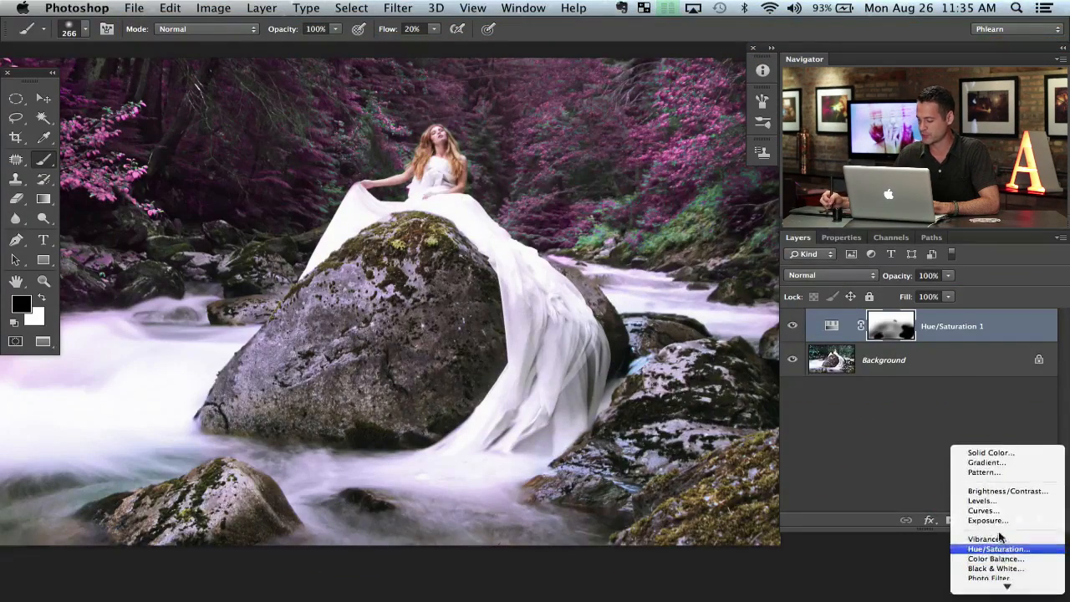
pyautogui.click(996, 548)
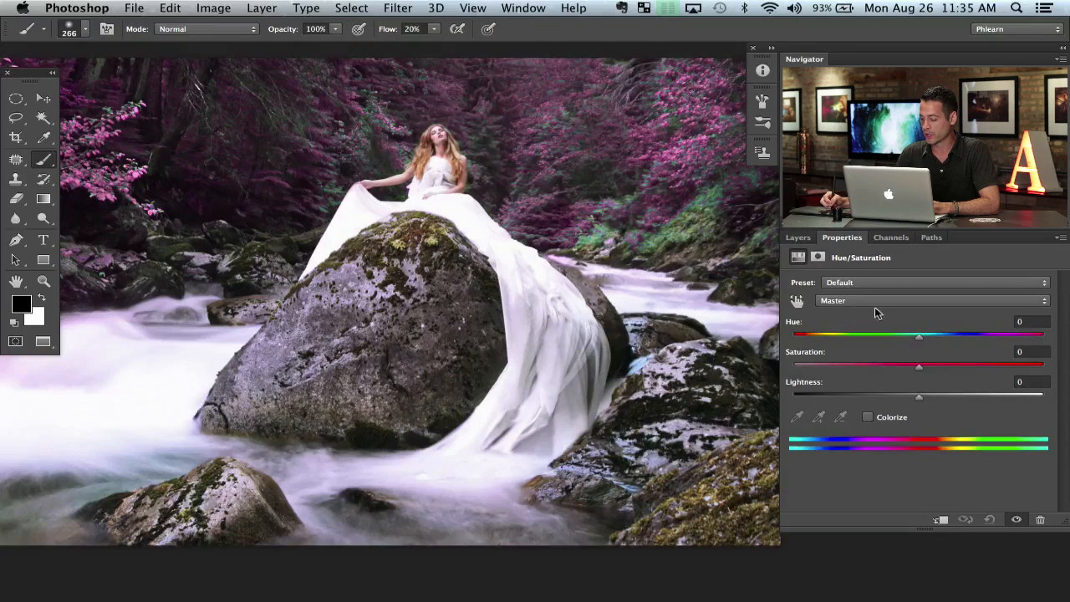
pyautogui.click(932, 300)
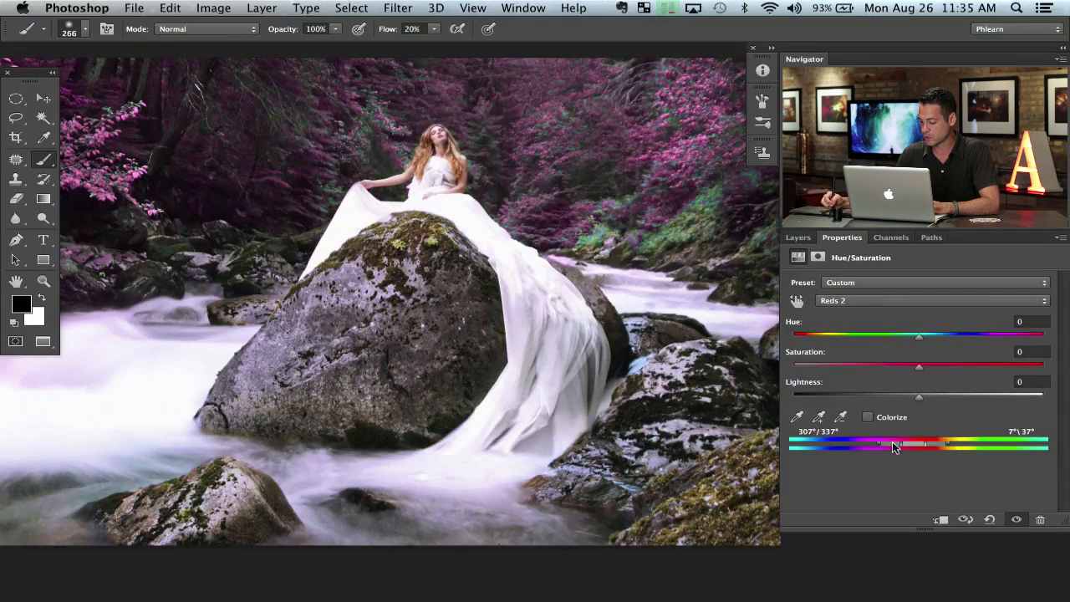
pyautogui.moveTo(877, 444); pyautogui.dragTo(944, 445)
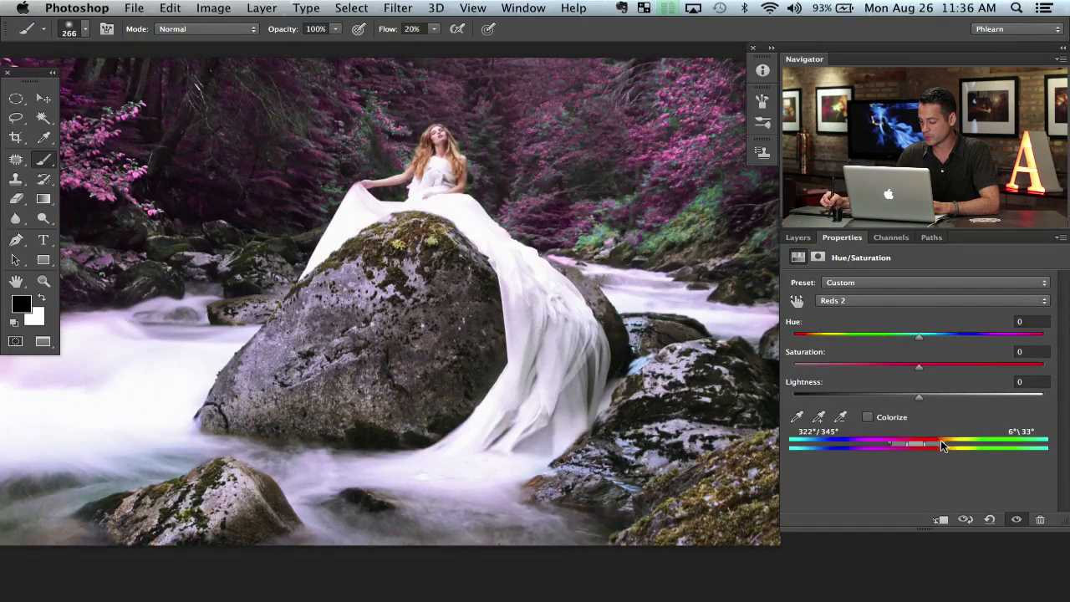
pyautogui.moveTo(918, 365); pyautogui.dragTo(1043, 365)
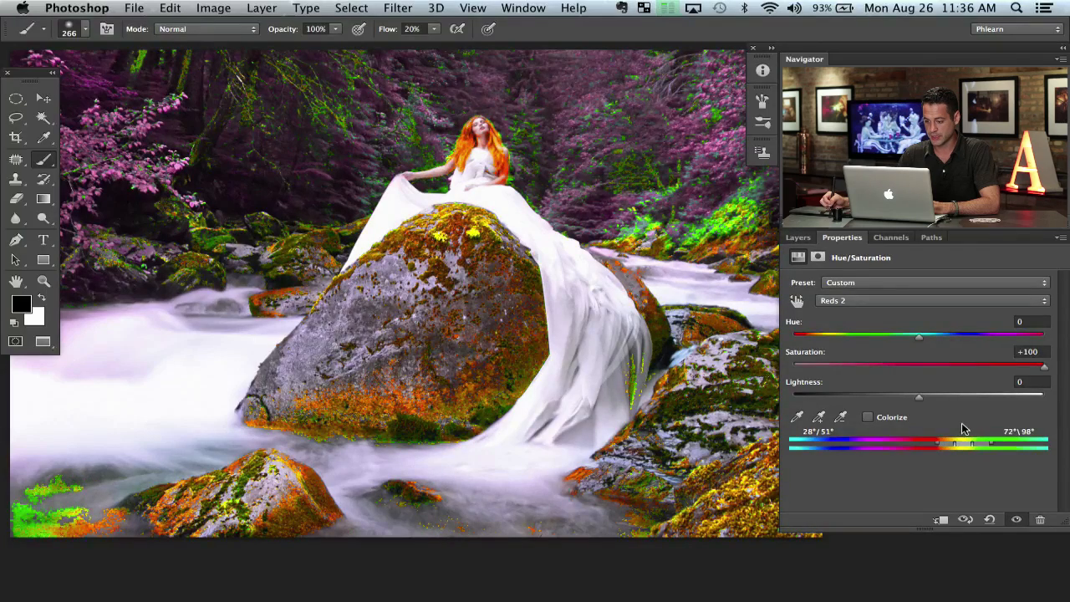
pyautogui.click(932, 300)
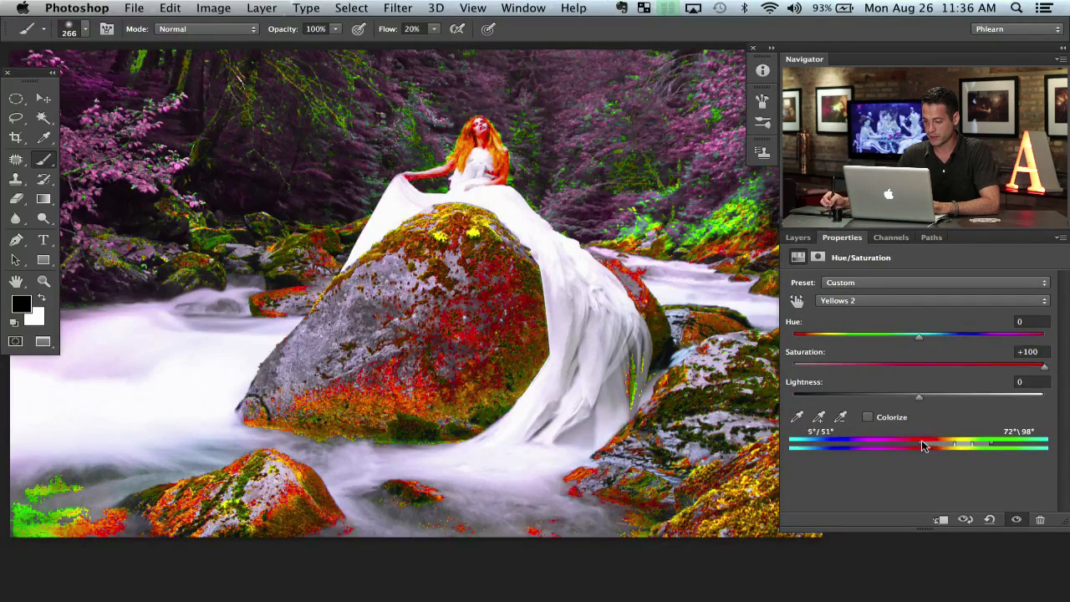
pyautogui.moveTo(919, 445); pyautogui.dragTo(978, 445)
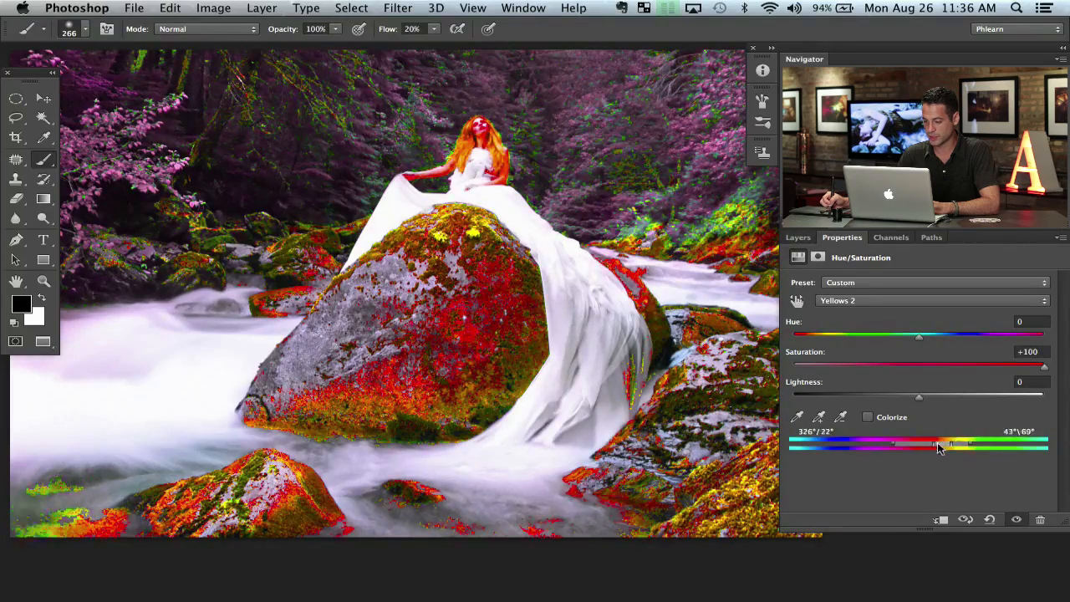
pyautogui.moveTo(936, 446); pyautogui.dragTo(969, 445)
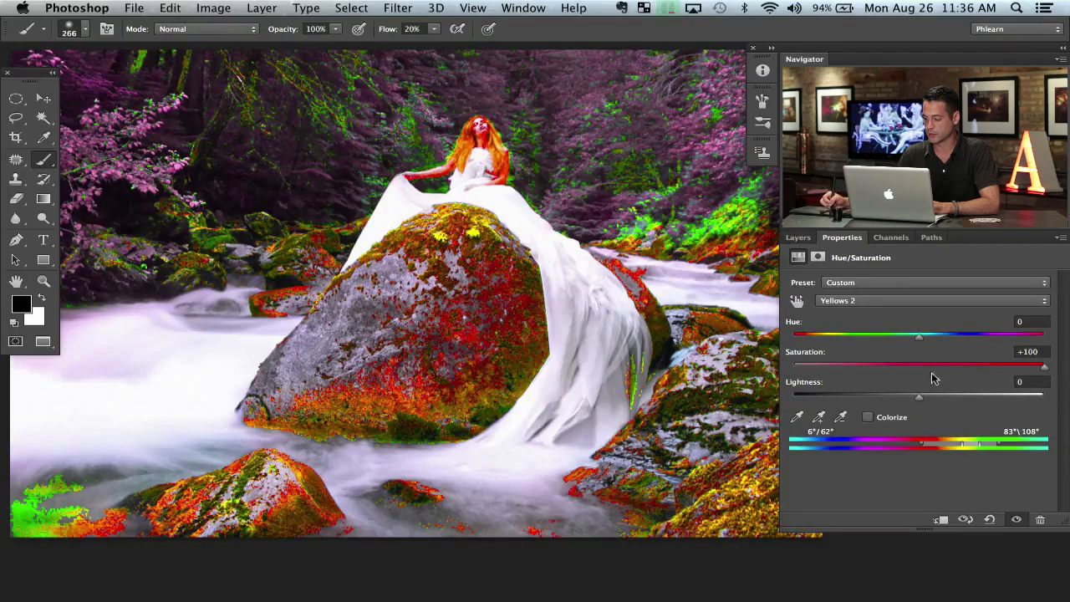
# Step: Set the yellows to Hue +18 and Saturation +38, refining the range edge
pyautogui.moveTo(919, 335); pyautogui.dragTo(847, 334)
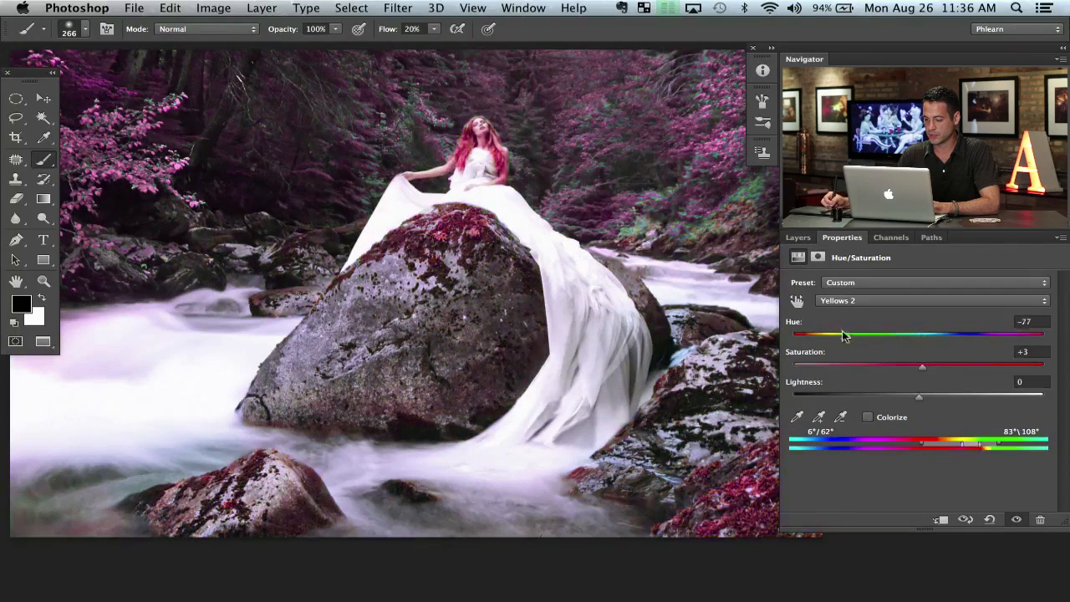
pyautogui.moveTo(847, 333); pyautogui.dragTo(945, 334)
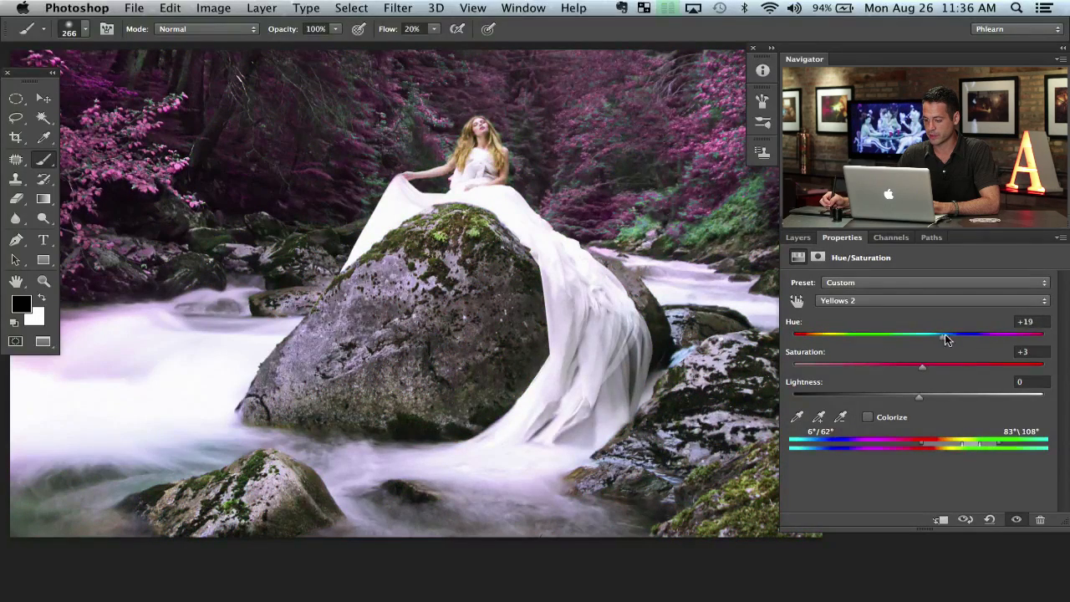
pyautogui.moveTo(922, 366); pyautogui.dragTo(966, 366)
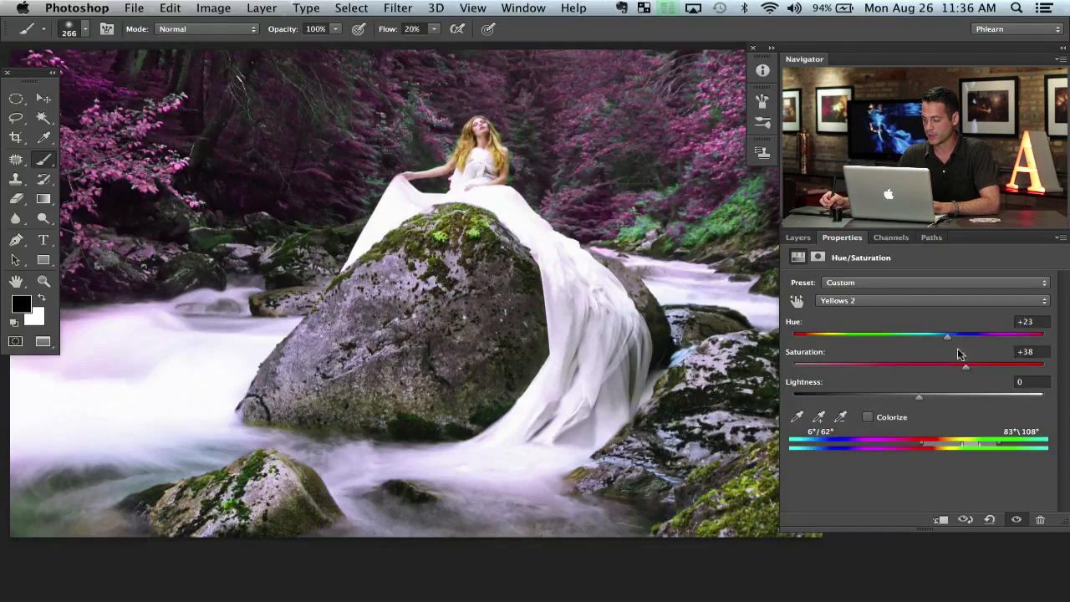
pyautogui.moveTo(946, 335); pyautogui.dragTo(938, 335)
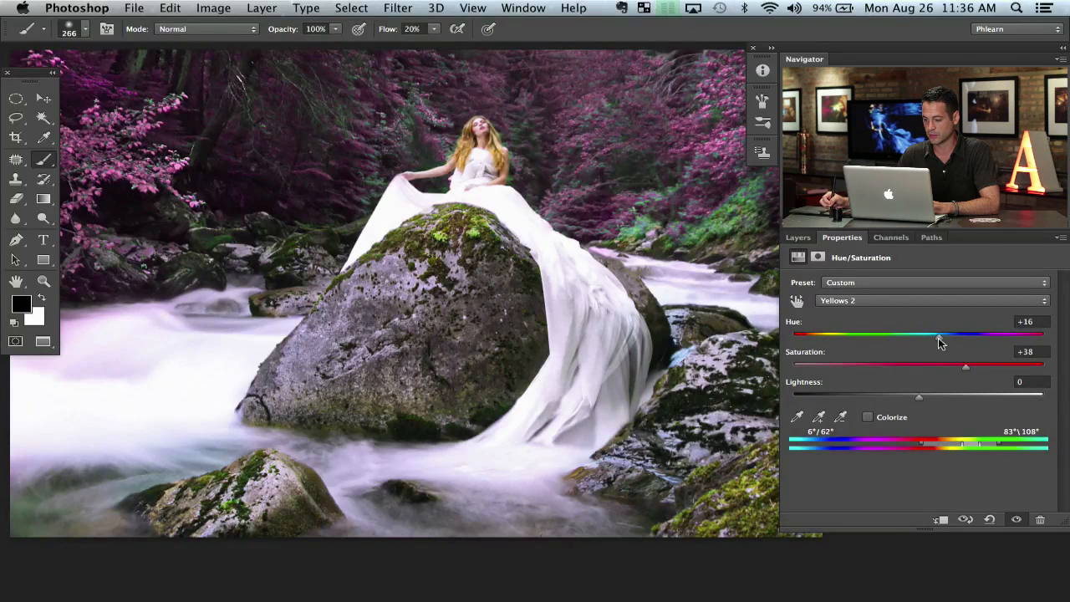
pyautogui.moveTo(938, 335); pyautogui.dragTo(940, 335)
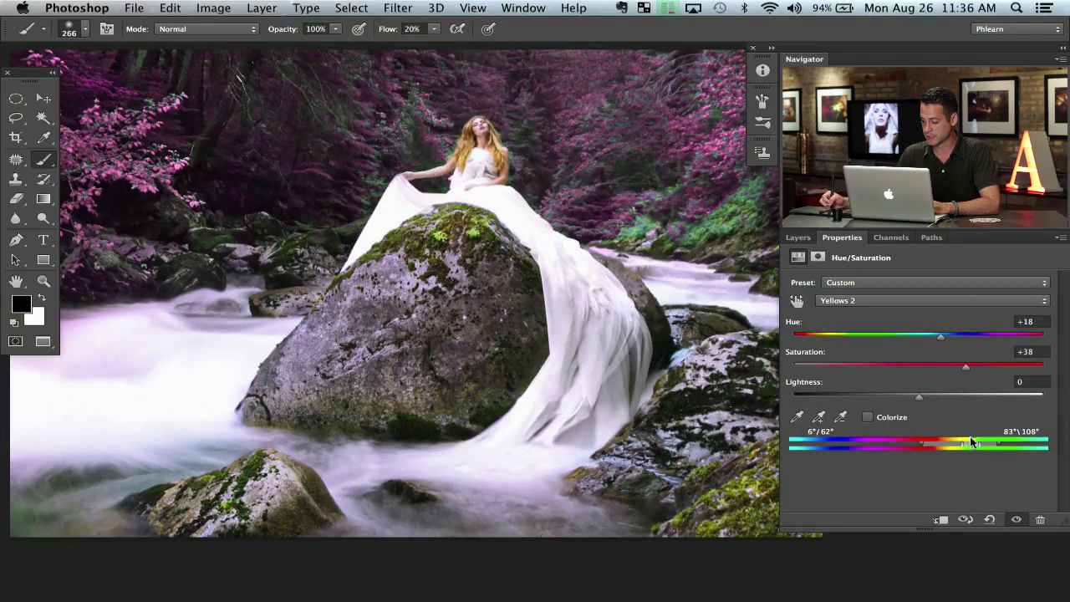
pyautogui.moveTo(941, 334); pyautogui.dragTo(928, 334)
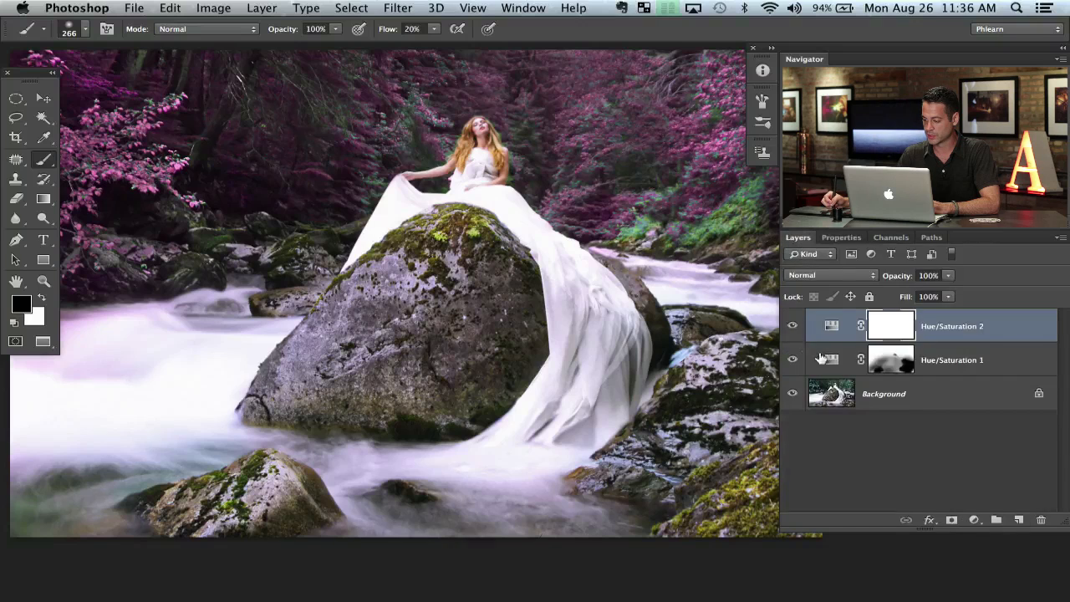
# Step: Add a Hue/Saturation layer targeting Greens with Hue -180 and Saturation +16
pyautogui.click(793, 326)
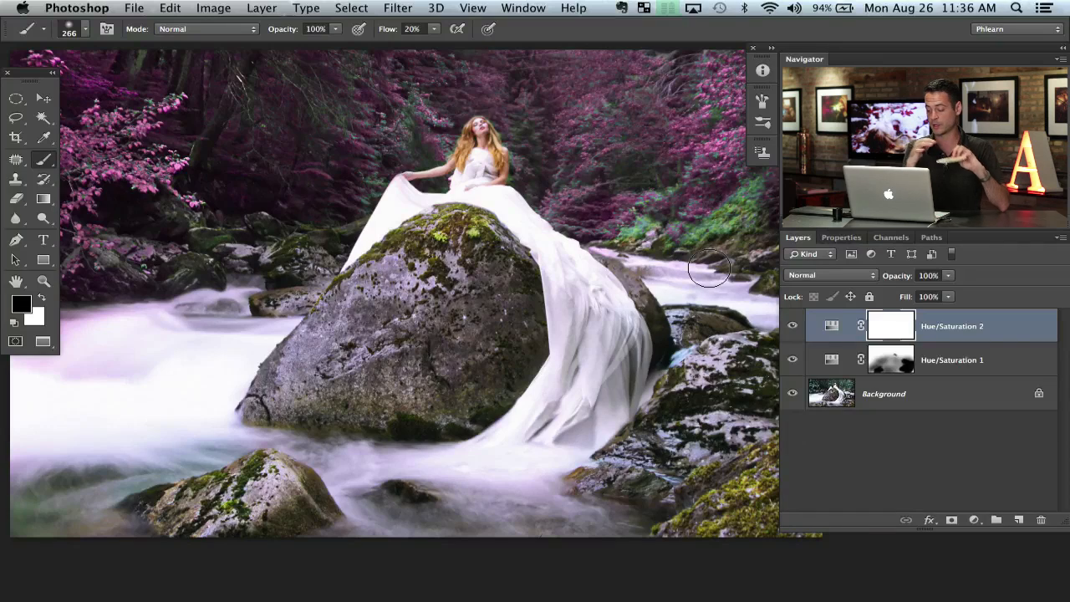
pyautogui.moveTo(727, 220)
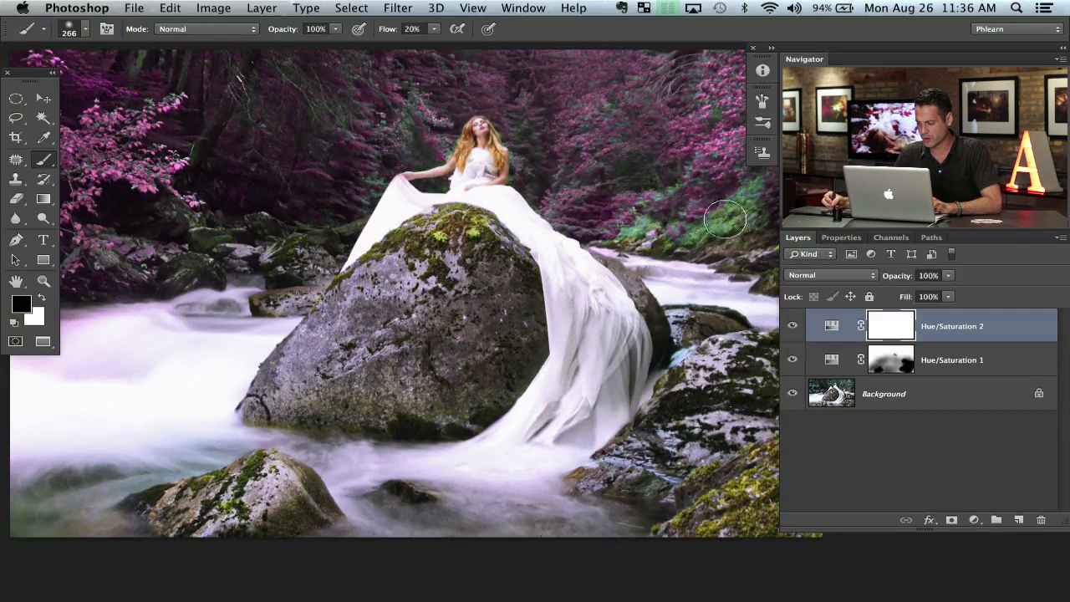
pyautogui.click(973, 520)
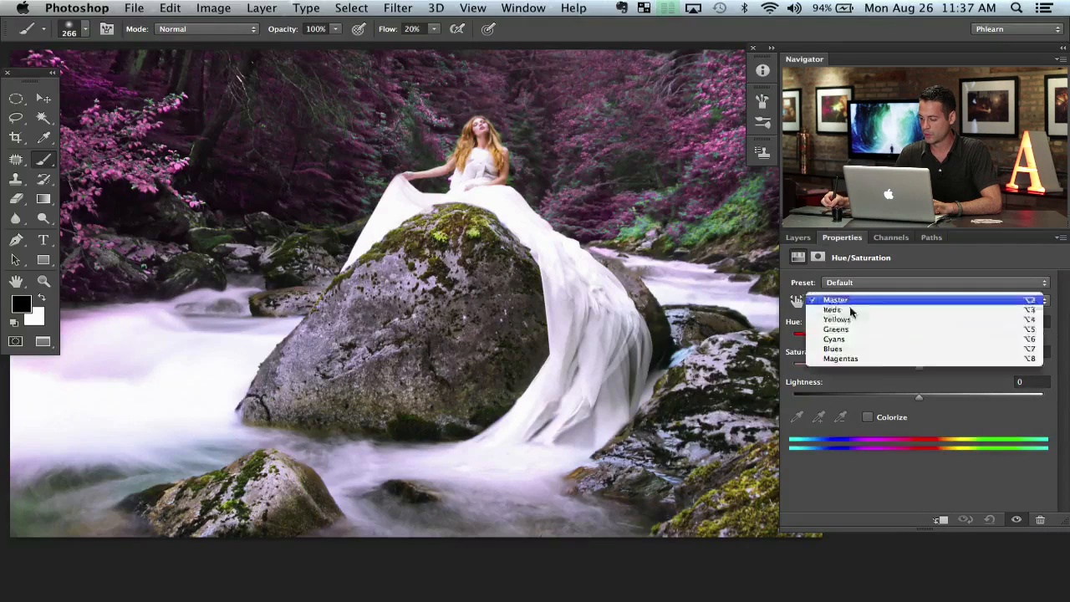
pyautogui.click(836, 328)
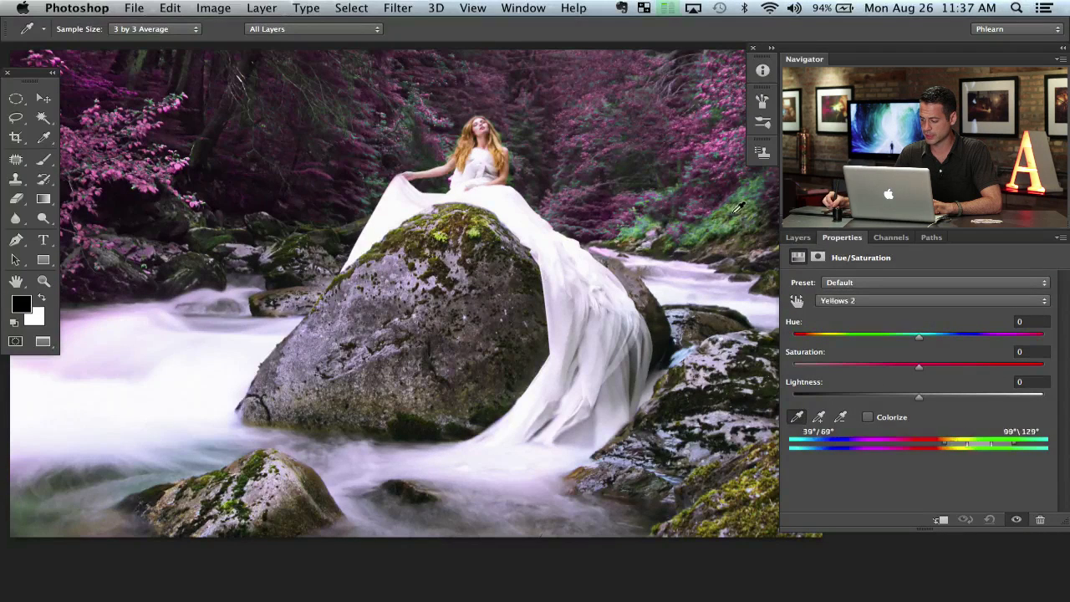
pyautogui.moveTo(919, 335); pyautogui.dragTo(894, 335)
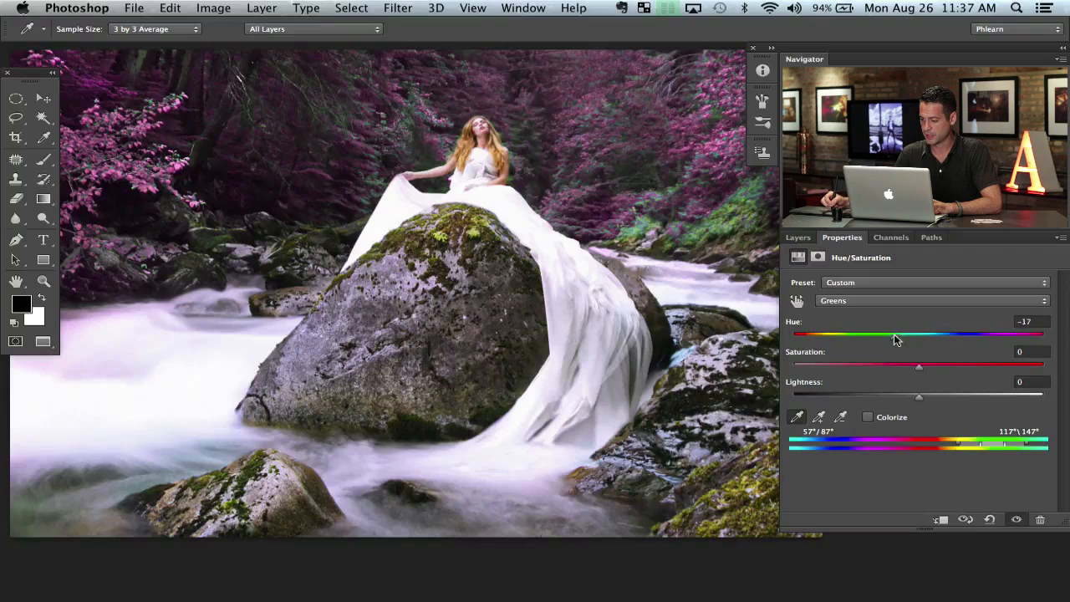
pyautogui.moveTo(894, 334); pyautogui.dragTo(836, 335)
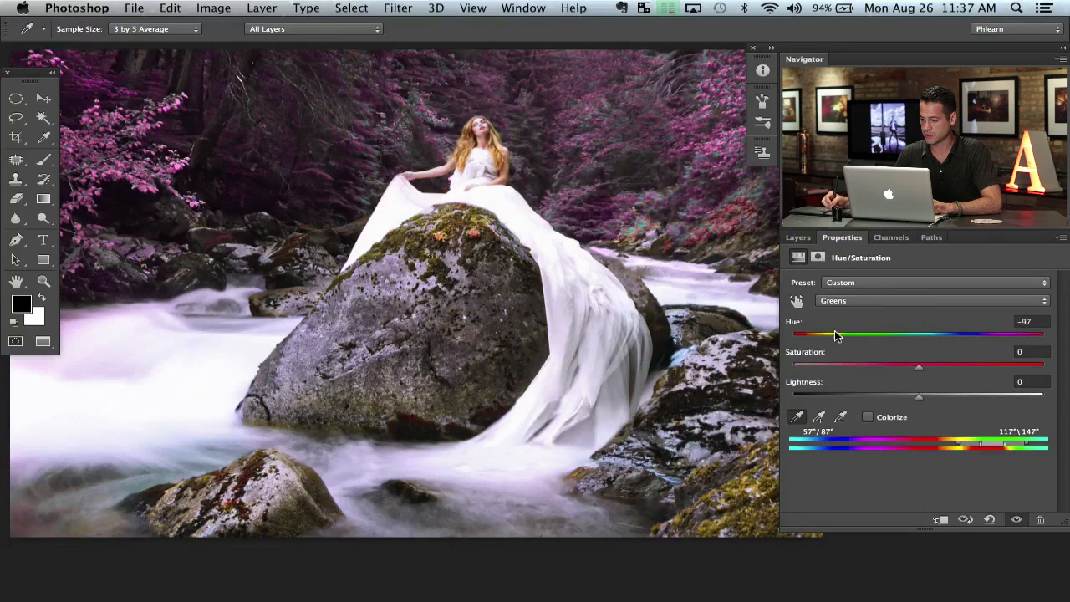
pyautogui.moveTo(836, 333); pyautogui.dragTo(901, 333)
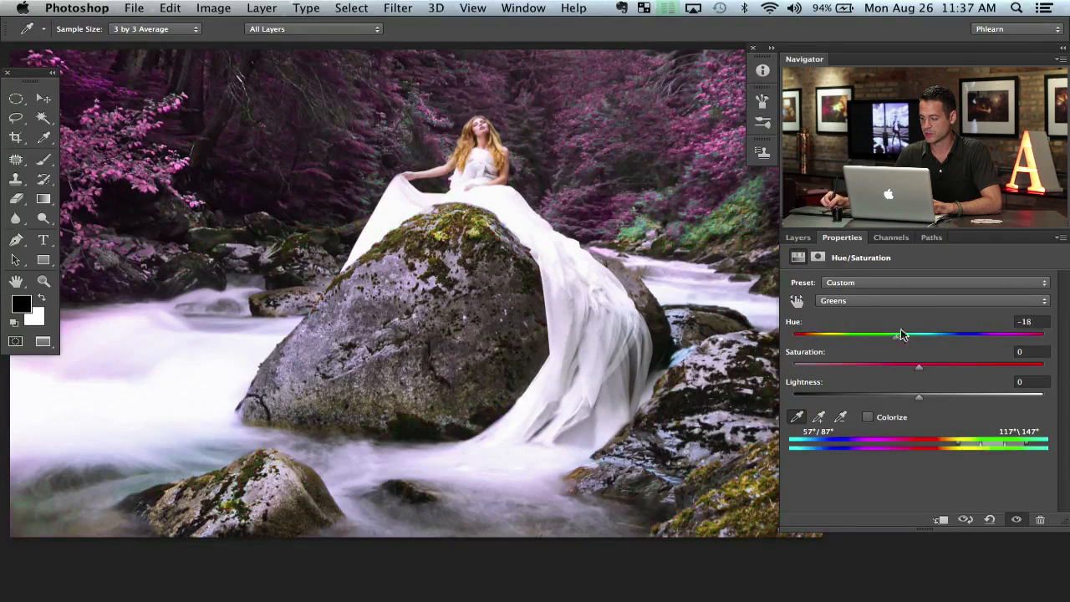
pyautogui.moveTo(901, 333); pyautogui.dragTo(795, 334)
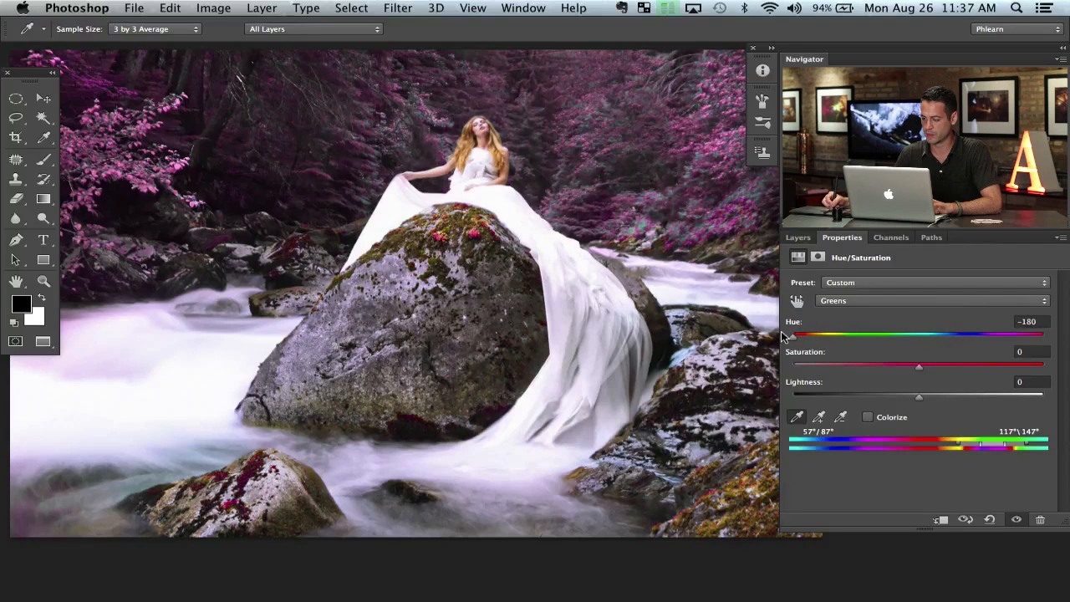
pyautogui.moveTo(794, 334); pyautogui.dragTo(847, 335)
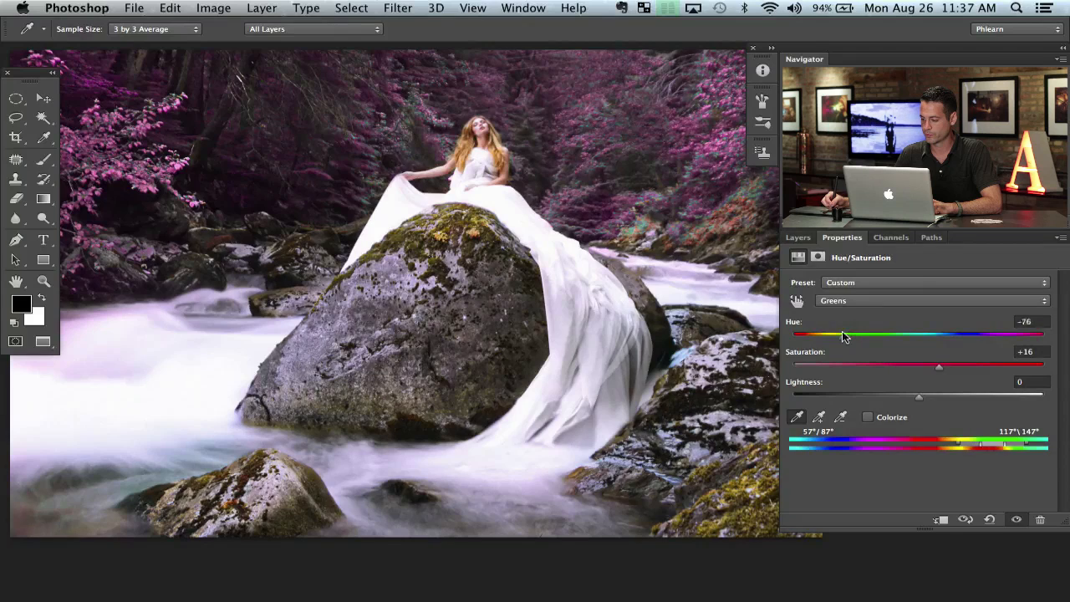
pyautogui.moveTo(842, 334); pyautogui.dragTo(890, 334)
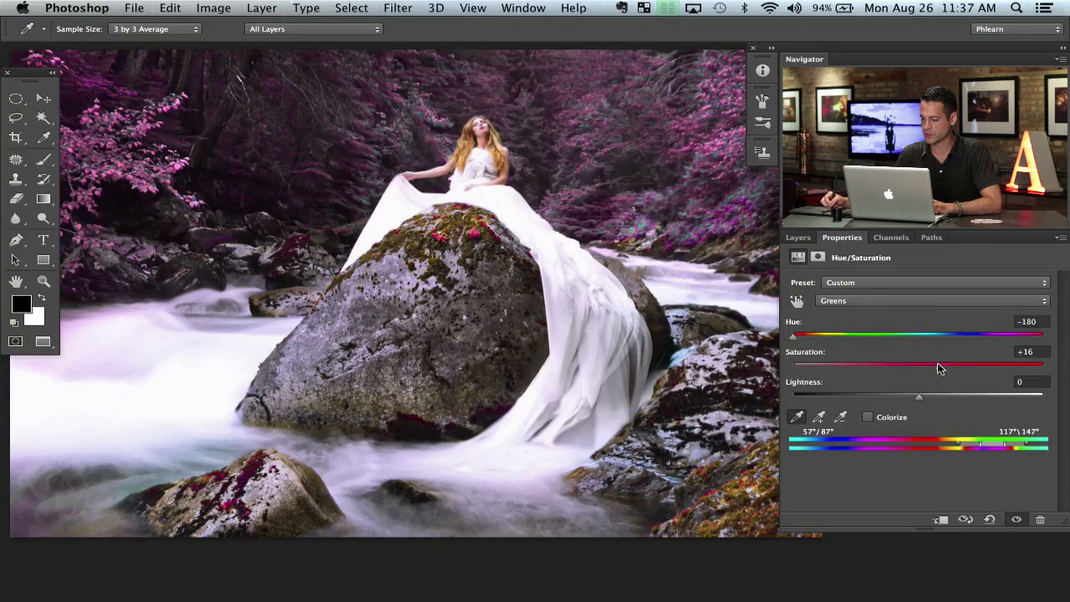
pyautogui.moveTo(936, 366); pyautogui.dragTo(880, 366)
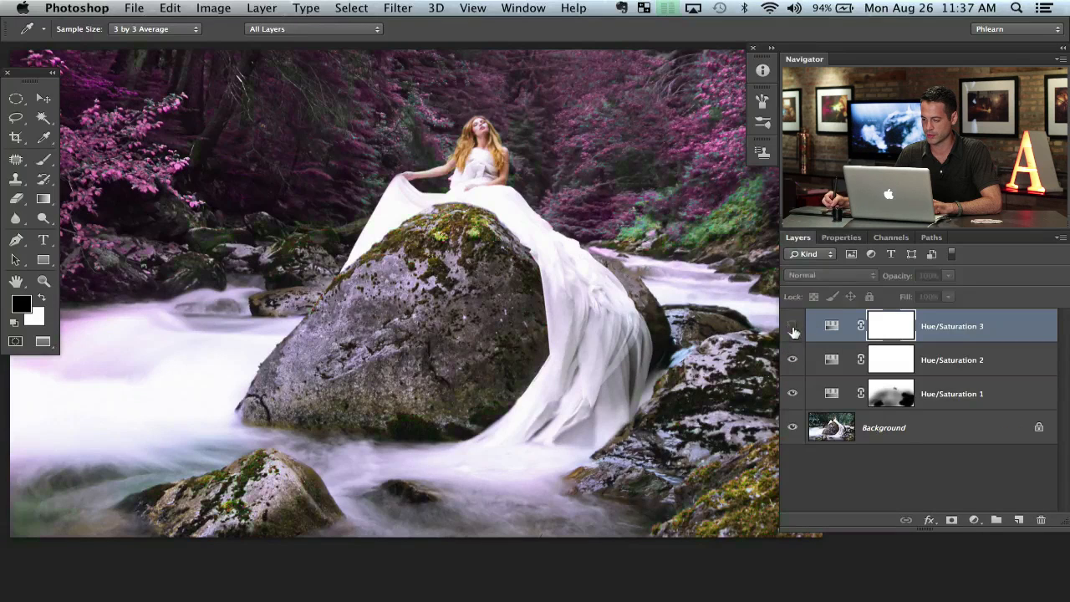
# Step: Toggle Hue/Saturation 3 off and back on to compare the magenta greens
pyautogui.click(792, 326)
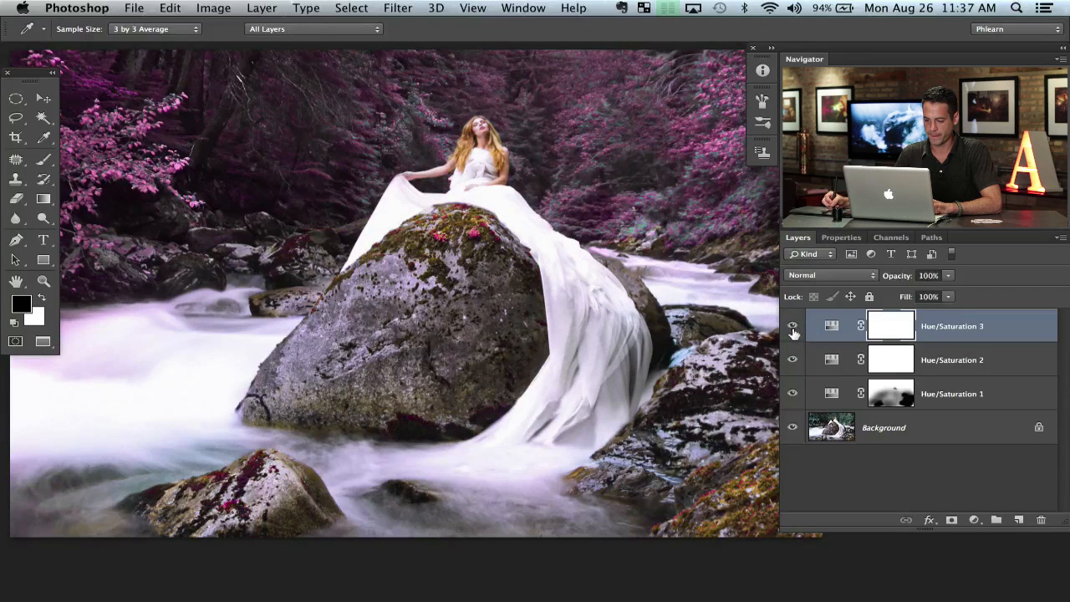
pyautogui.click(792, 326)
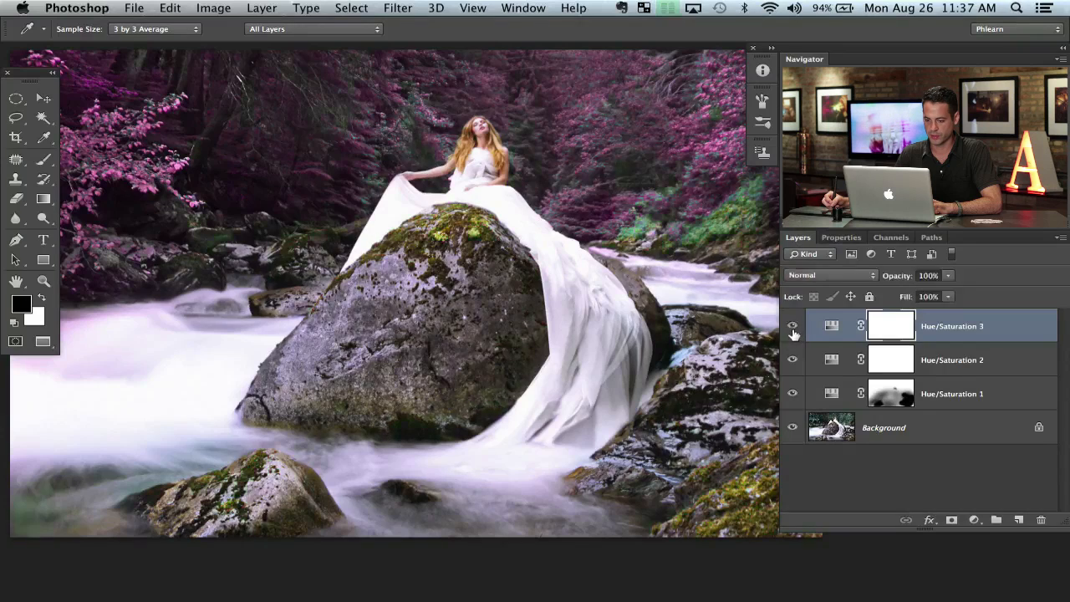
pyautogui.click(792, 326)
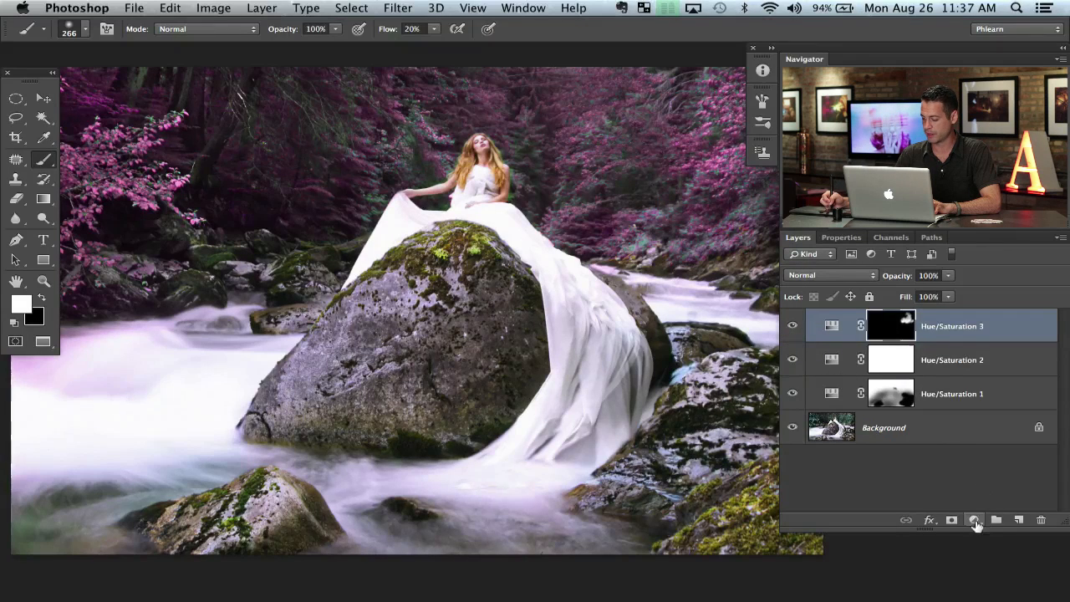
# Step: Add a Hue/Saturation layer on Blues, briefly maxing Saturation to reveal the water areas
pyautogui.click(974, 520)
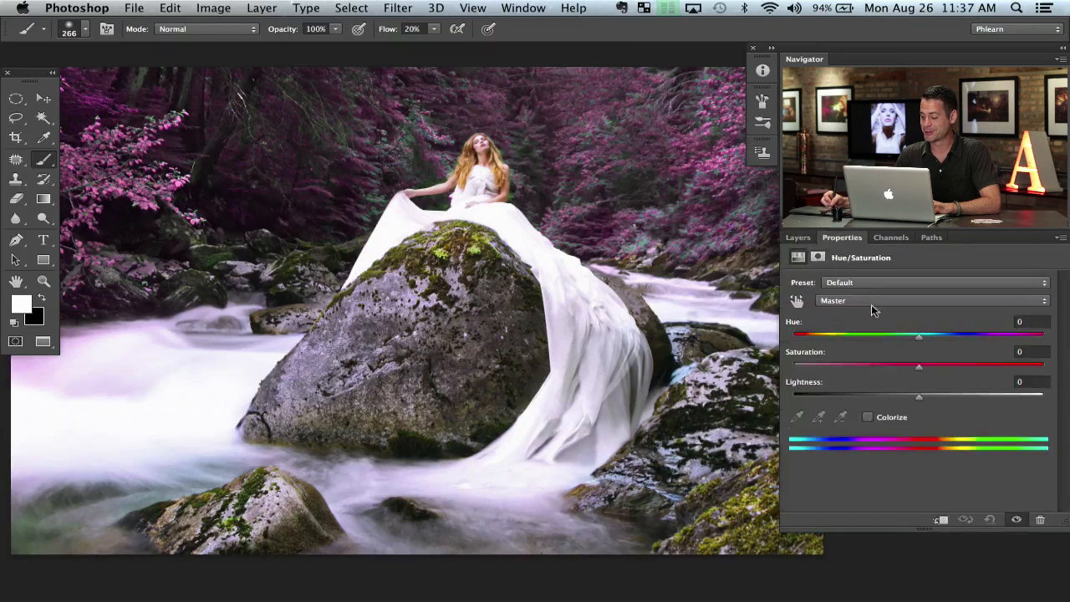
pyautogui.click(932, 300)
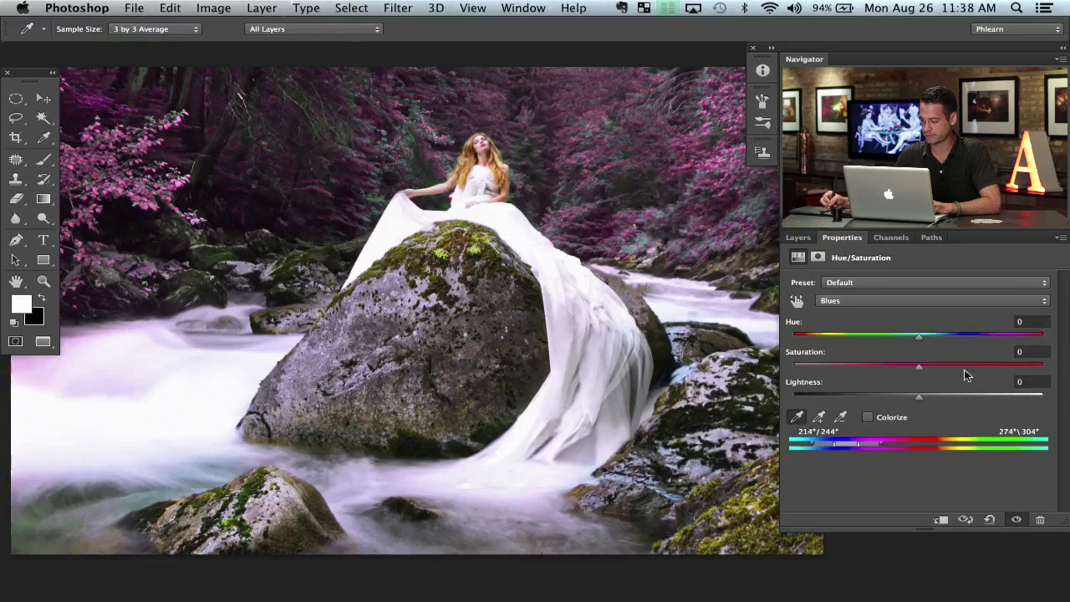
pyautogui.moveTo(919, 365); pyautogui.dragTo(1036, 365)
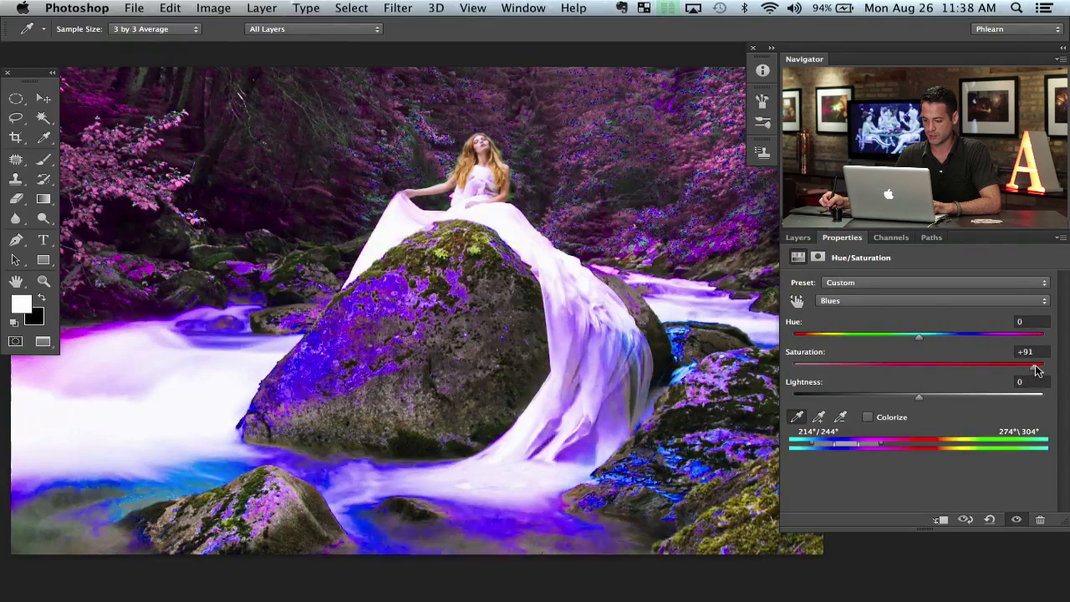
pyautogui.moveTo(1035, 366); pyautogui.dragTo(1049, 366)
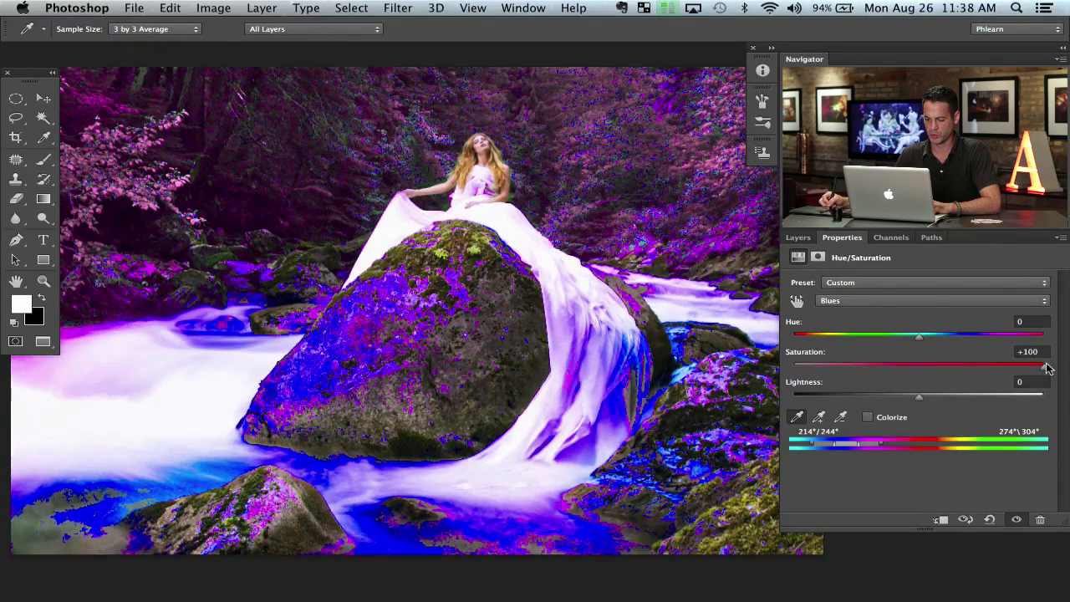
pyautogui.moveTo(1048, 365); pyautogui.dragTo(1043, 365)
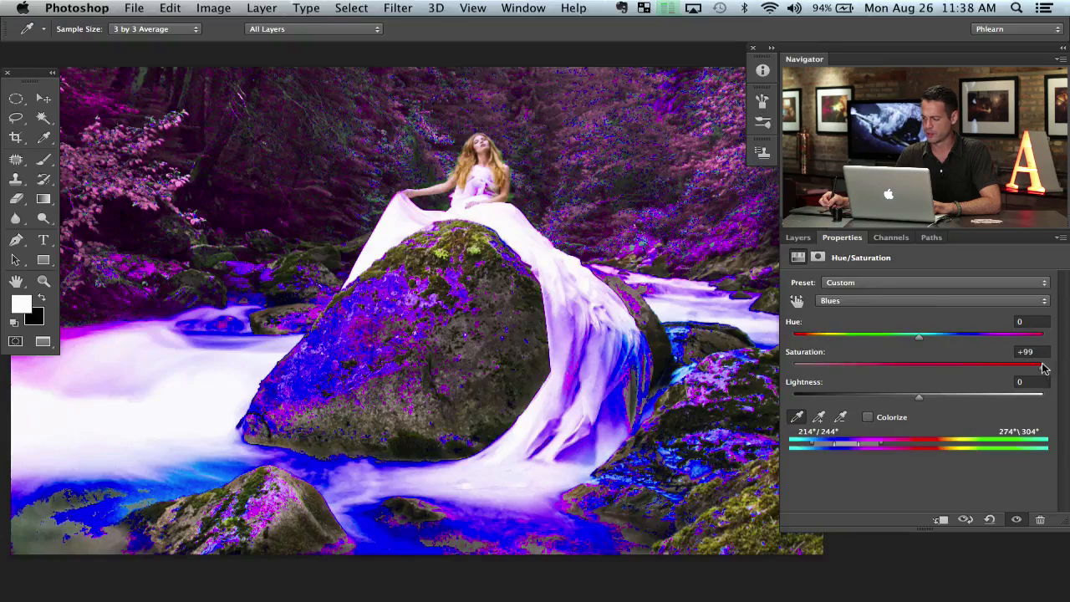
pyautogui.moveTo(1043, 364); pyautogui.dragTo(1028, 364)
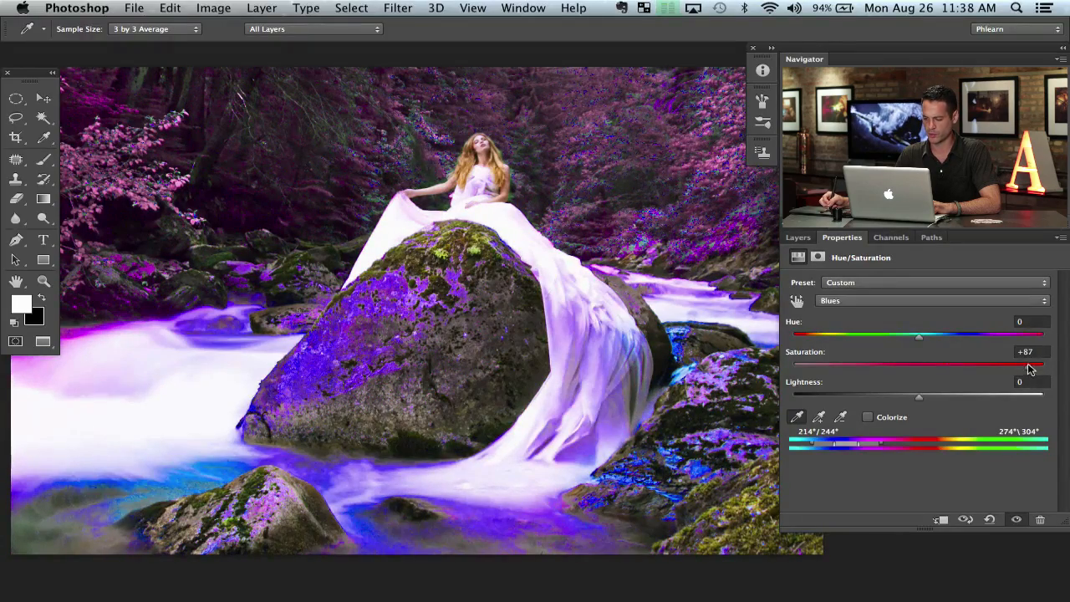
pyautogui.moveTo(1028, 363); pyautogui.dragTo(919, 362)
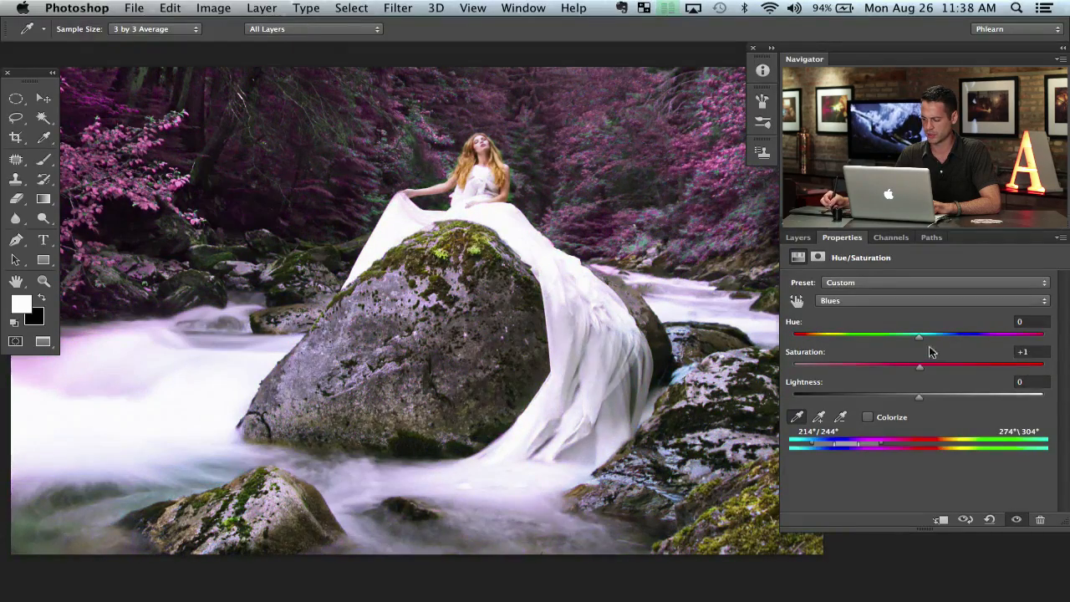
# Step: Try several water hues, settling on Blues Hue +175 and Saturation -1
pyautogui.moveTo(919, 335); pyautogui.dragTo(958, 335)
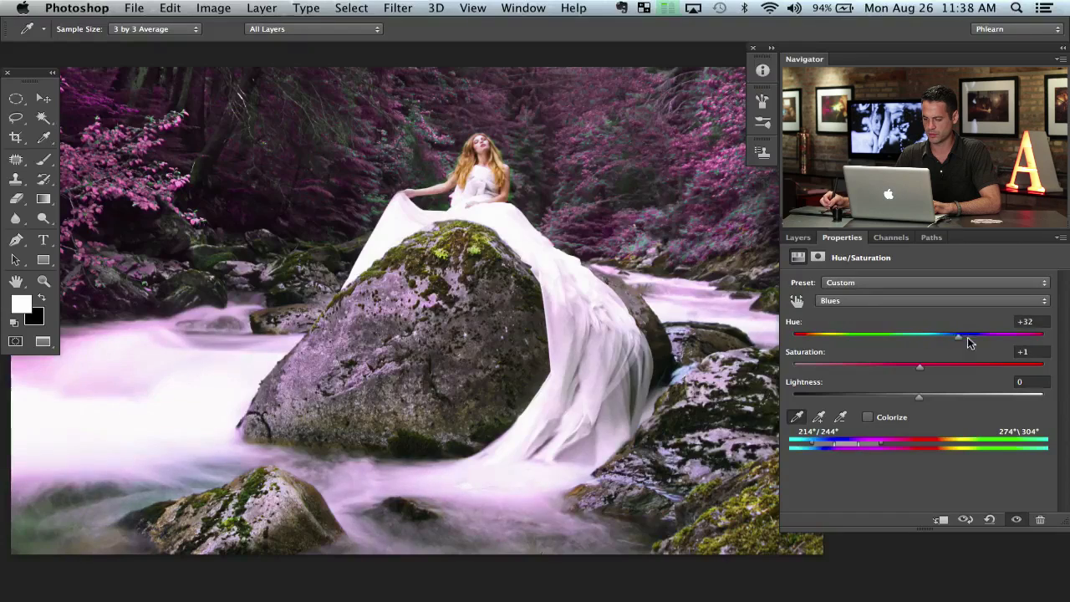
pyautogui.moveTo(959, 334); pyautogui.dragTo(901, 335)
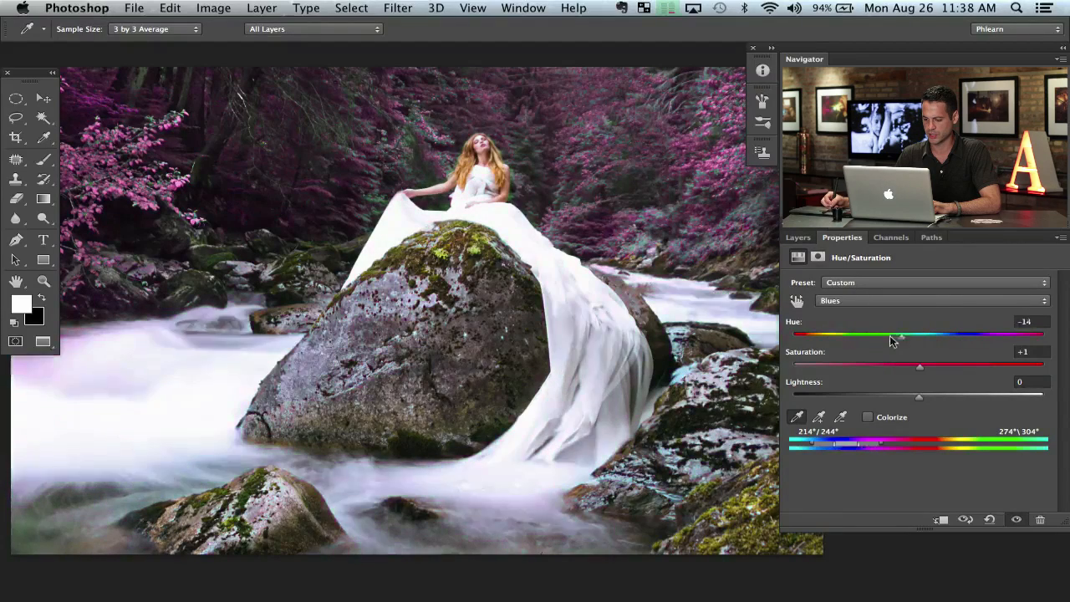
pyautogui.moveTo(901, 334); pyautogui.dragTo(1045, 335)
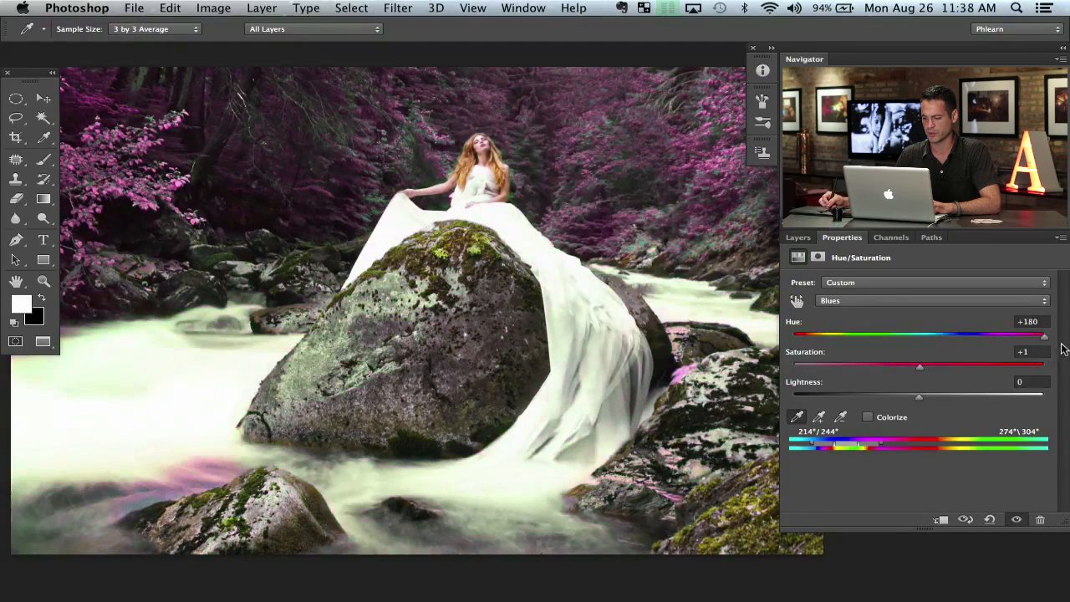
pyautogui.moveTo(1044, 334); pyautogui.dragTo(970, 334)
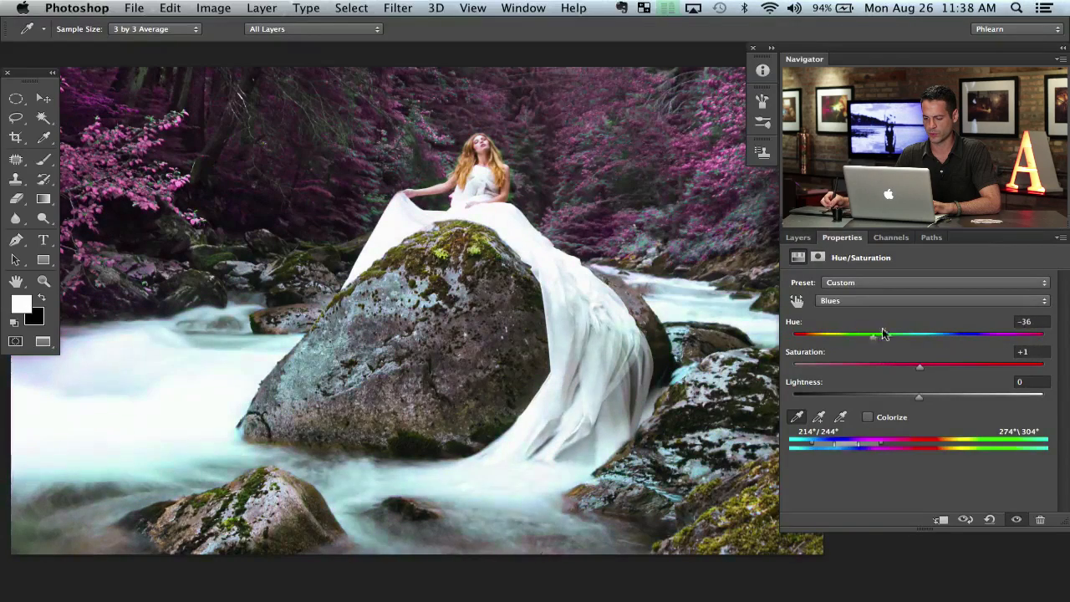
pyautogui.moveTo(878, 334); pyautogui.dragTo(792, 333)
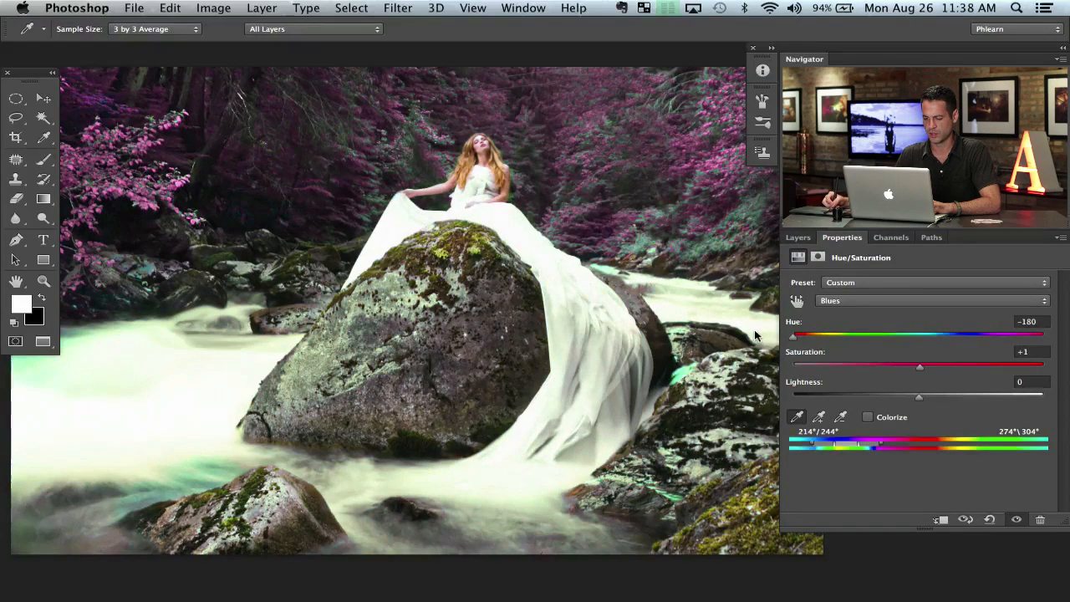
pyautogui.moveTo(919, 366); pyautogui.dragTo(966, 366)
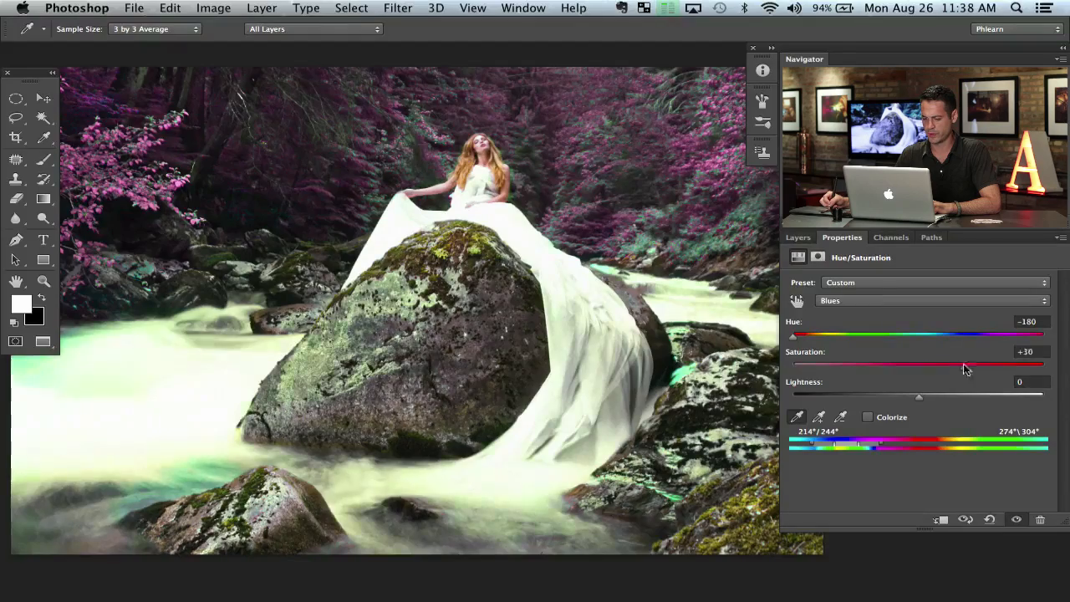
pyautogui.moveTo(792, 333); pyautogui.dragTo(852, 333)
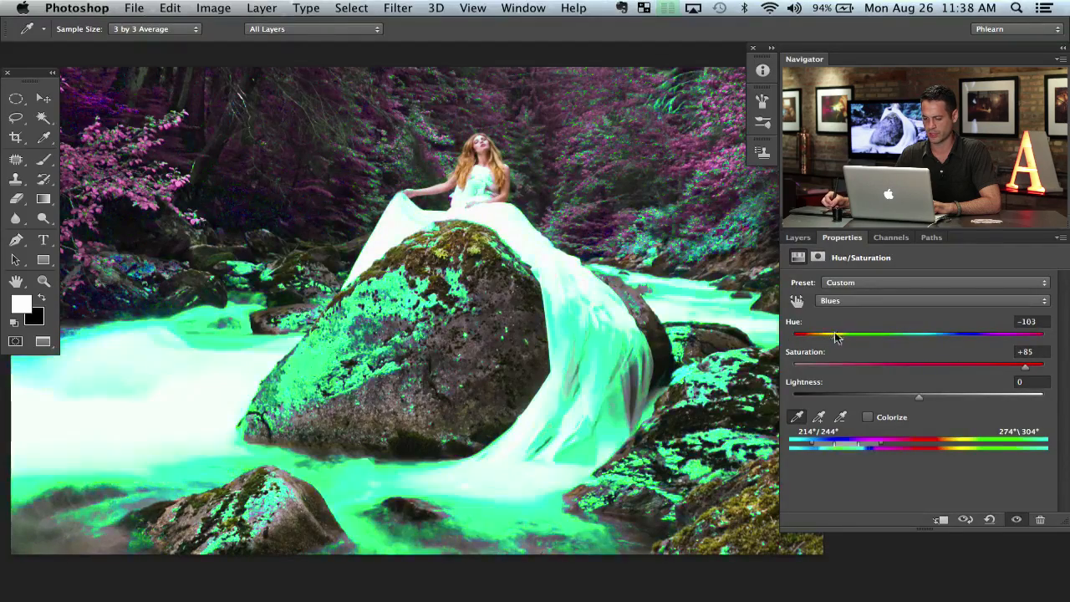
pyautogui.moveTo(836, 335); pyautogui.dragTo(1028, 335)
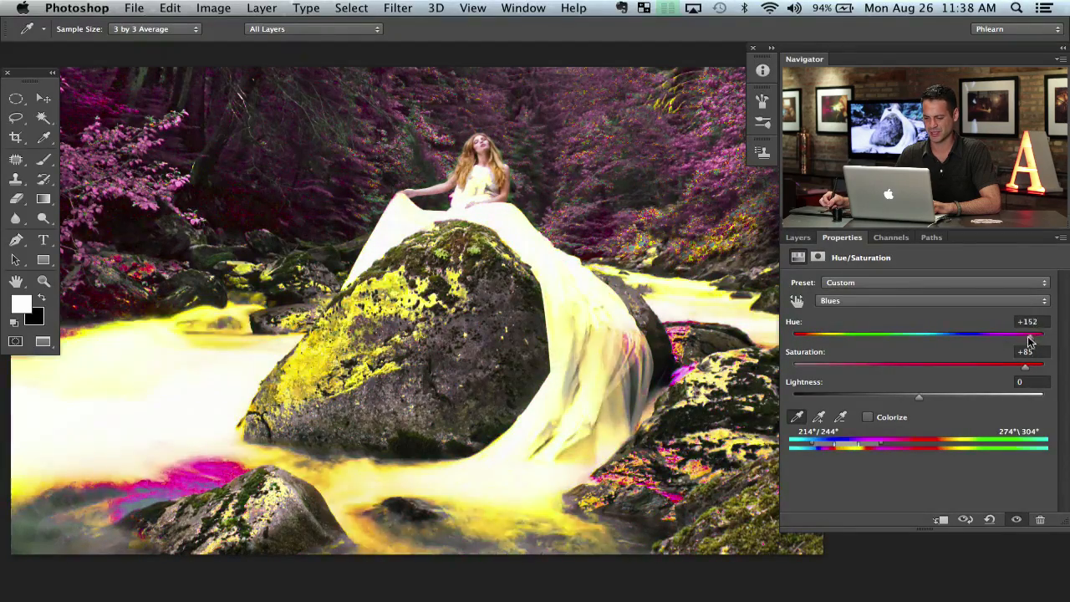
pyautogui.moveTo(1024, 334); pyautogui.dragTo(1043, 333)
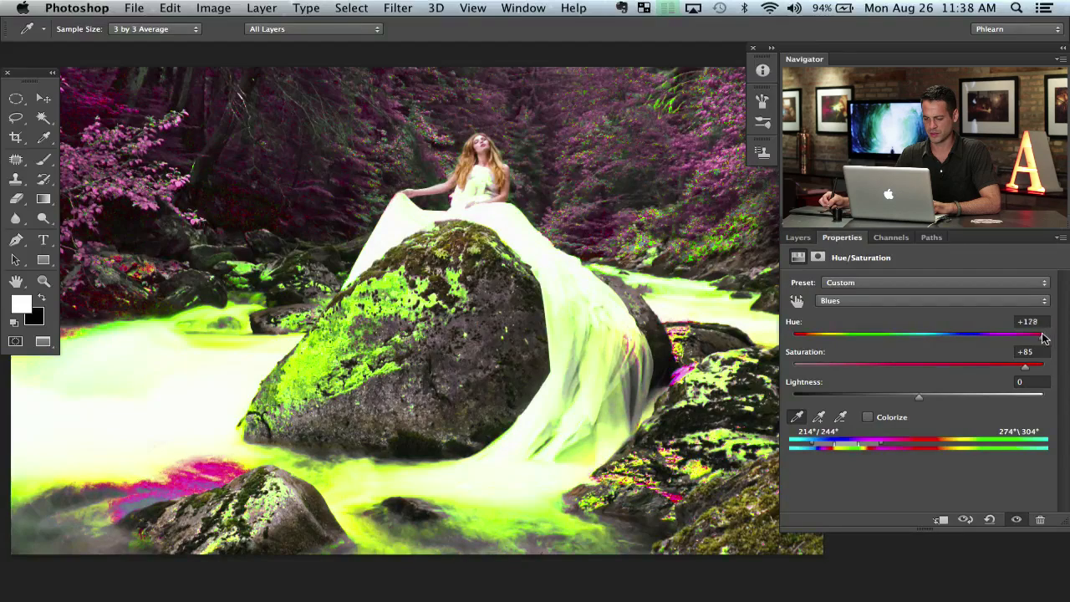
pyautogui.moveTo(1024, 363); pyautogui.dragTo(917, 364)
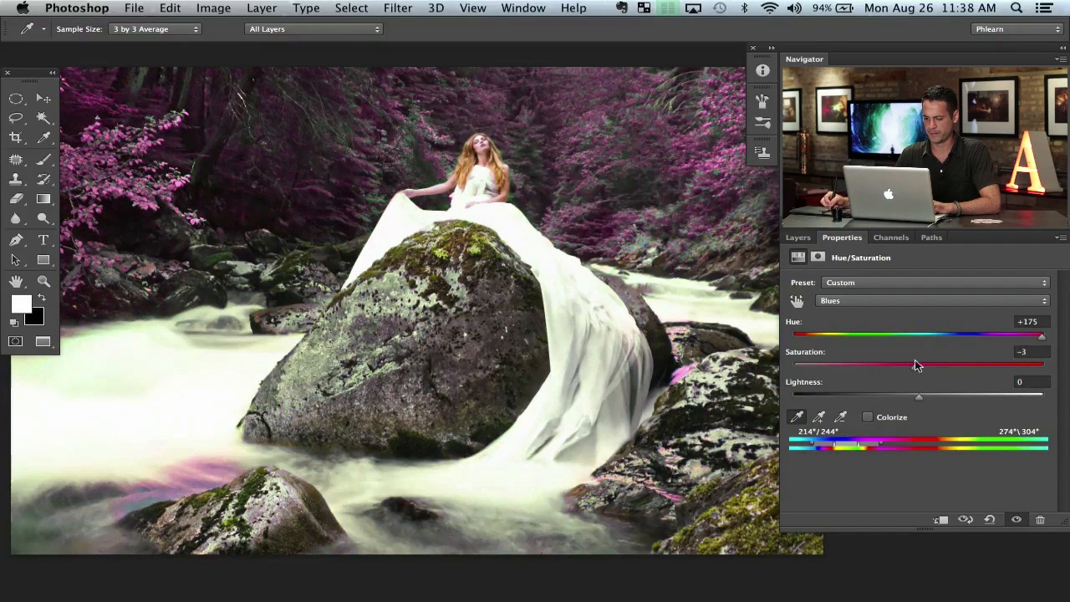
pyautogui.moveTo(913, 364); pyautogui.dragTo(925, 363)
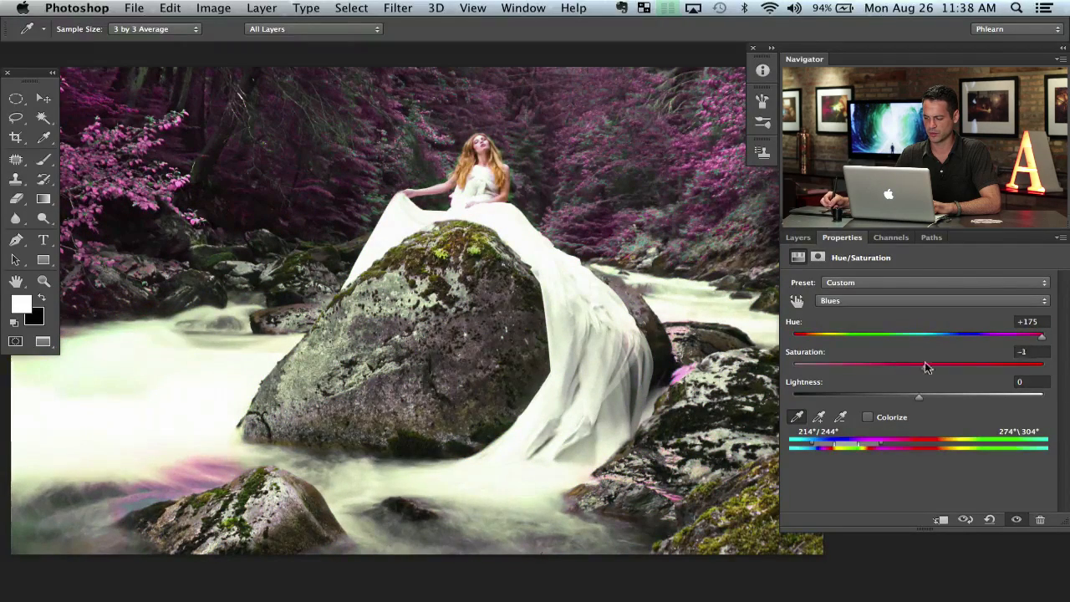
# Step: Toggle Hue/Saturation 4 to compare, then set Blues Lightness -25 and Saturation +16
pyautogui.click(798, 237)
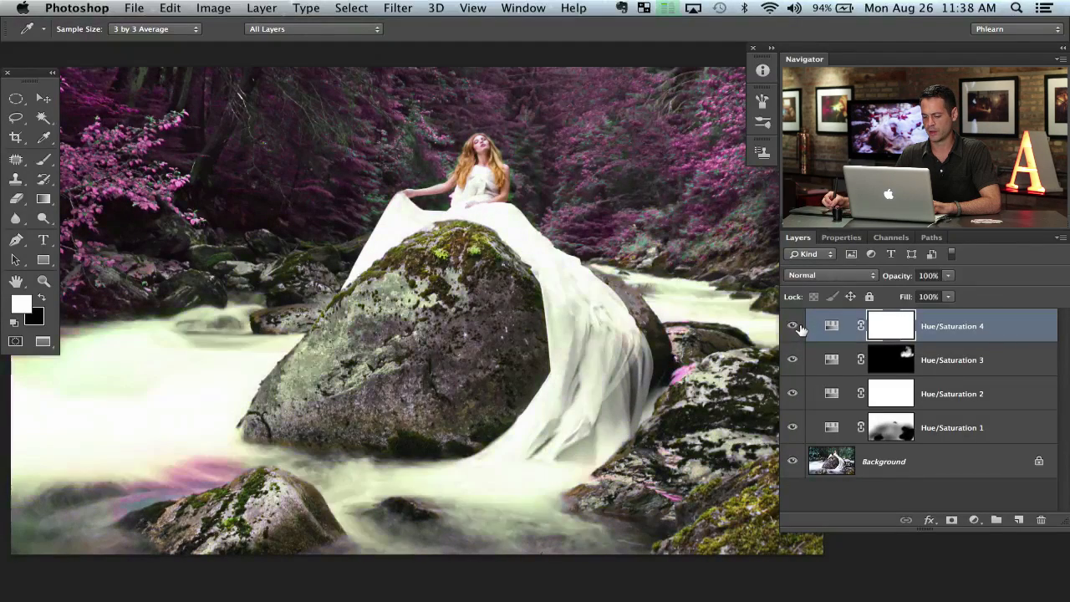
pyautogui.click(791, 326)
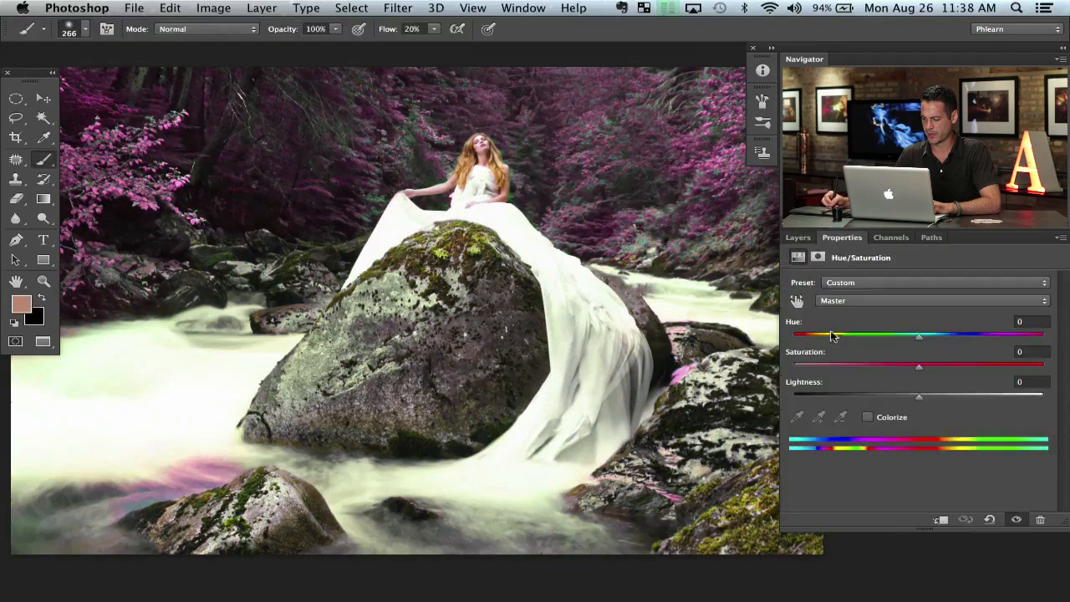
pyautogui.moveTo(919, 397); pyautogui.dragTo(898, 397)
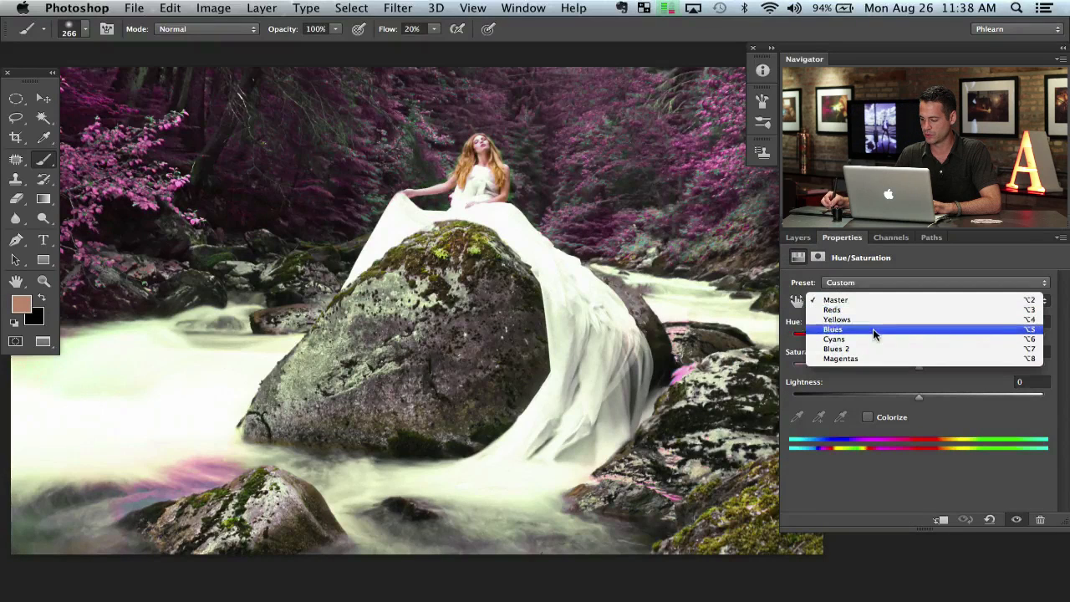
pyautogui.click(836, 349)
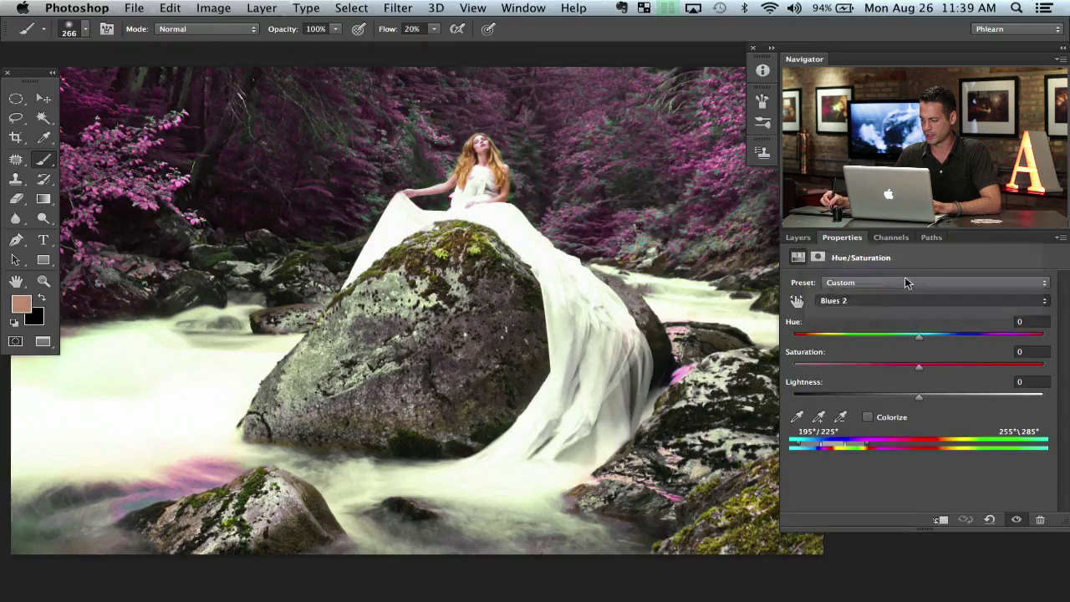
pyautogui.click(919, 300)
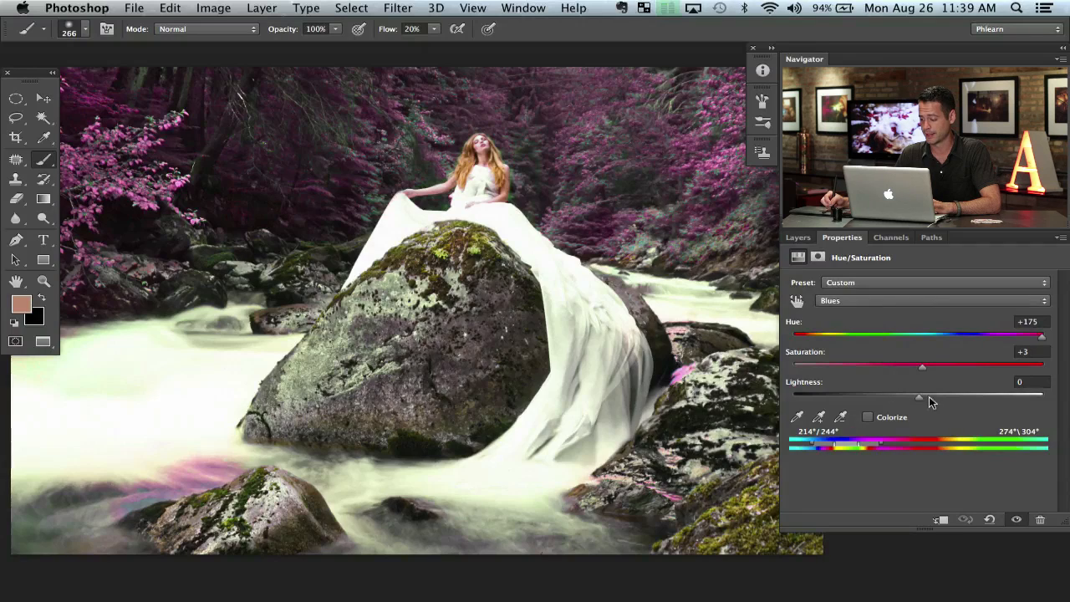
pyautogui.moveTo(920, 394); pyautogui.dragTo(886, 395)
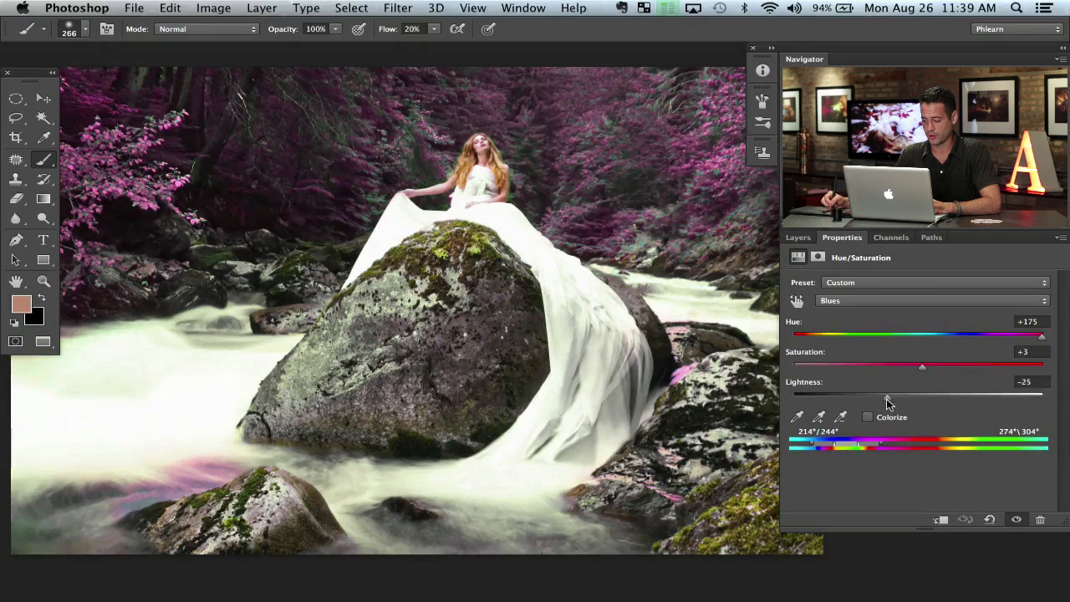
pyautogui.moveTo(922, 367); pyautogui.dragTo(938, 367)
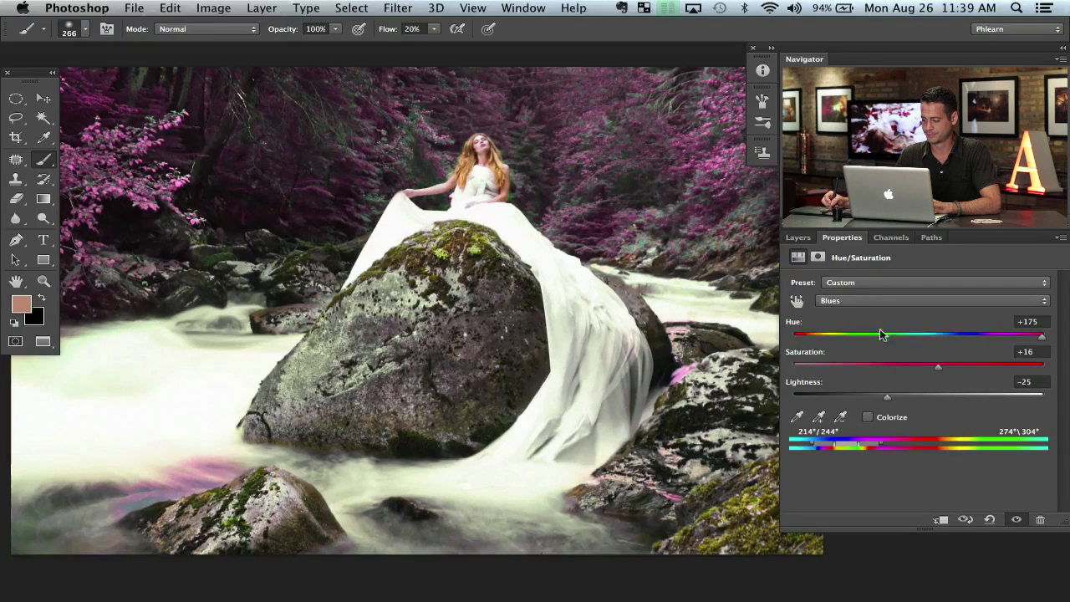
pyautogui.click(798, 237)
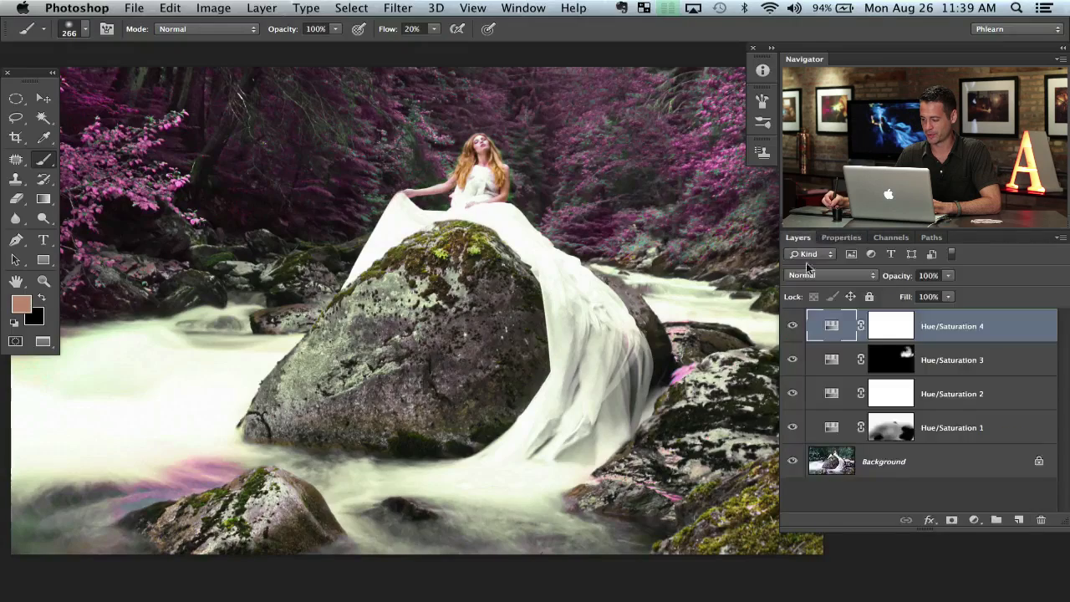
# Step: Group the four Hue/Saturation layers into Group 1 and hide it to view the original
pyautogui.click(791, 325)
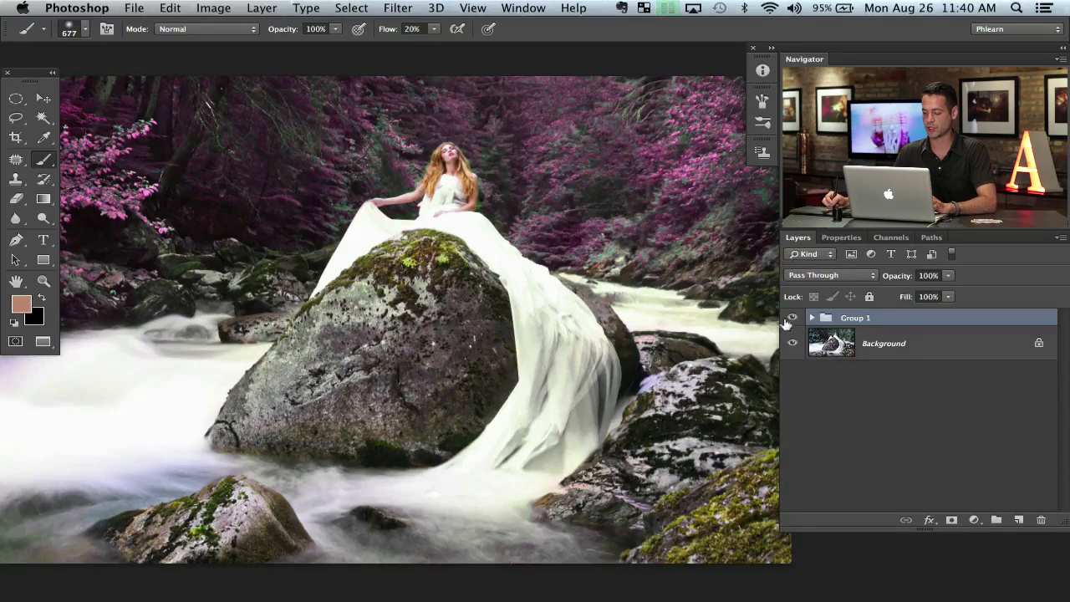
pyautogui.click(791, 318)
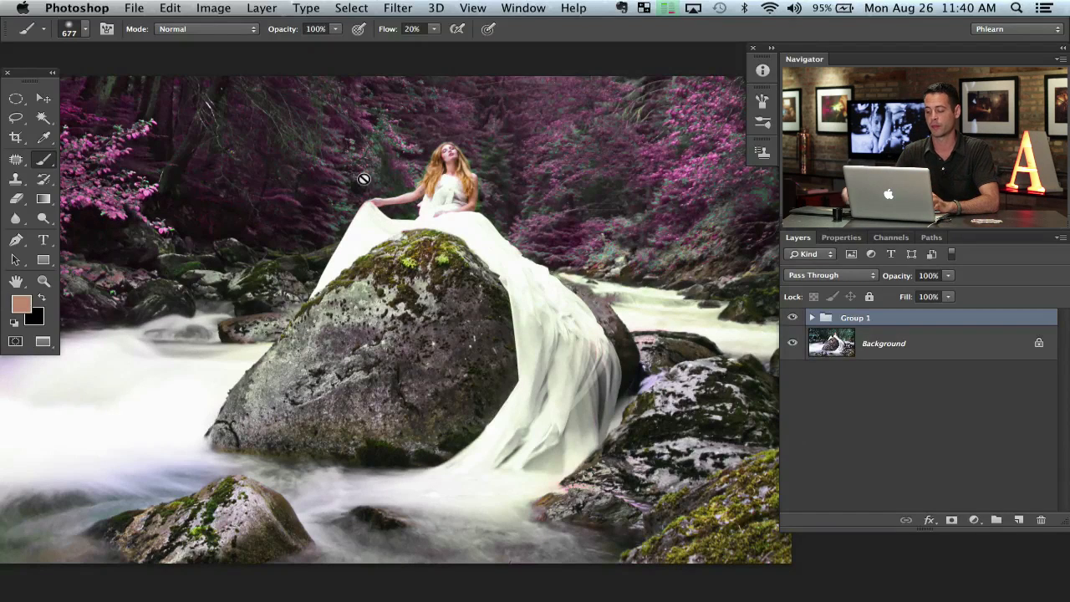
pyautogui.click(792, 317)
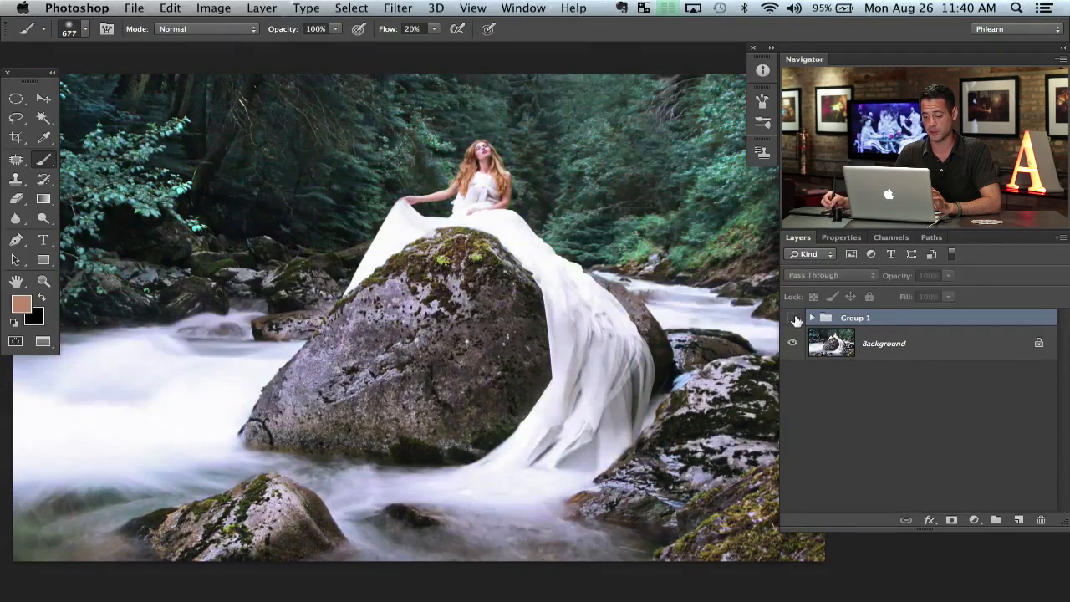
# Step: Show Group 1 again and add a Levels layer with Blue output levels 10/214
pyautogui.click(793, 318)
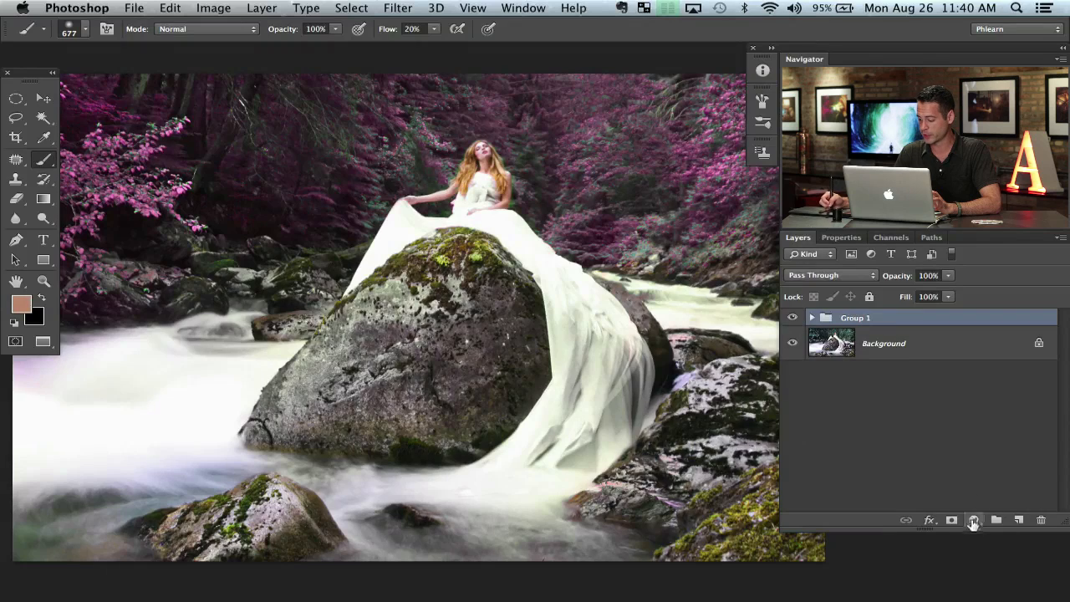
pyautogui.click(951, 519)
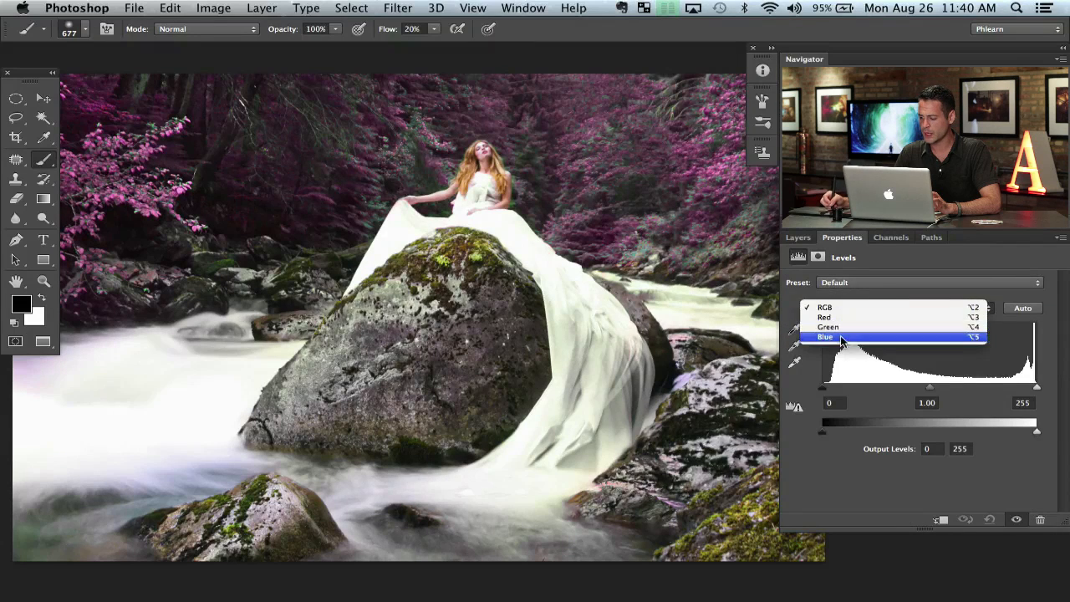
pyautogui.click(825, 336)
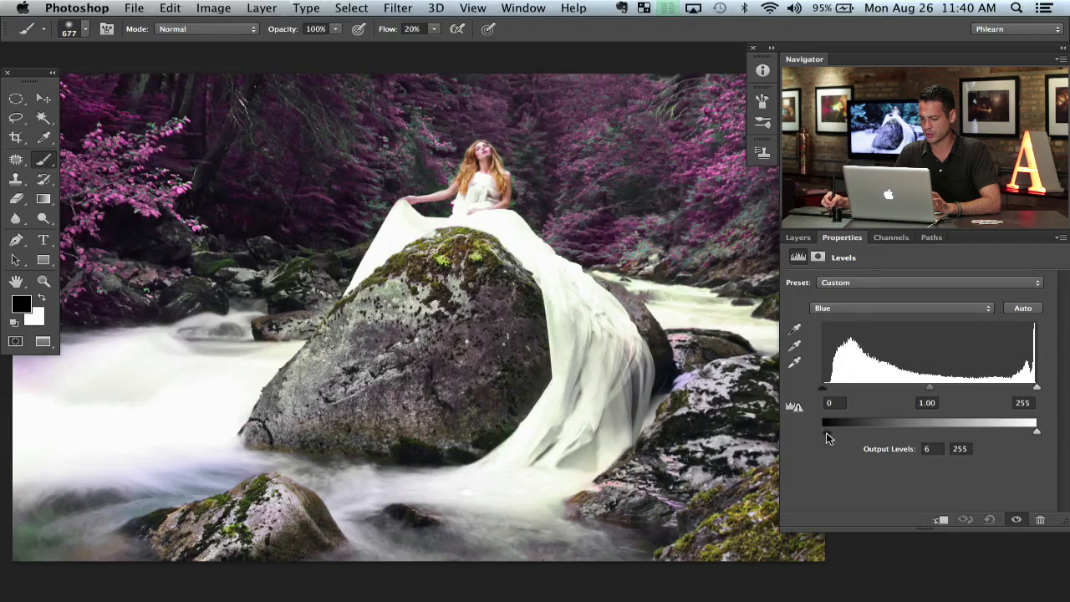
pyautogui.moveTo(1037, 422); pyautogui.dragTo(1024, 432)
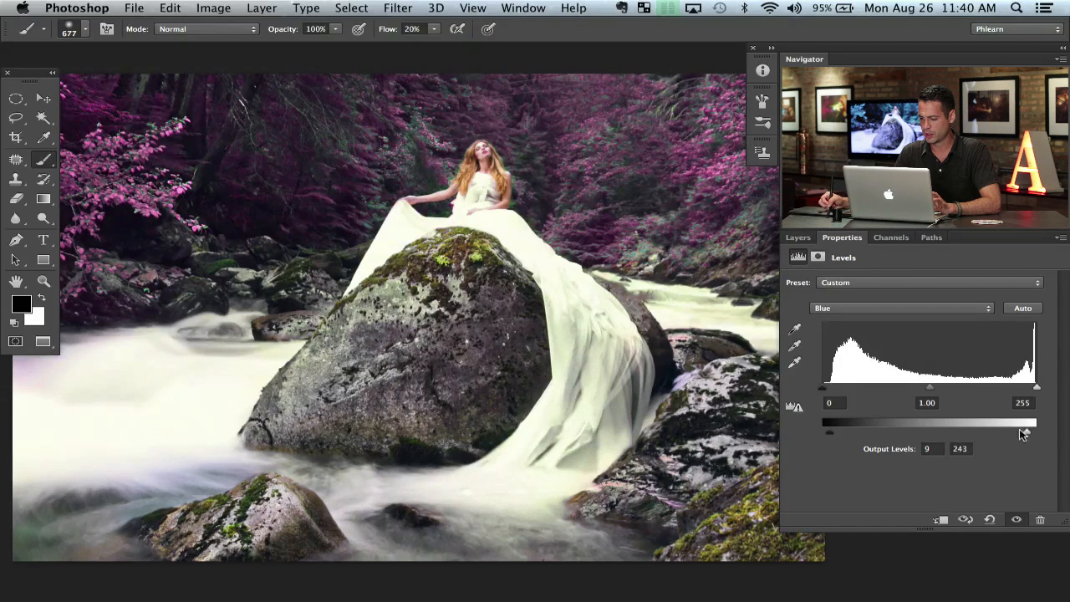
pyautogui.moveTo(1025, 432); pyautogui.dragTo(1002, 432)
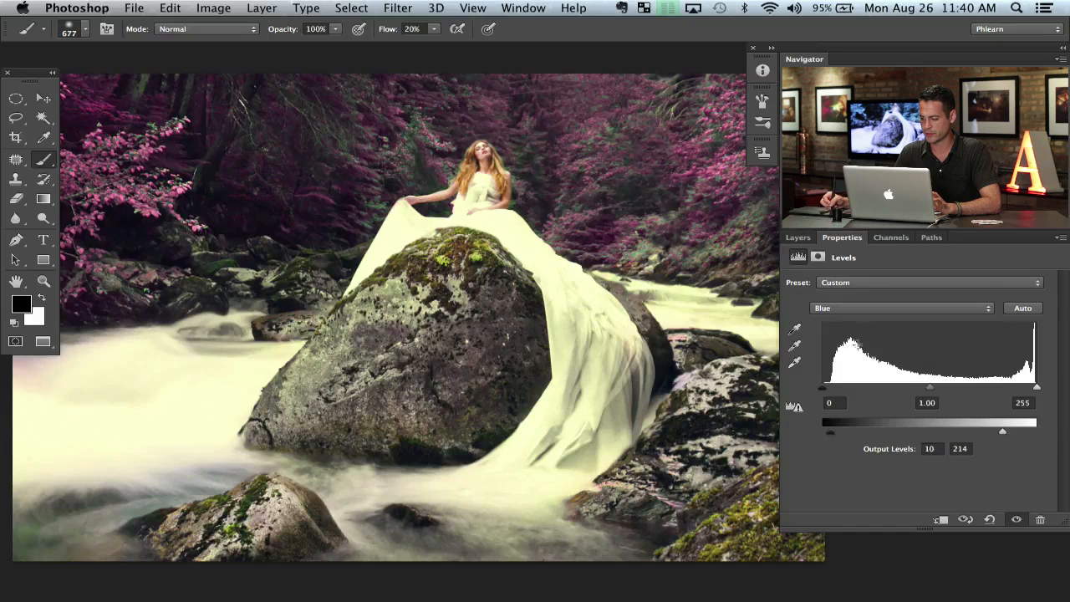
# Step: Set the Levels Red midtone to 0.81 and Green midtone to 0.89
pyautogui.click(901, 308)
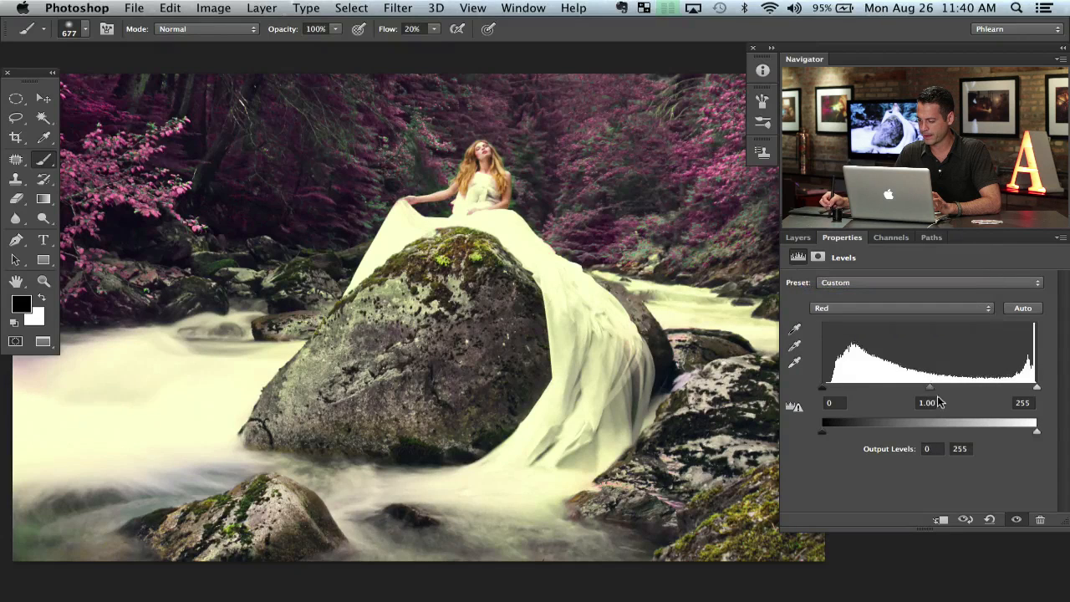
pyautogui.moveTo(929, 386); pyautogui.dragTo(919, 387)
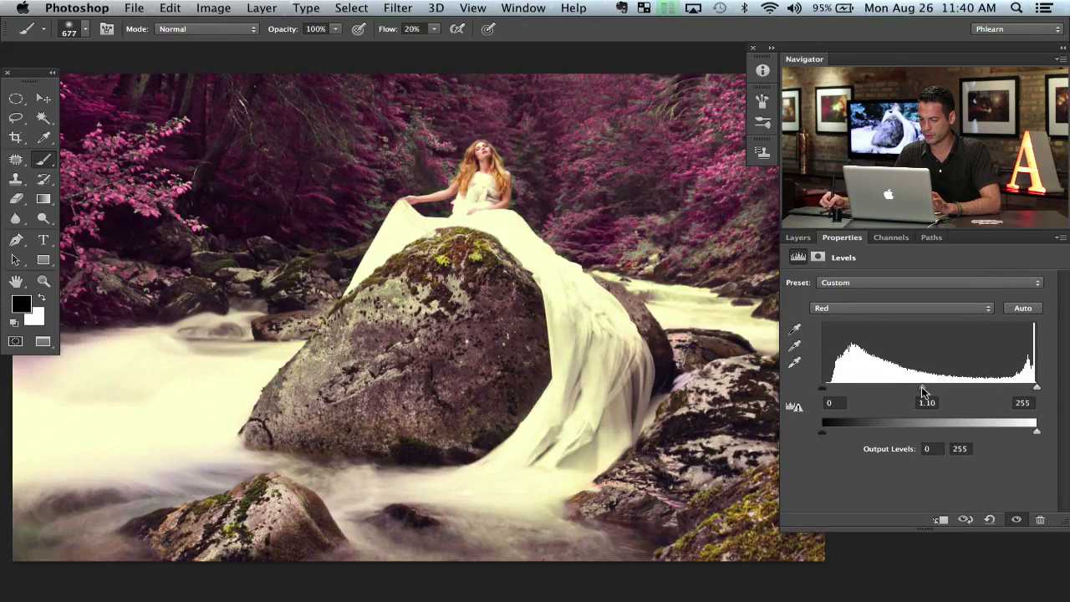
pyautogui.click(901, 308)
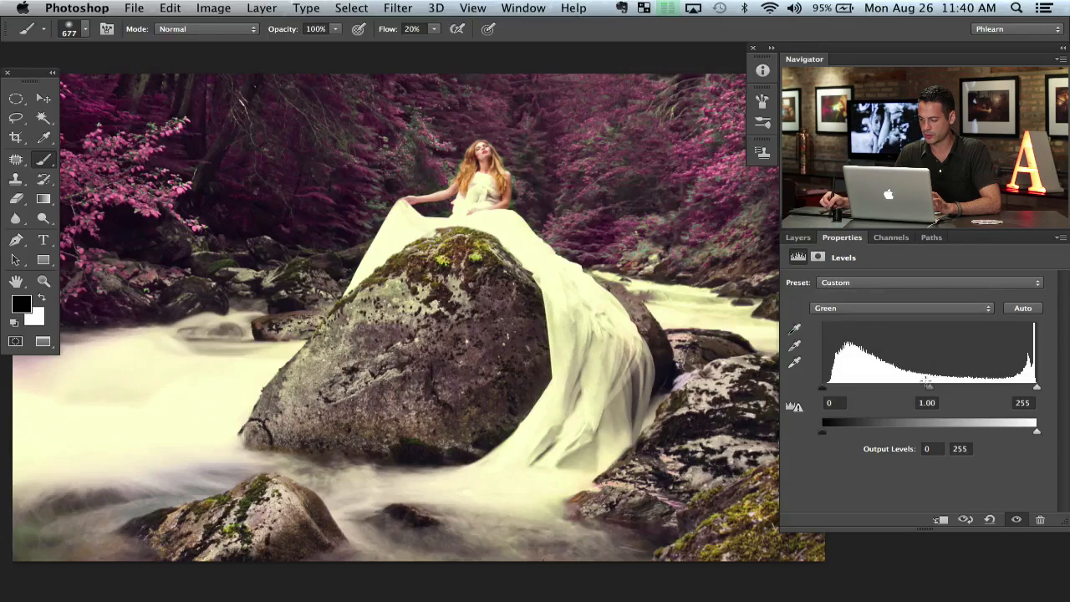
pyautogui.moveTo(927, 385); pyautogui.dragTo(932, 385)
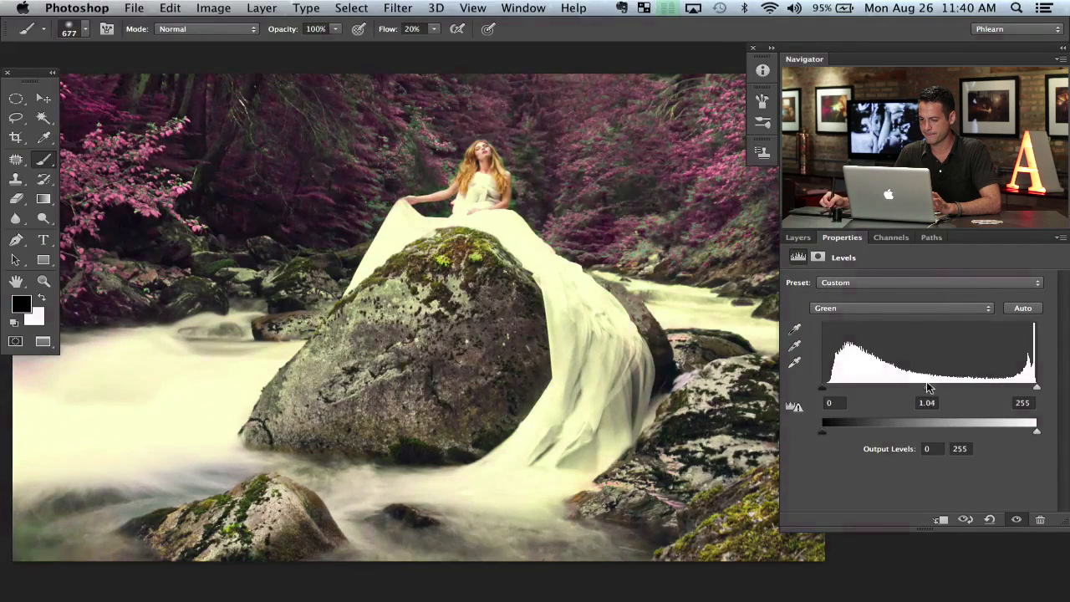
pyautogui.moveTo(930, 387); pyautogui.dragTo(917, 387)
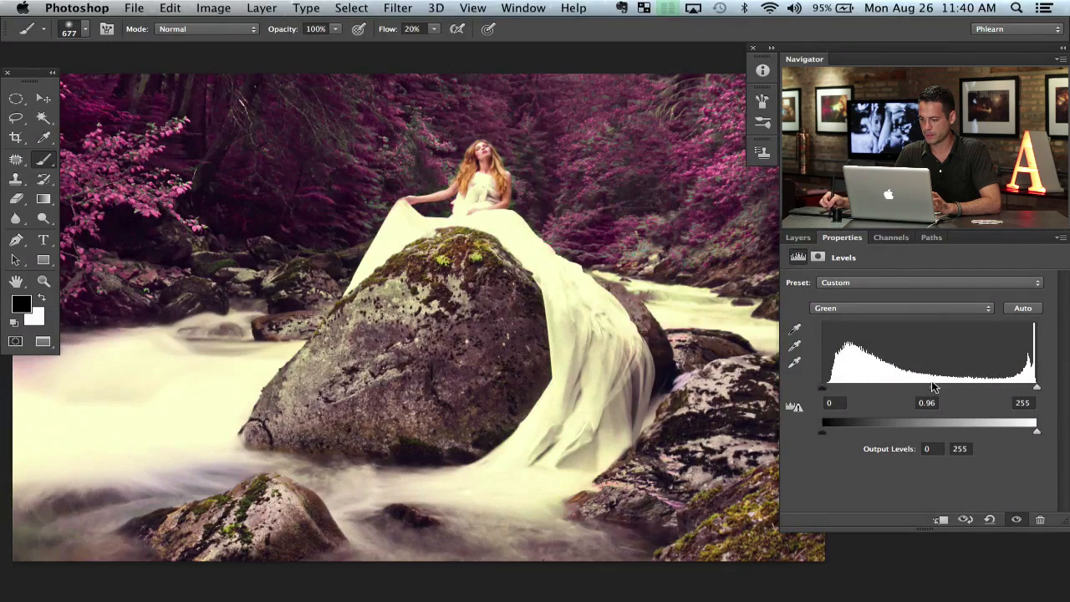
pyautogui.click(903, 308)
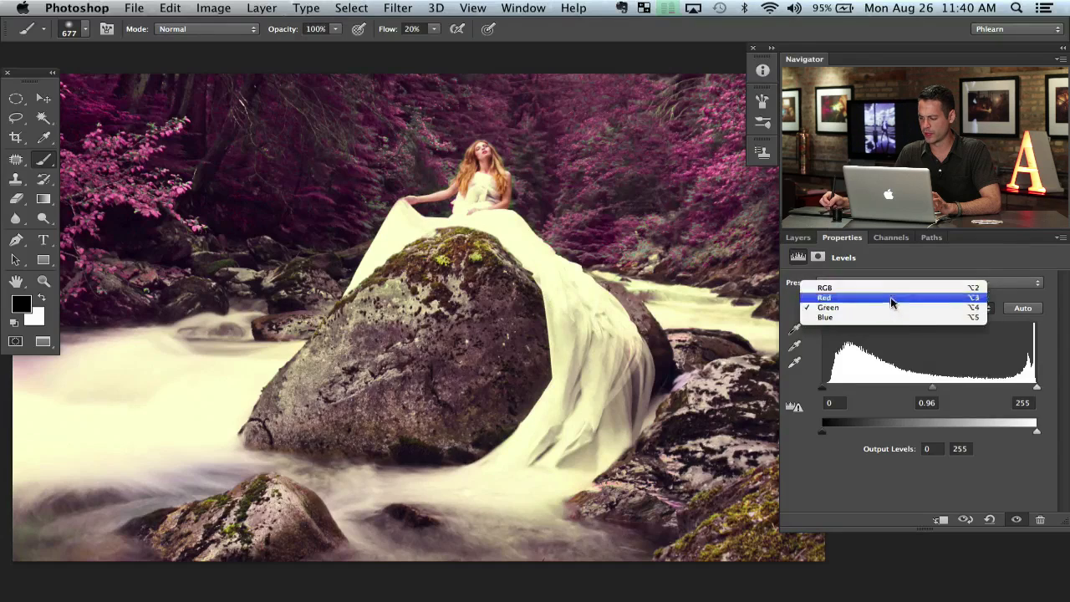
pyautogui.click(824, 298)
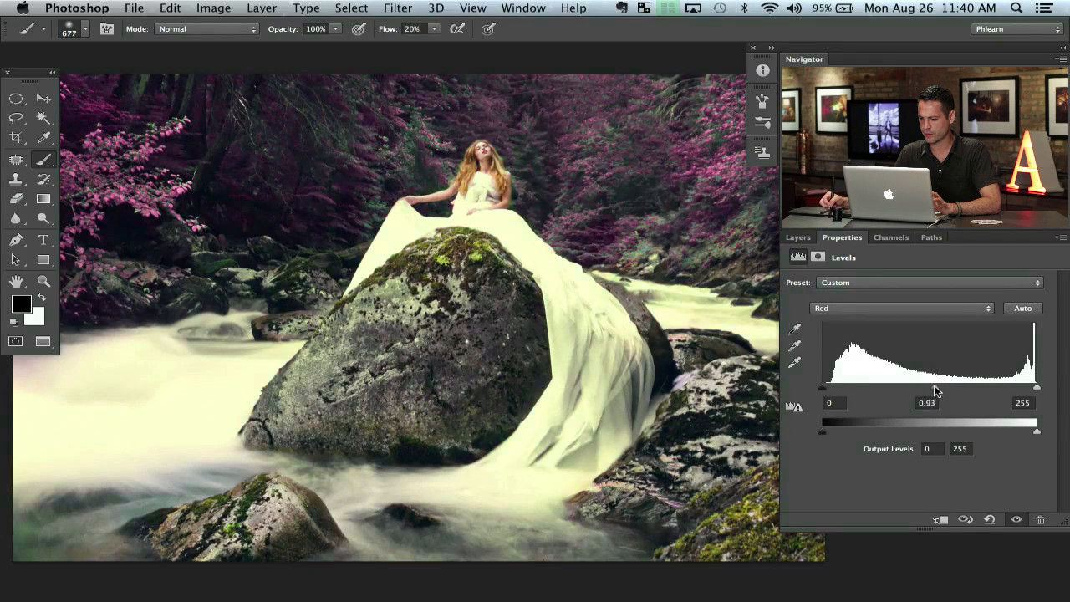
pyautogui.moveTo(934, 386); pyautogui.dragTo(934, 386)
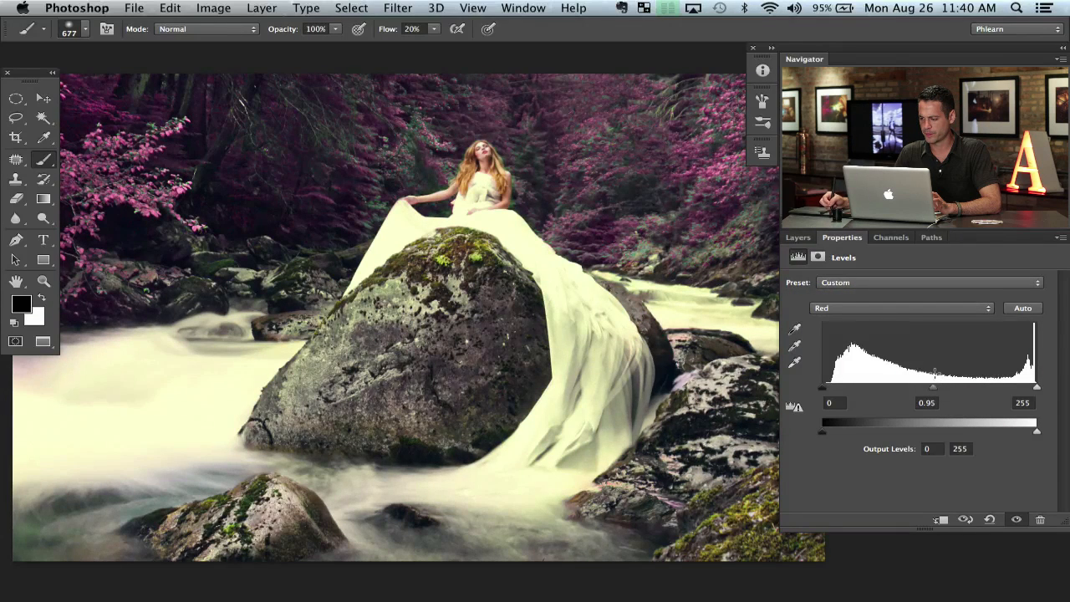
pyautogui.click(901, 308)
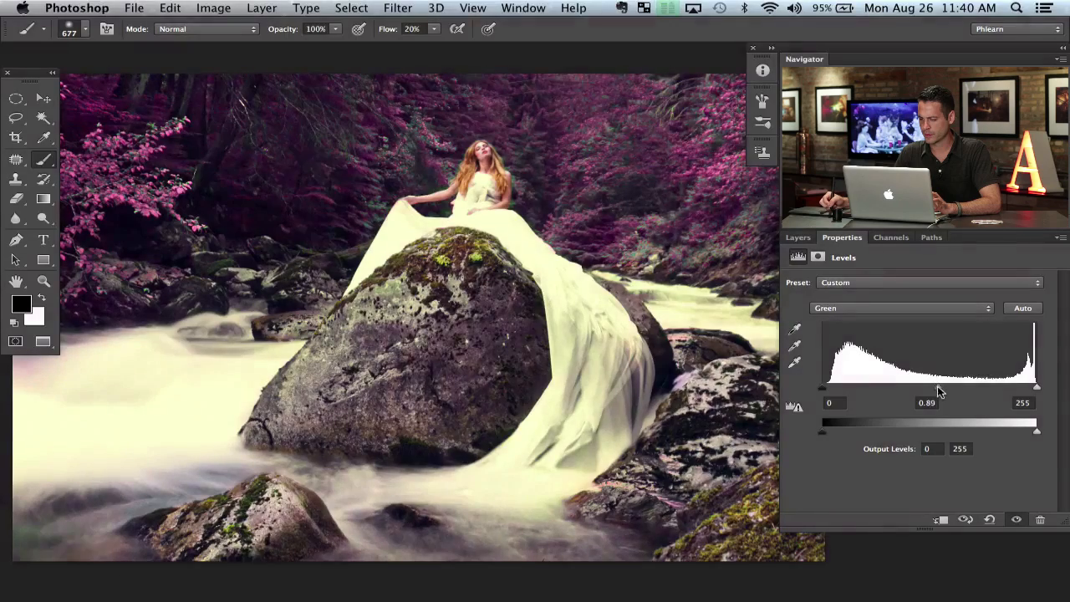
pyautogui.click(901, 307)
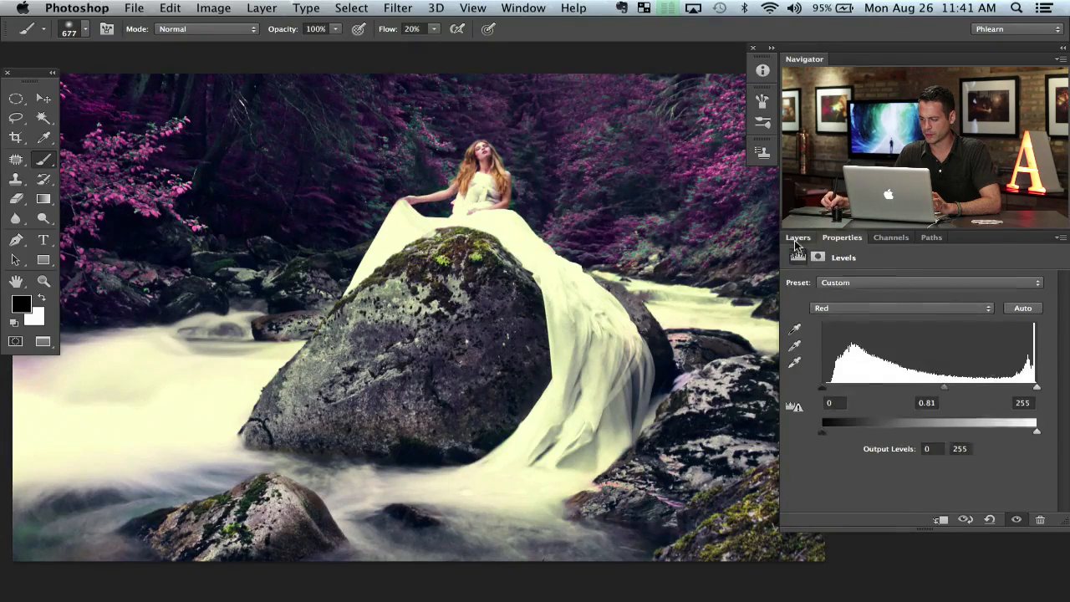
# Step: Return to the Layers panel to view Levels 1 sitting above Group 1
pyautogui.click(797, 238)
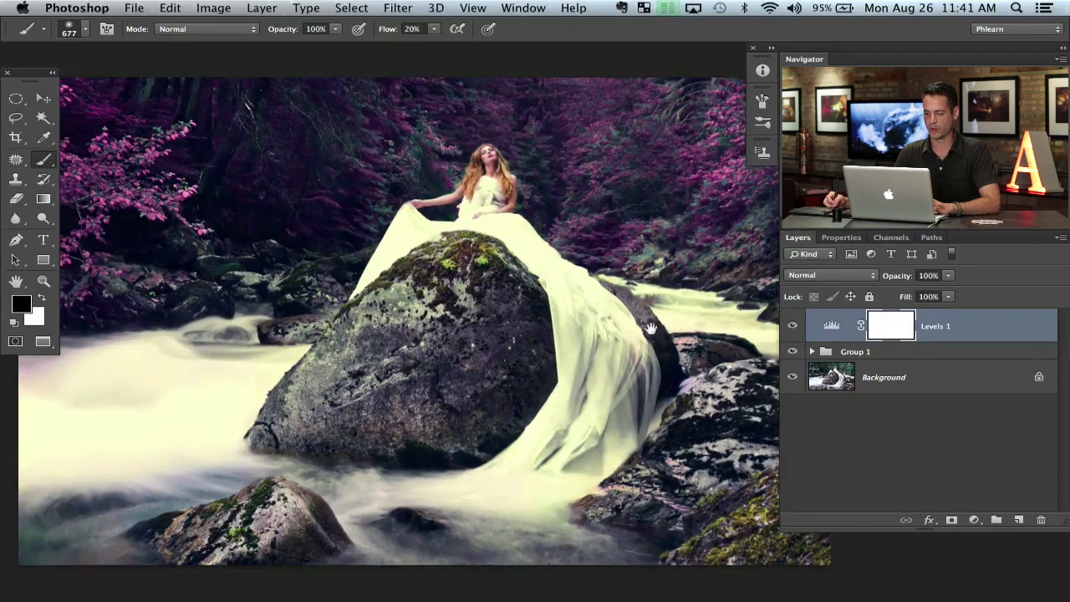
pyautogui.click(792, 326)
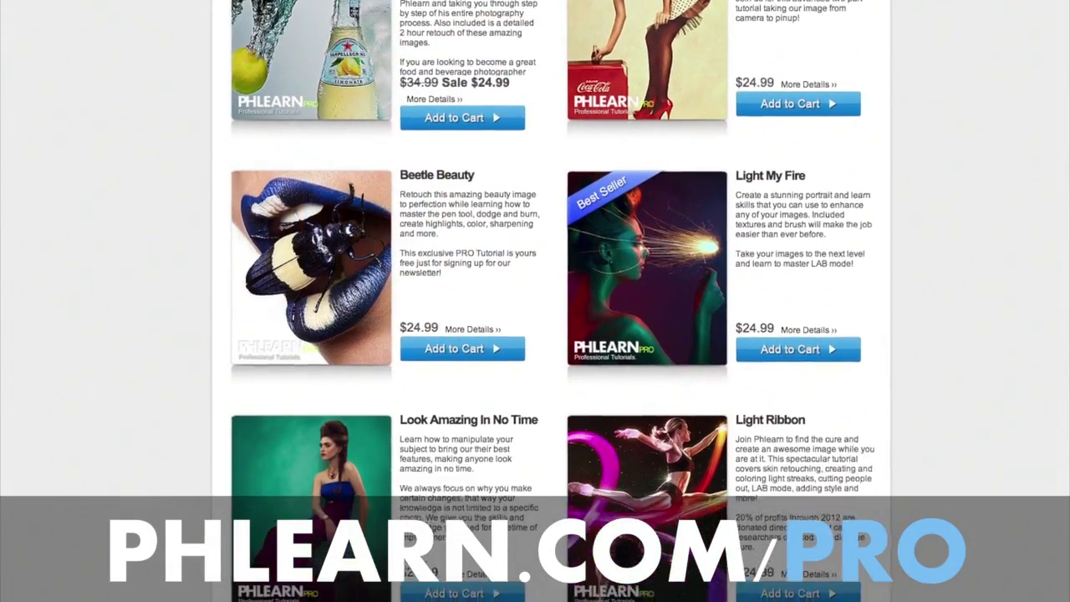
# Step: Scroll down the Phlearn PRO page through the recent episodes list
pyautogui.scroll(-3)
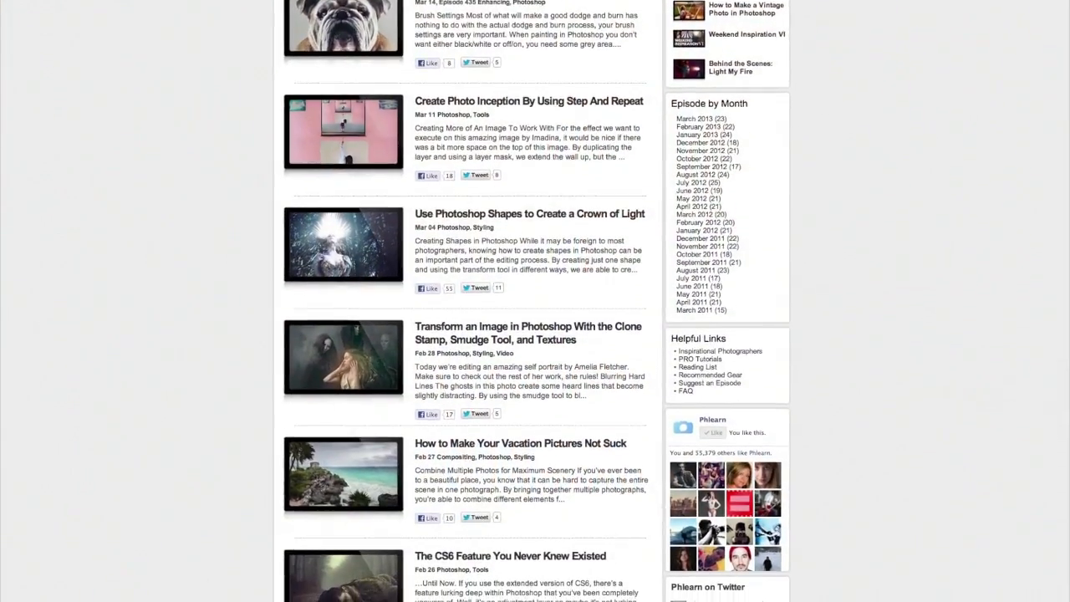
pyautogui.scroll(-3)
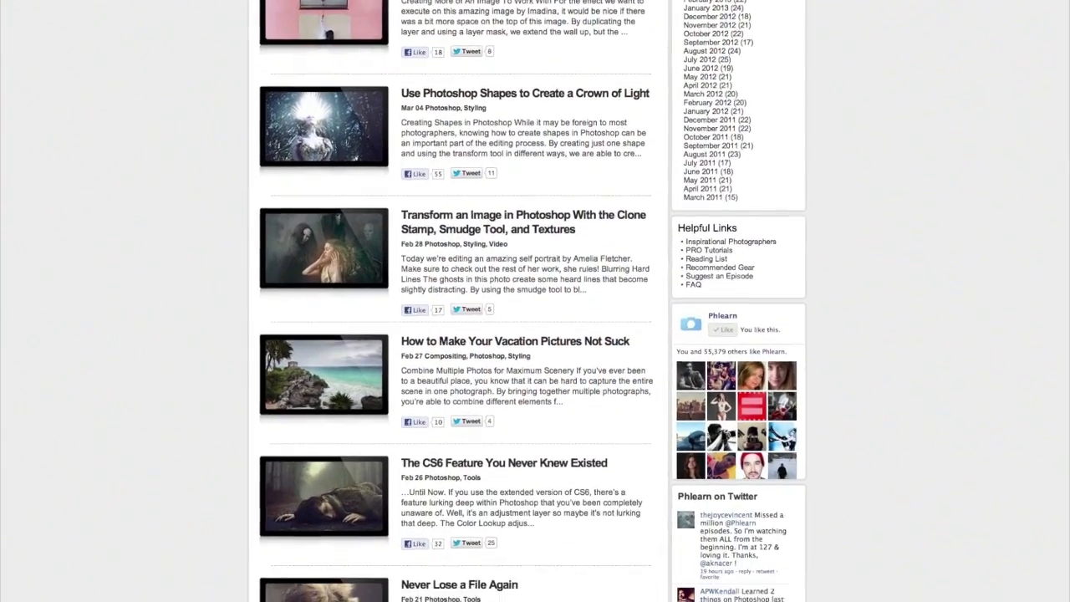